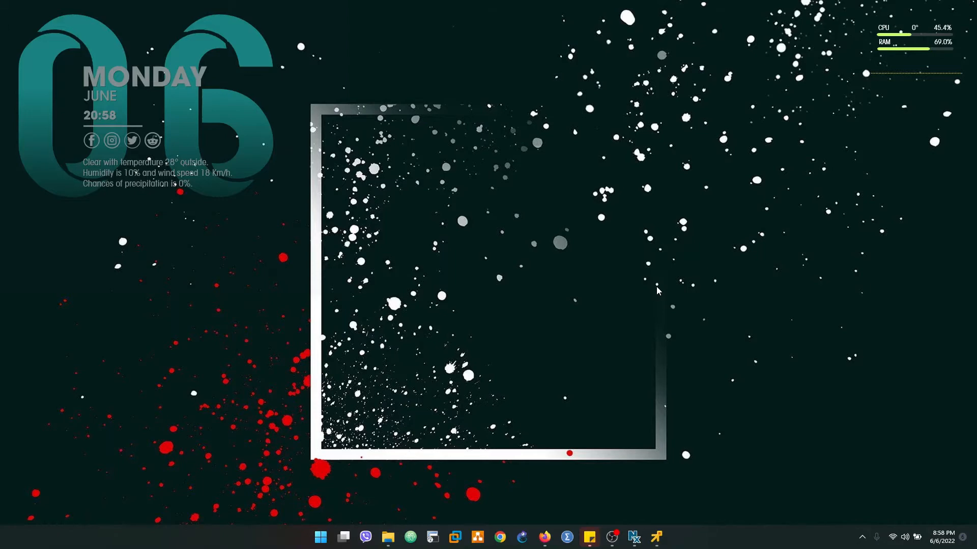
{"action": "mouse_move", "coordinate": [362, 224]}
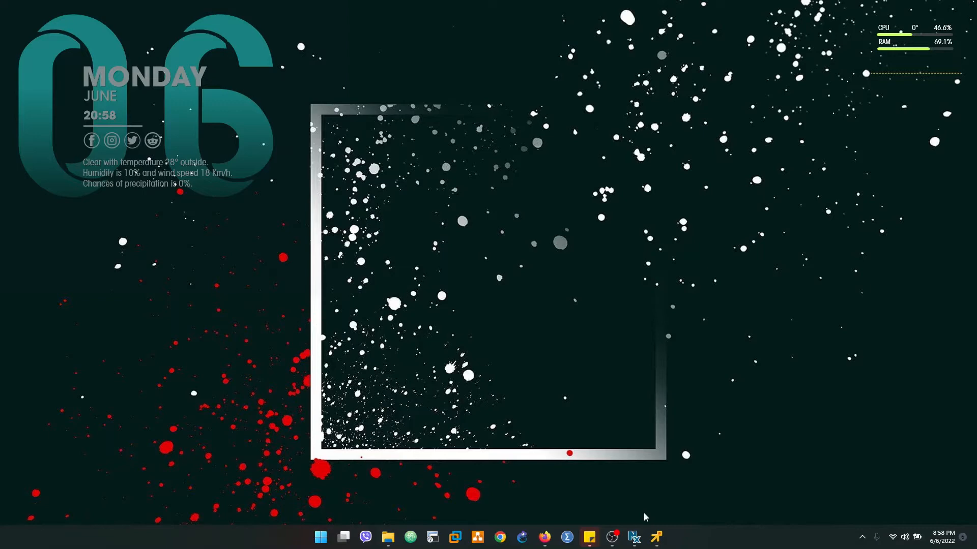
{"action": "mouse_move", "coordinate": [673, 431]}
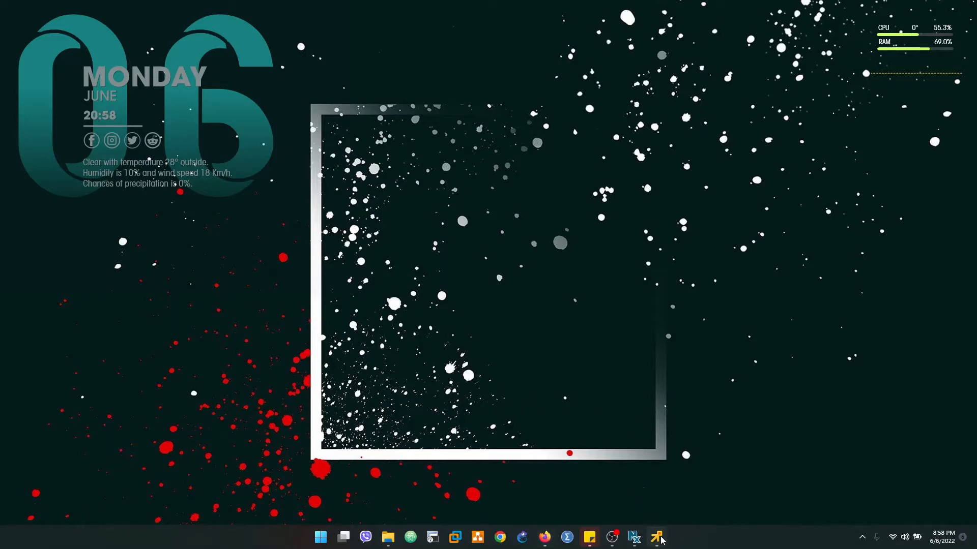
Bring up the VMware Remote Console for the TEST-PC virtual machine
{"action": "left_click", "coordinate": [658, 537]}
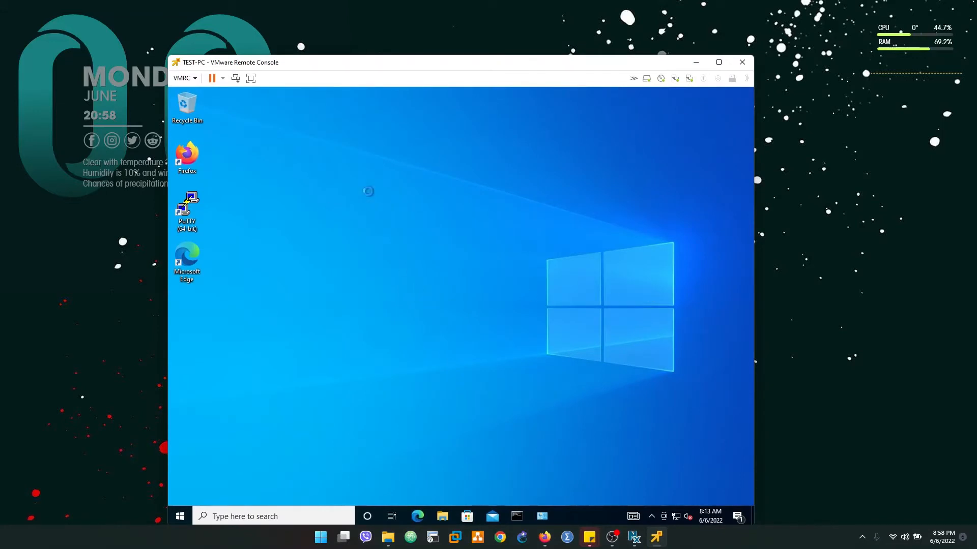
Bring up the browser inside the VM and switch to the first SonicWall tab
{"action": "right_click", "coordinate": [368, 192]}
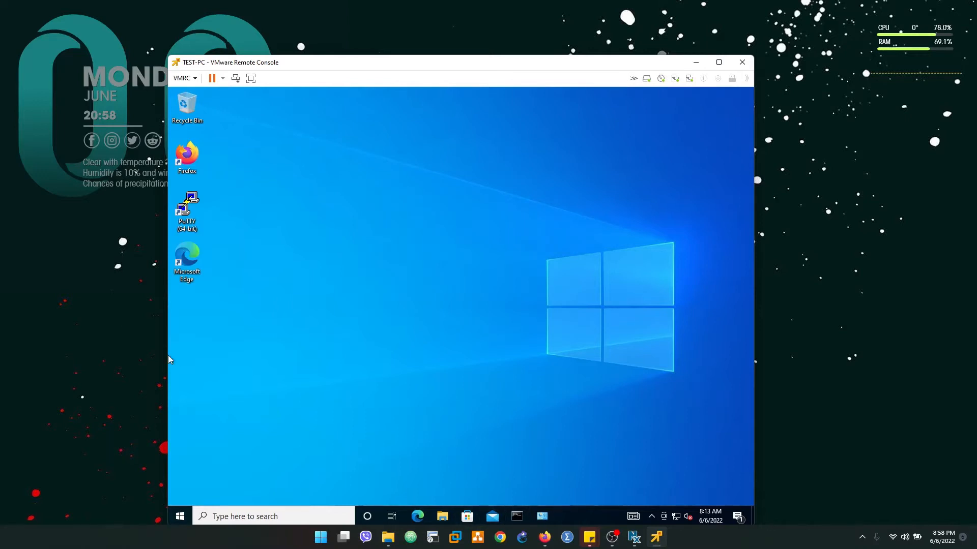
{"action": "left_click", "coordinate": [417, 516]}
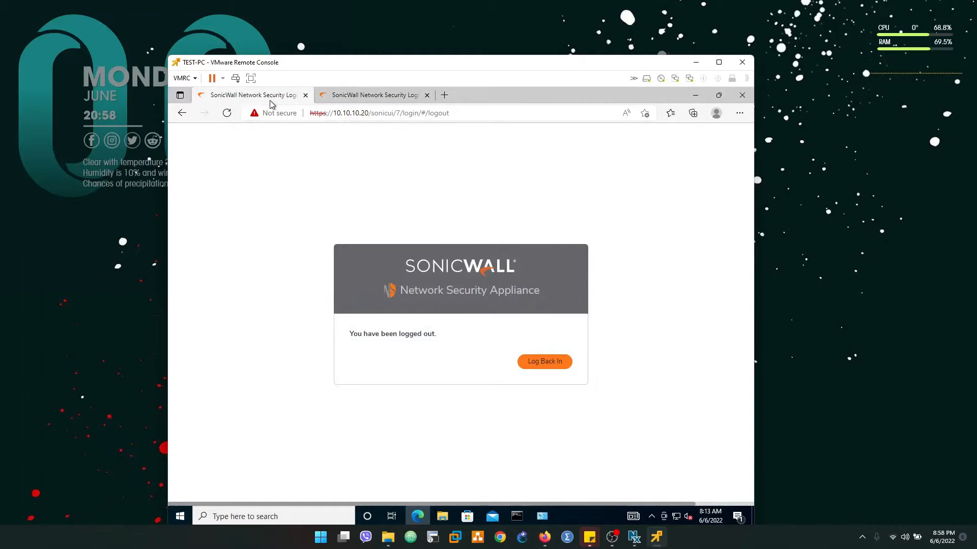
{"action": "left_click", "coordinate": [378, 113]}
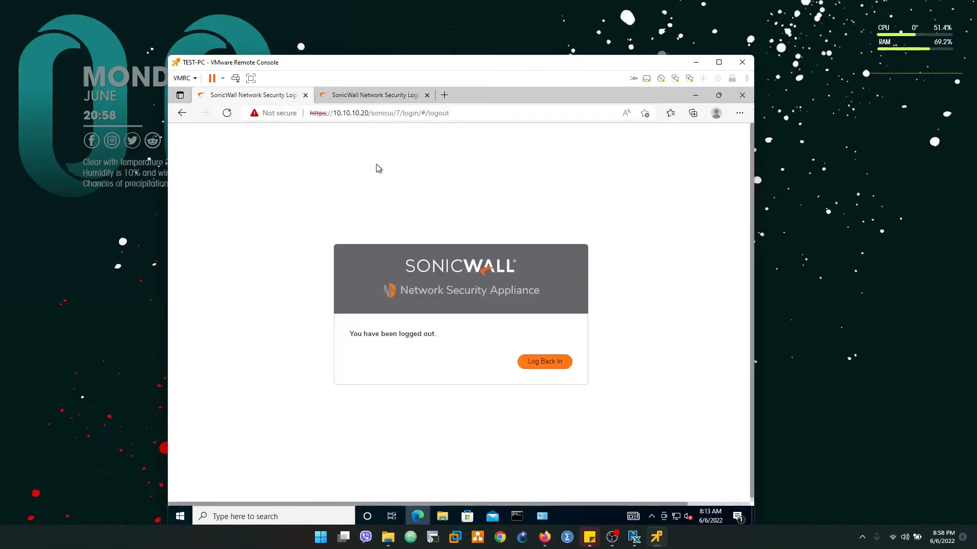
{"action": "mouse_move", "coordinate": [550, 364]}
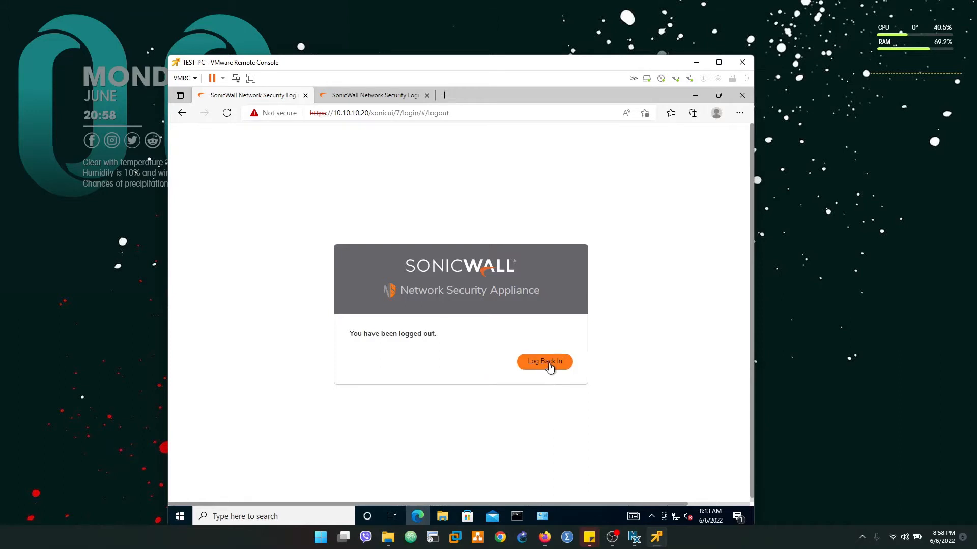
Log back in to the SonicWall at 10.10.10.20 with the admin credentials
{"action": "left_click", "coordinate": [544, 362]}
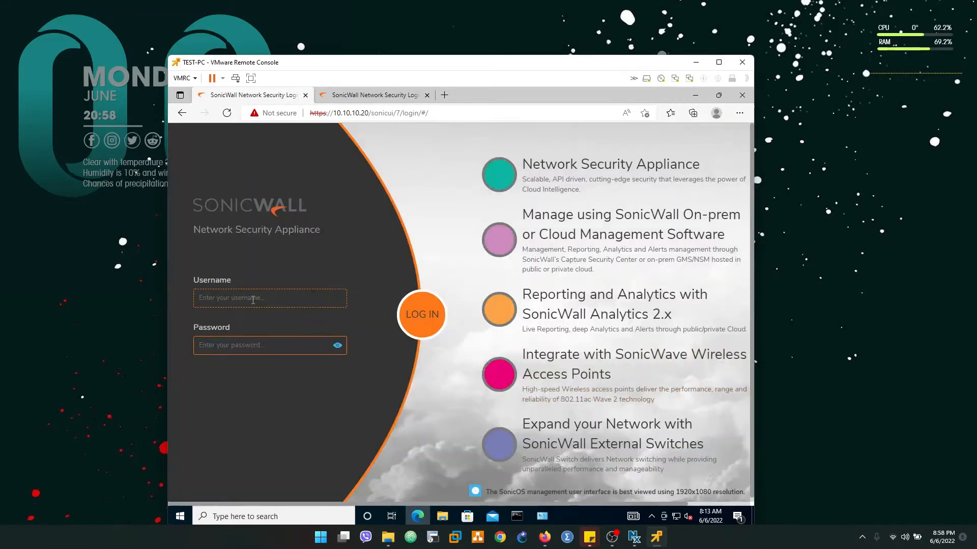
{"action": "type", "text": "admin"}
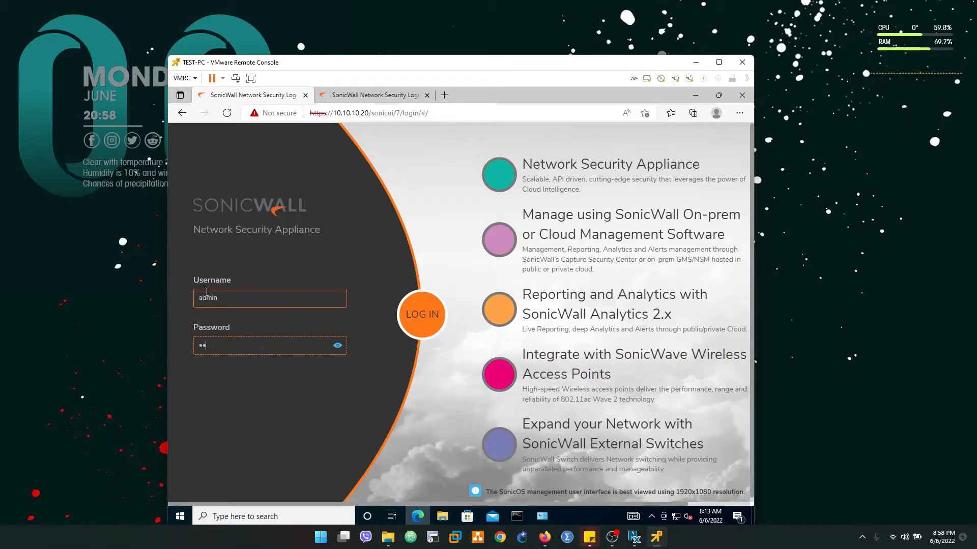
{"action": "left_click", "coordinate": [421, 315]}
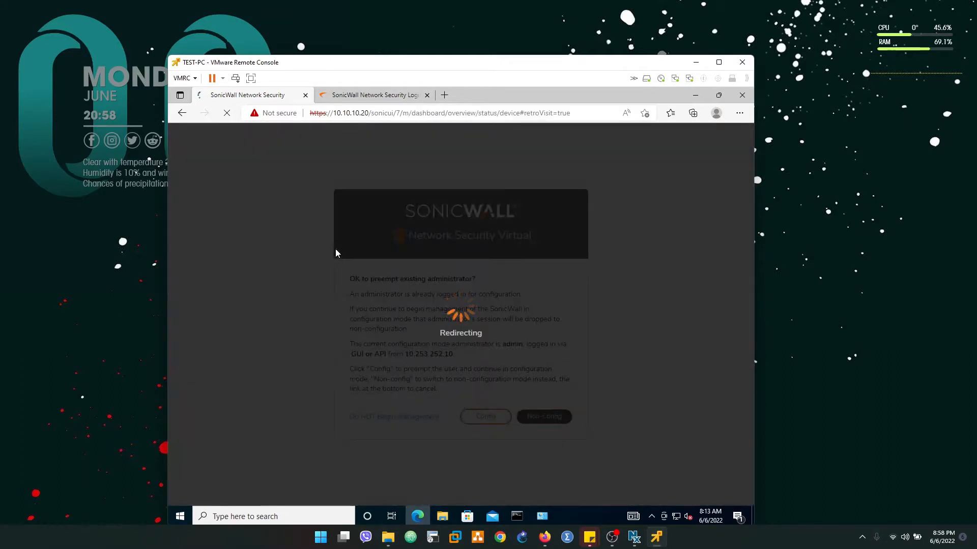
Review the X1 WAN interface settings (172.16.0.249, HTTPS management) and cancel without changes
{"action": "left_click", "coordinate": [486, 416]}
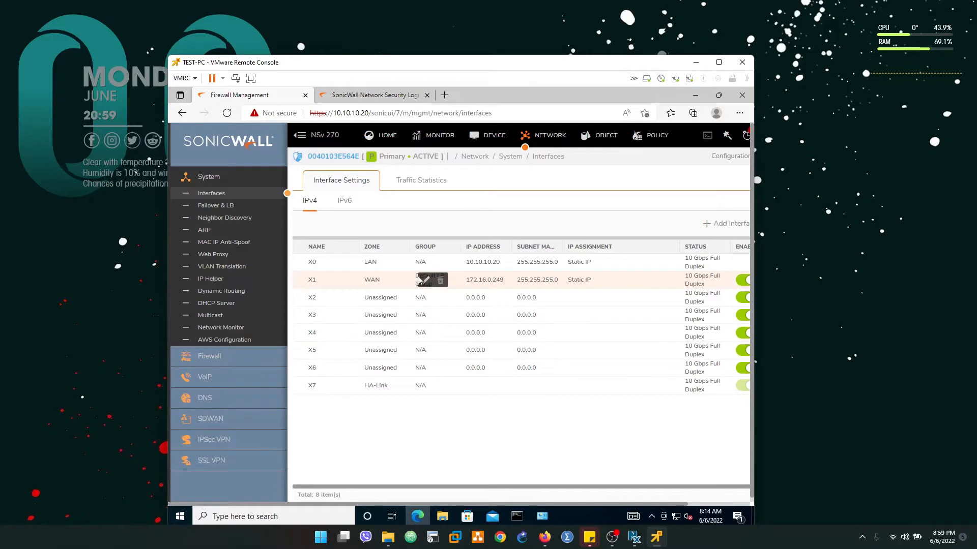
{"action": "left_click", "coordinate": [424, 280]}
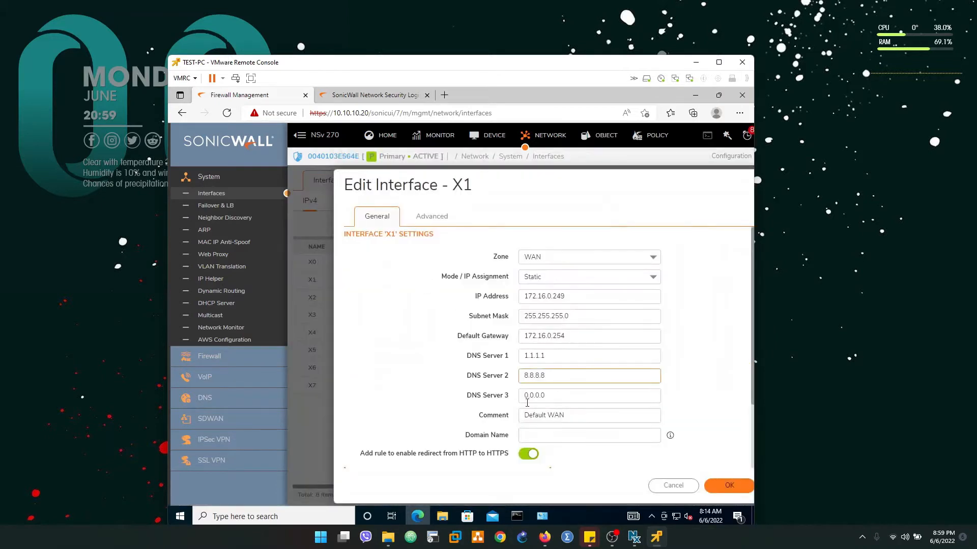
{"action": "scroll", "scroll_direction": "down", "scroll_amount": 3}
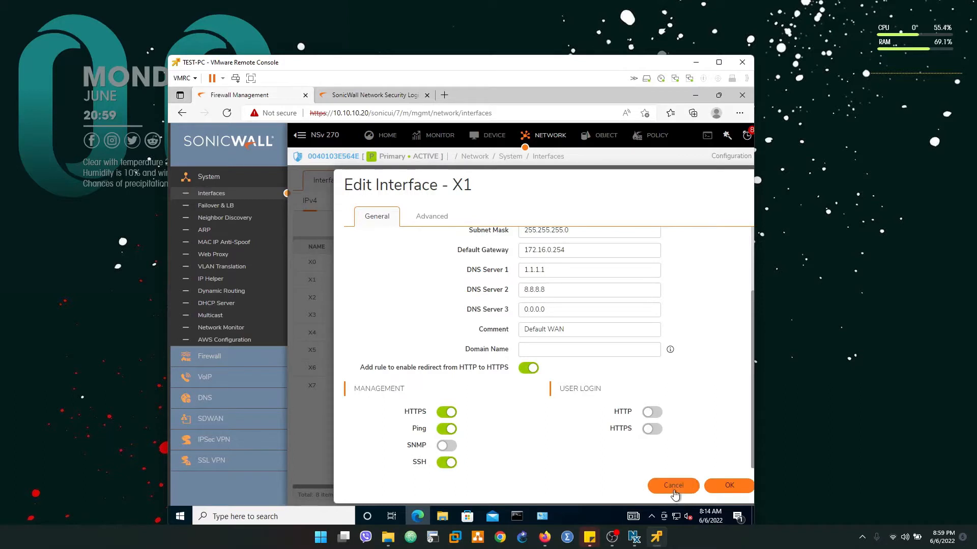
{"action": "left_click", "coordinate": [673, 485]}
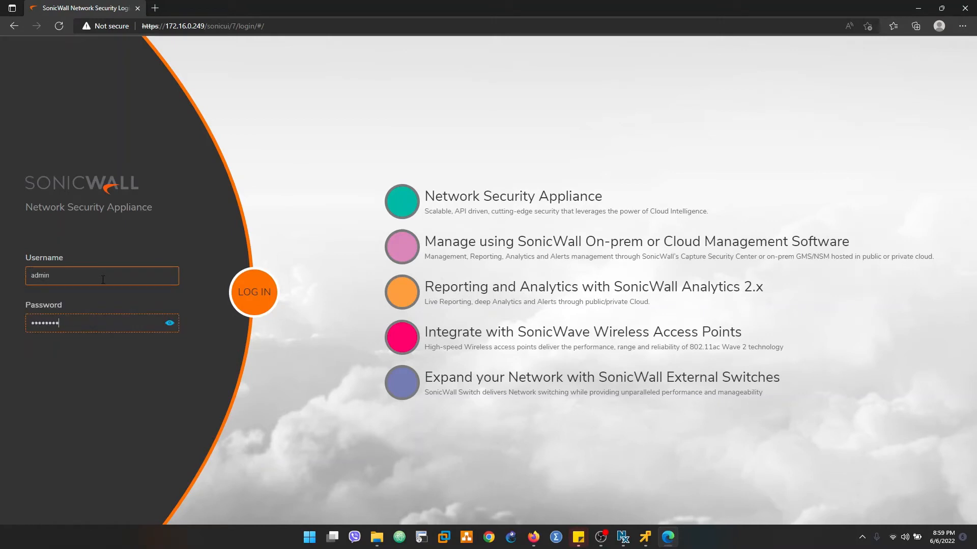
Log in via WAN address 172.16.0.249 and choose Config to preempt the other administrator
{"action": "left_click", "coordinate": [254, 292]}
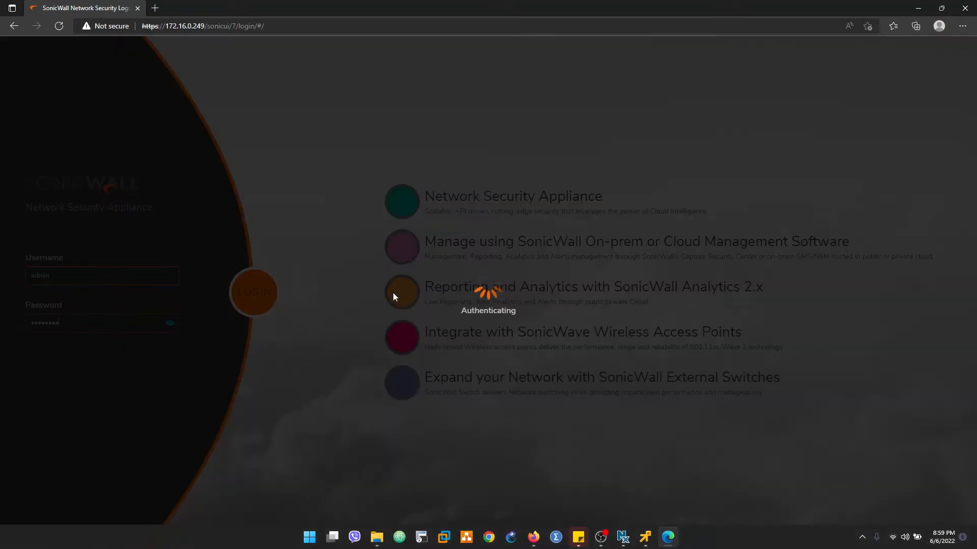
{"action": "left_click", "coordinate": [253, 293]}
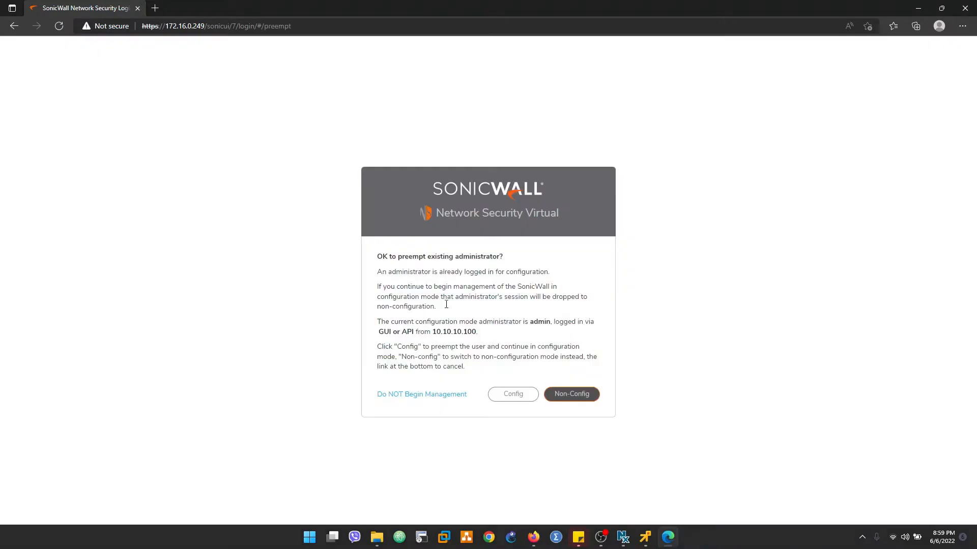
{"action": "left_click", "coordinate": [572, 394]}
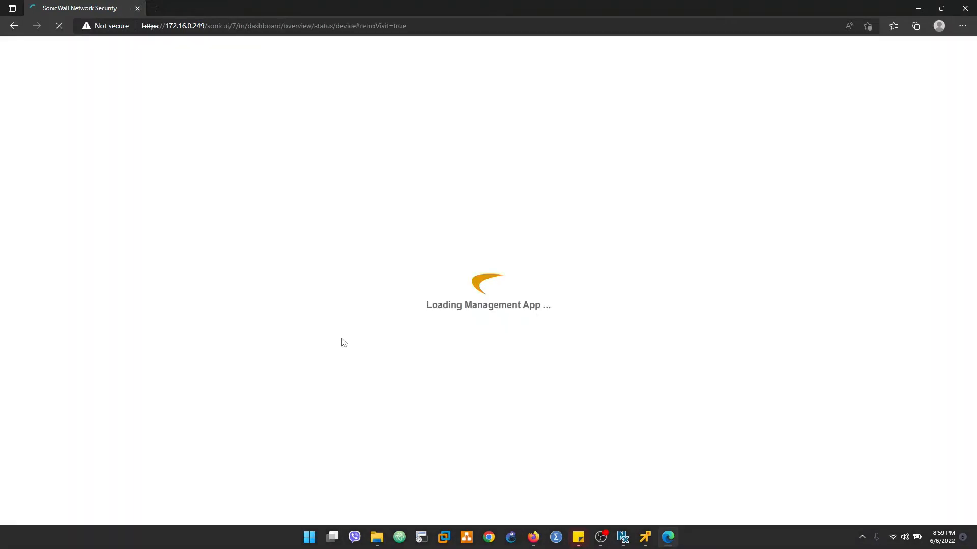
{"action": "mouse_move", "coordinate": [6, 243]}
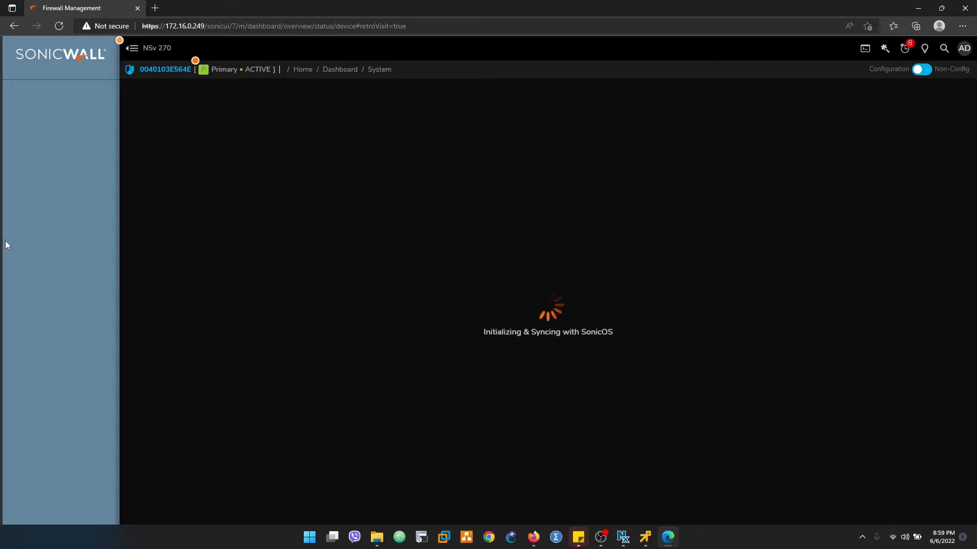
{"action": "mouse_move", "coordinate": [485, 451]}
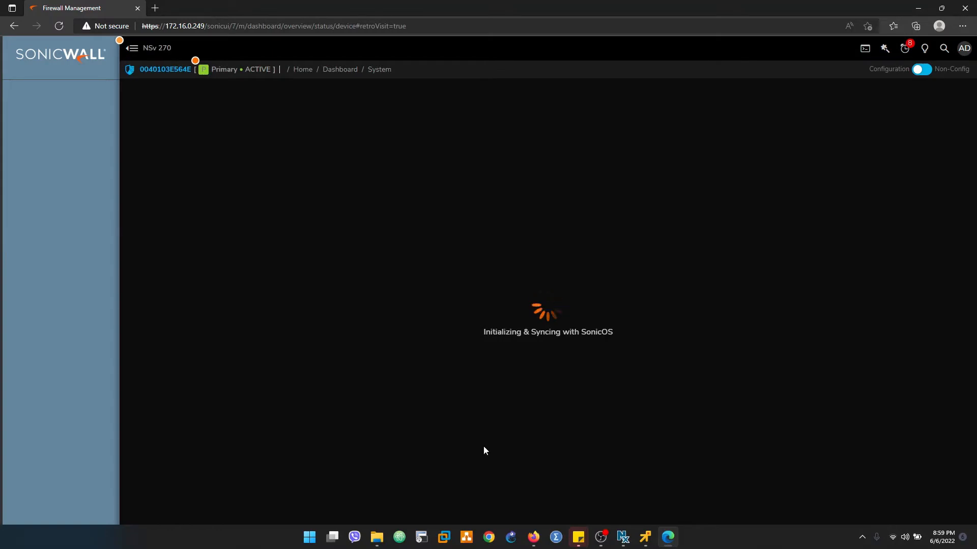
{"action": "mouse_move", "coordinate": [667, 538]}
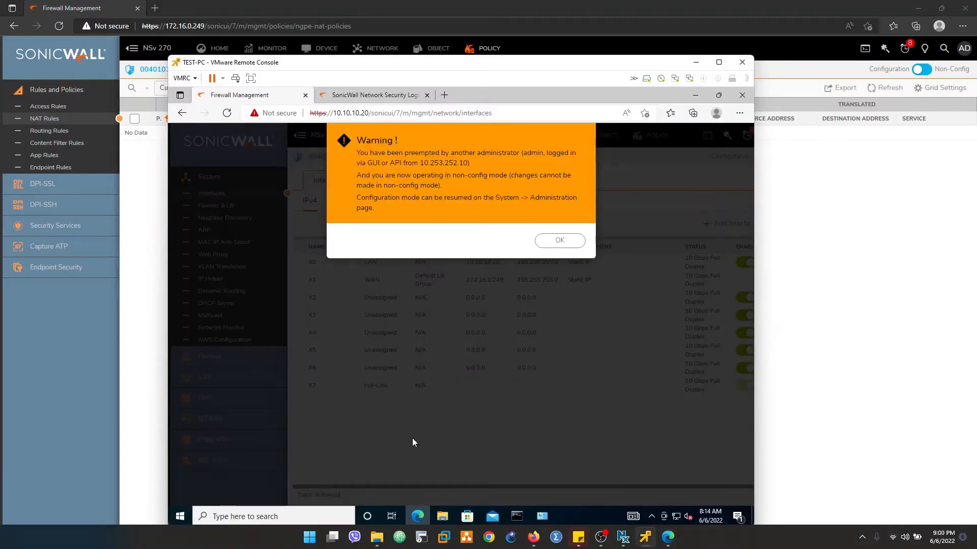
Dismiss the preempted-administrator warning in the VM and show the Interfaces list in the WAN session
{"action": "left_click", "coordinate": [559, 240]}
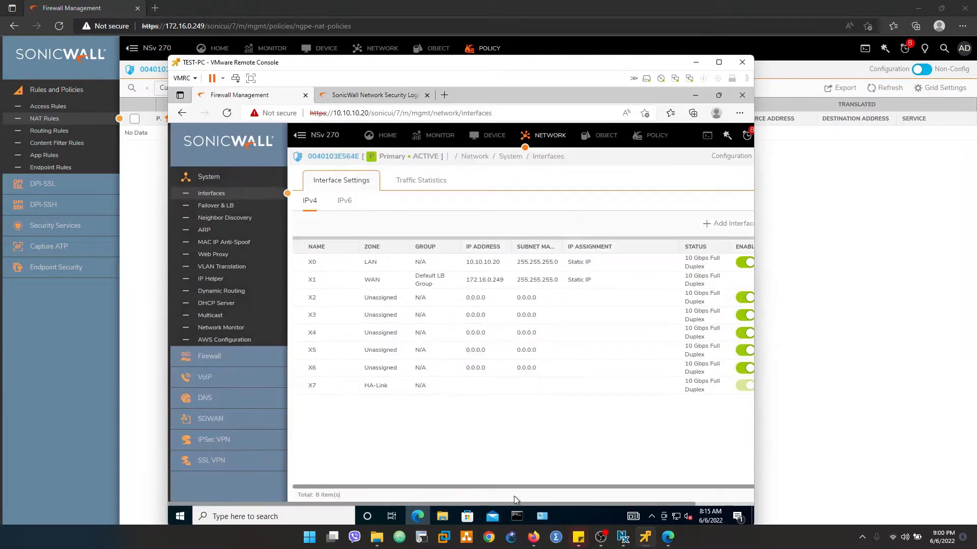
{"action": "left_click", "coordinate": [542, 516]}
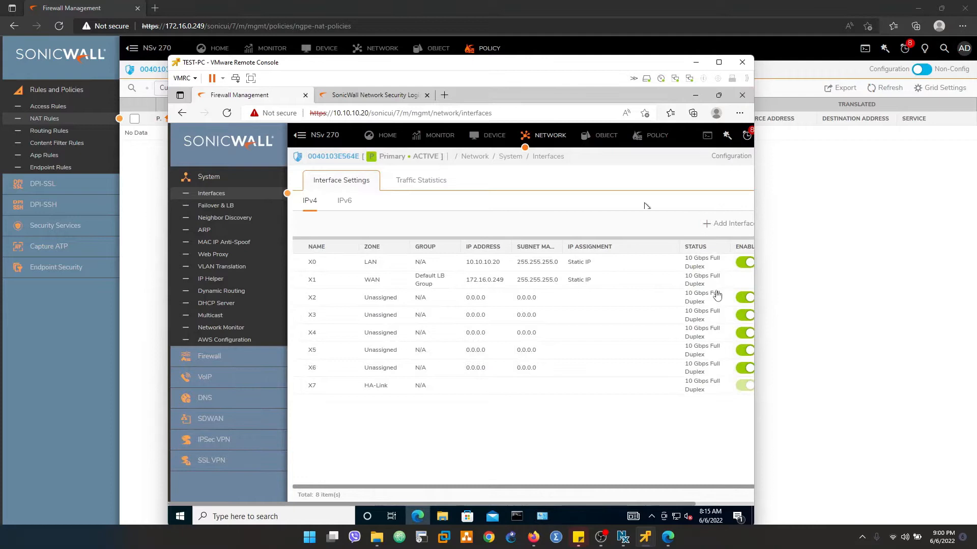
{"action": "left_click", "coordinate": [741, 62]}
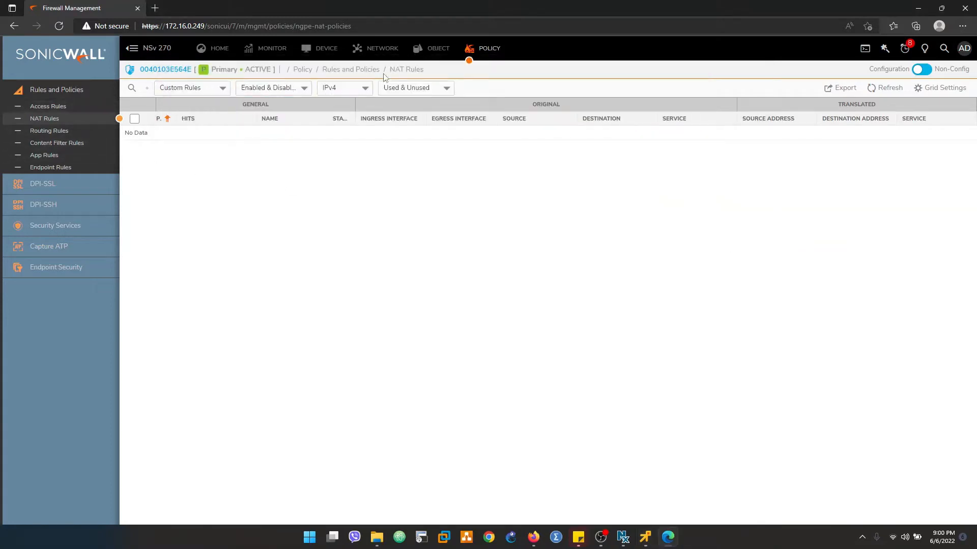
{"action": "left_click", "coordinate": [382, 47]}
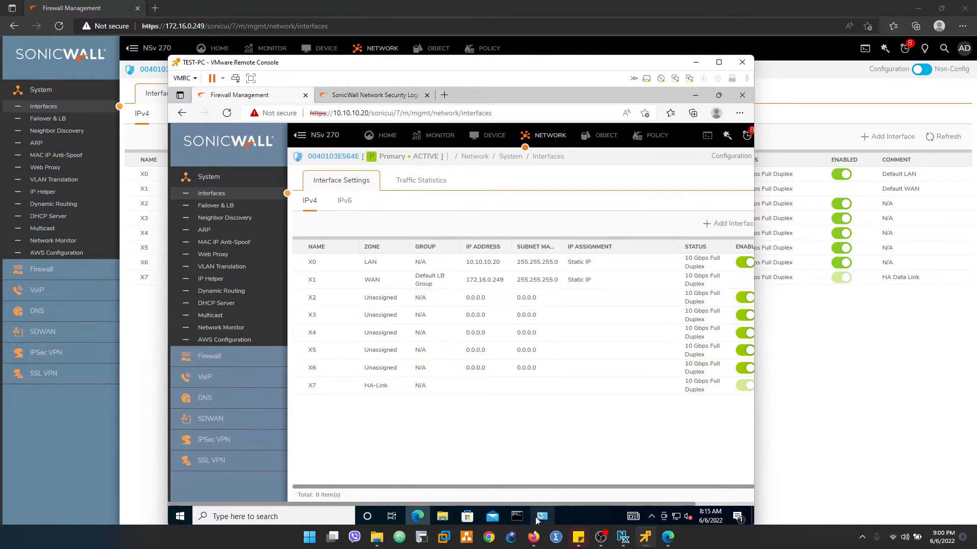
Check Ethernet0 details (10.10.10.100, gateway 10.10.10.20), close them, and minimize the remote console
{"action": "left_click", "coordinate": [542, 515]}
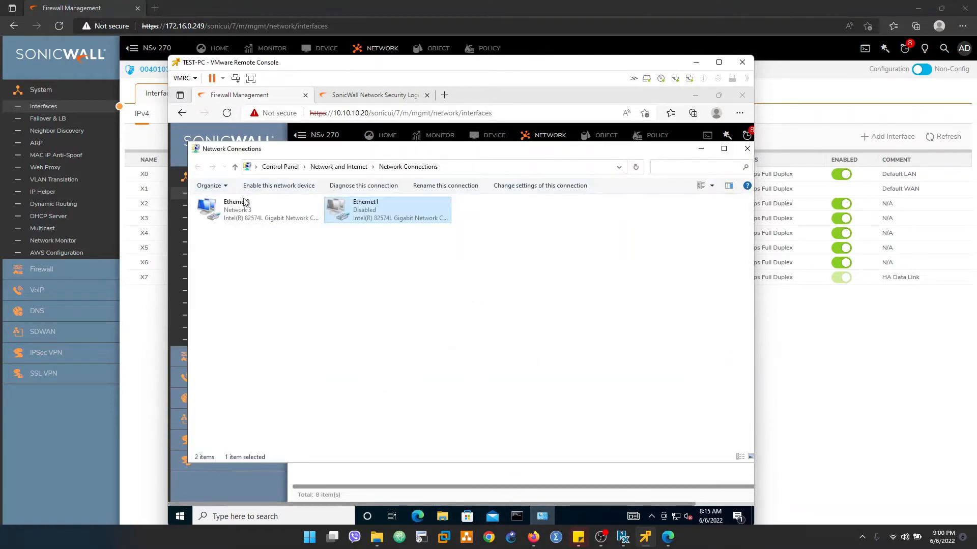
{"action": "double_click", "coordinate": [236, 209]}
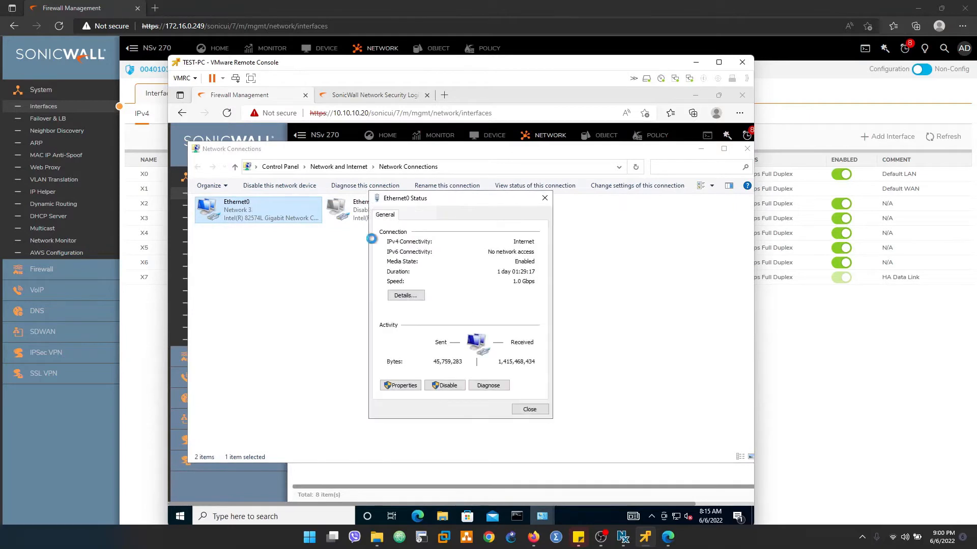
{"action": "left_click", "coordinate": [405, 296]}
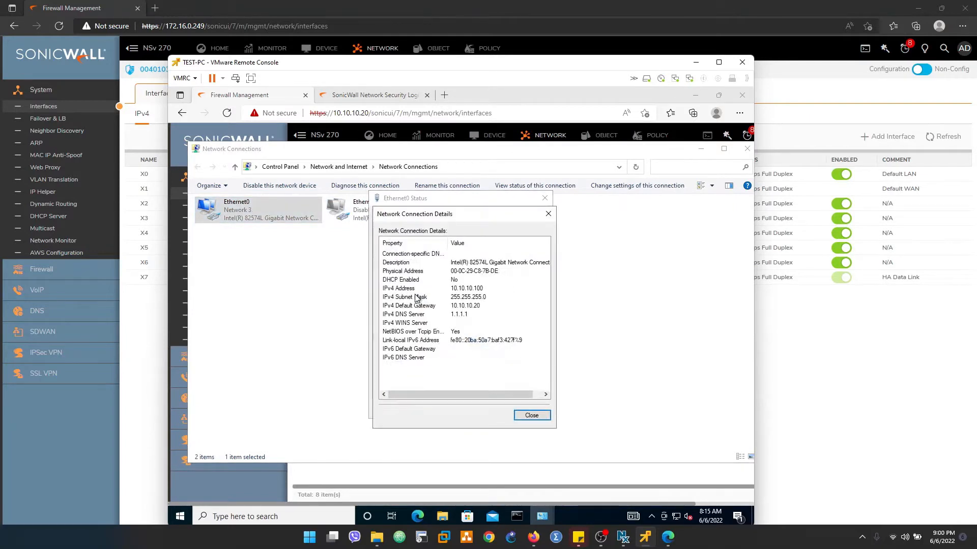
{"action": "mouse_move", "coordinate": [456, 314]}
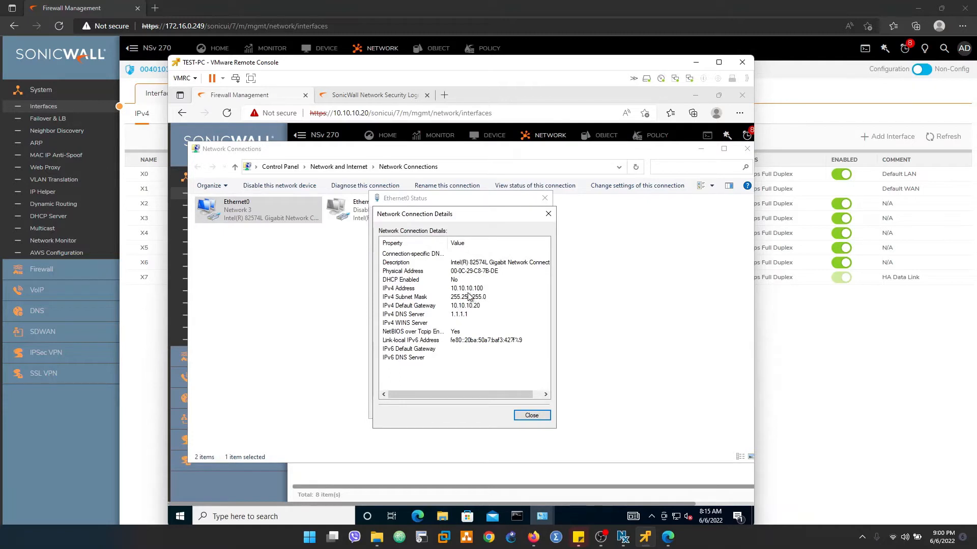
{"action": "left_click", "coordinate": [532, 416]}
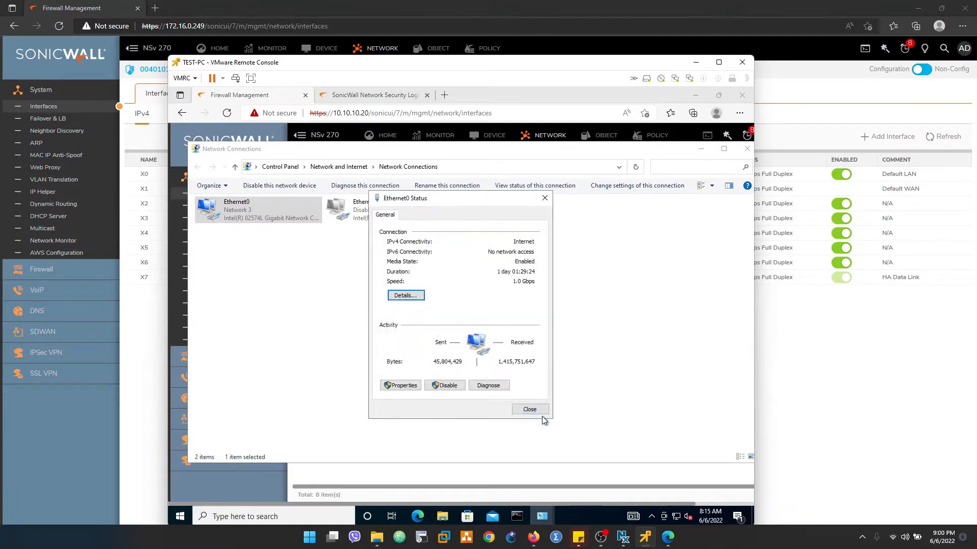
{"action": "left_click", "coordinate": [530, 409]}
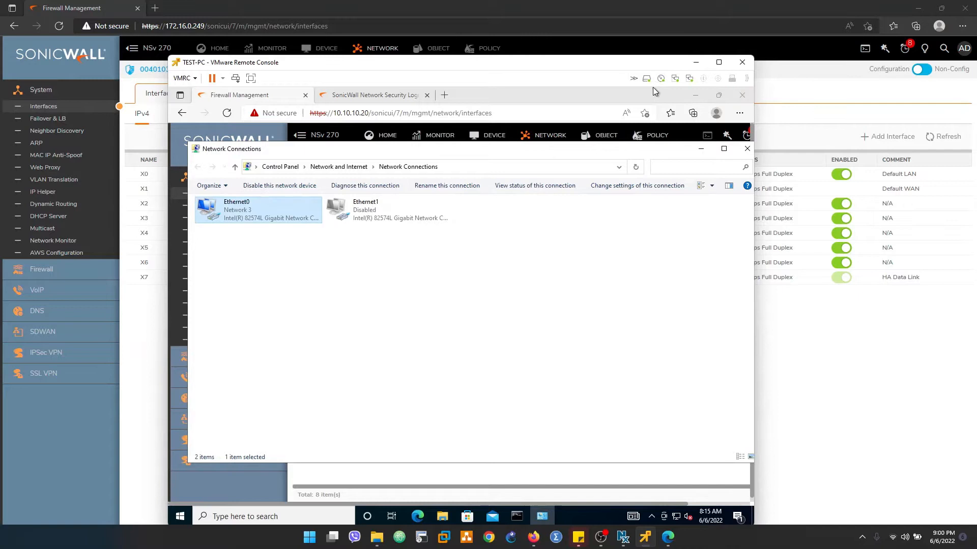
{"action": "left_click", "coordinate": [742, 61]}
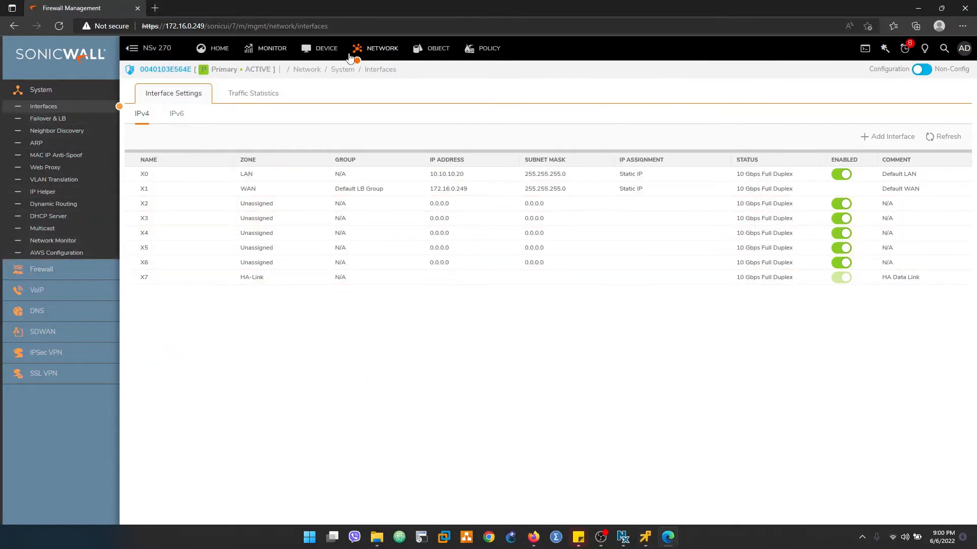
Add LAN host address object VM_LAB_10.10.10.100 for 10.10.10.100, then go to NAT Rules
{"action": "left_click", "coordinate": [430, 47]}
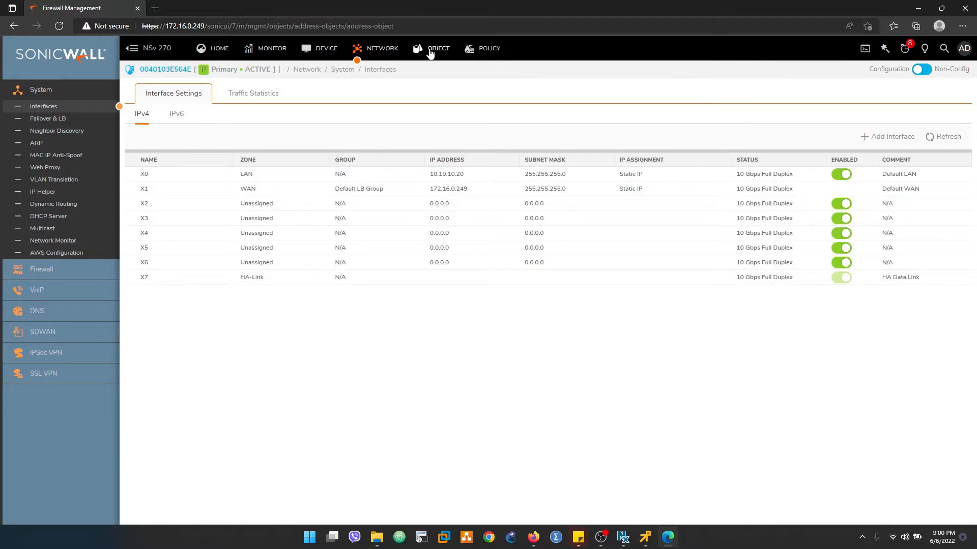
{"action": "left_click", "coordinate": [438, 47]}
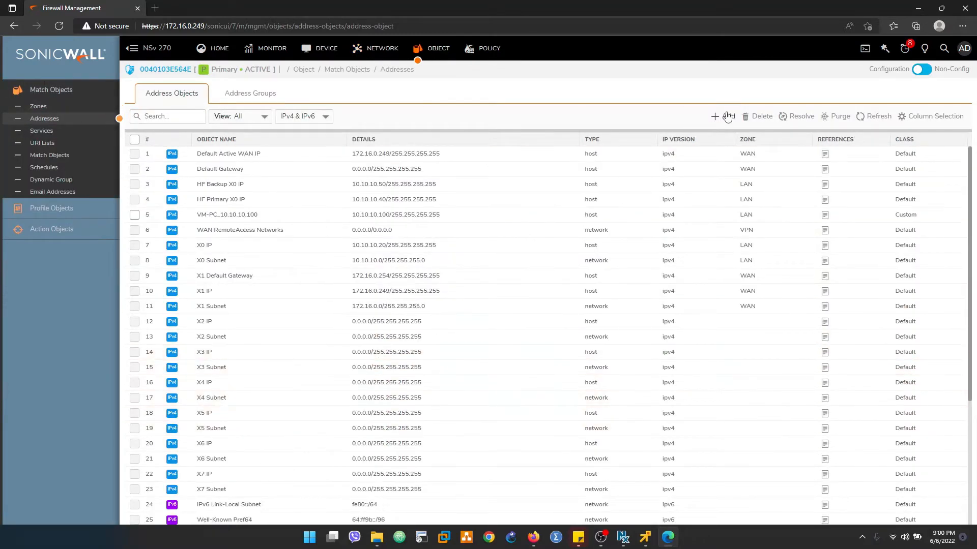
{"action": "left_click", "coordinate": [715, 116]}
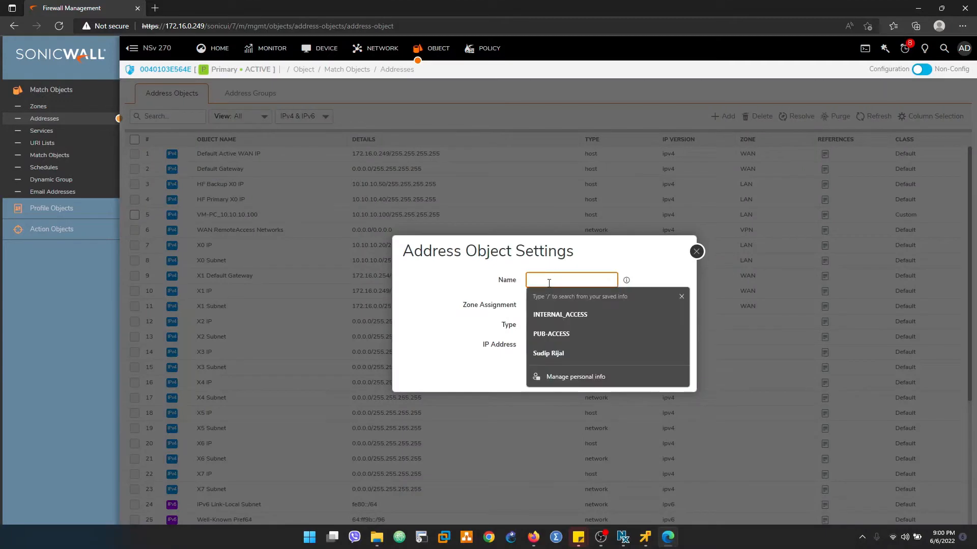
{"action": "type", "text": "VM_LAB_"}
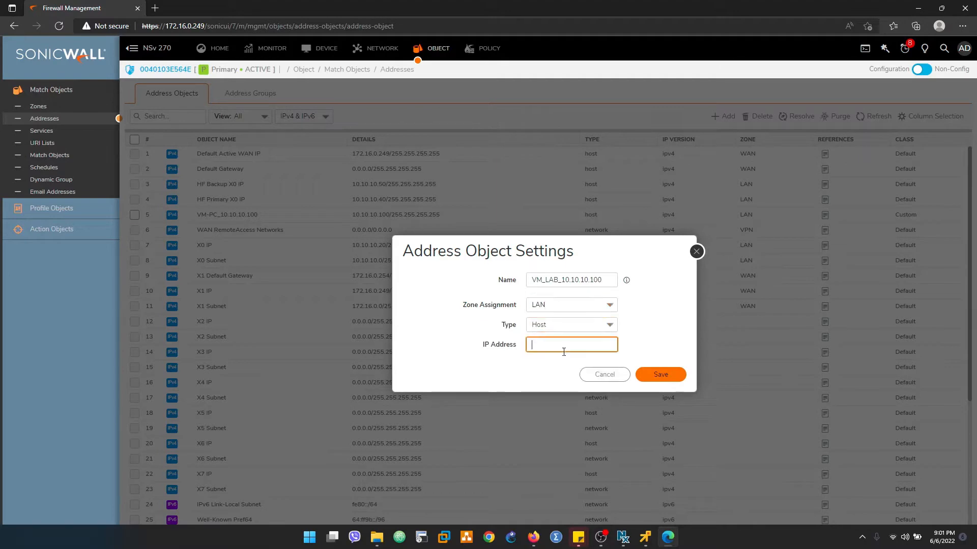
{"action": "type", "text": "10.10.10.100"}
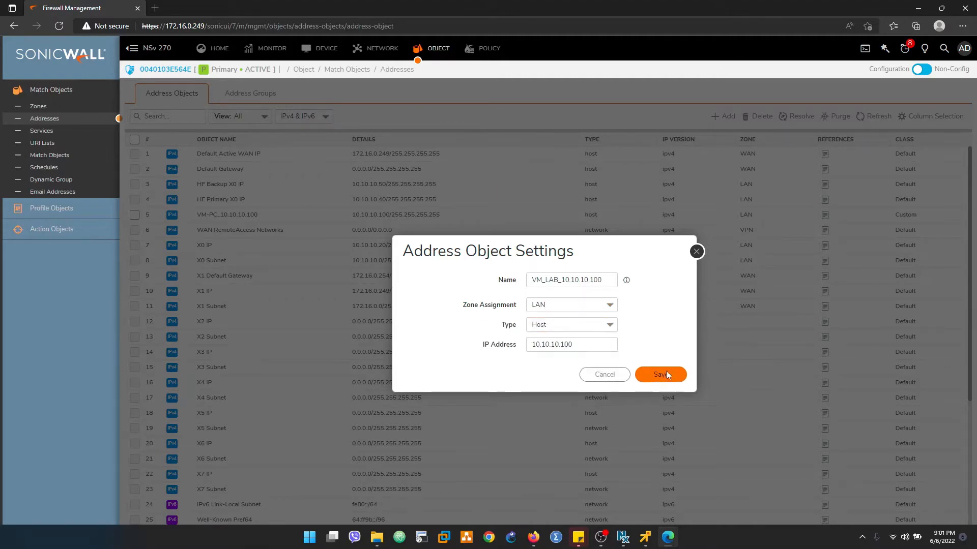
{"action": "left_click", "coordinate": [661, 374]}
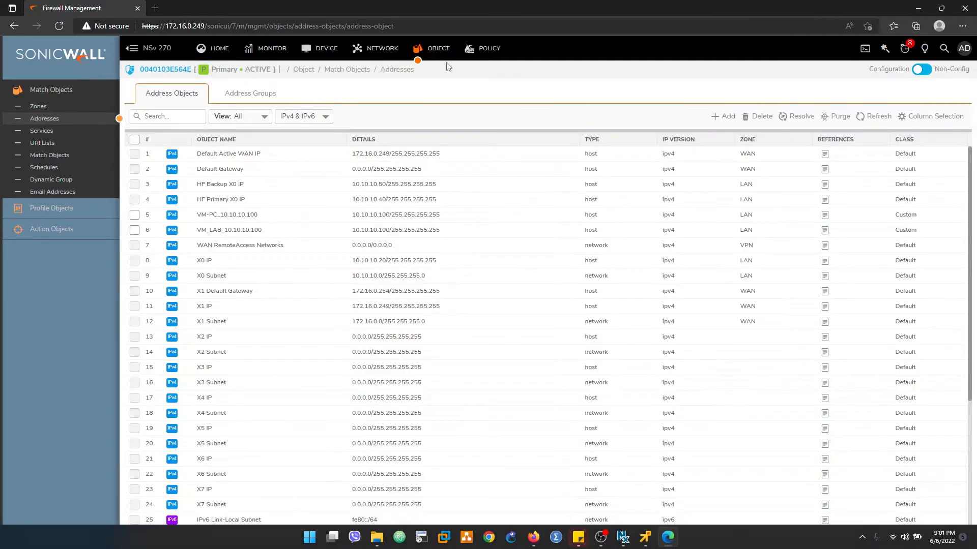
{"action": "left_click", "coordinate": [489, 48]}
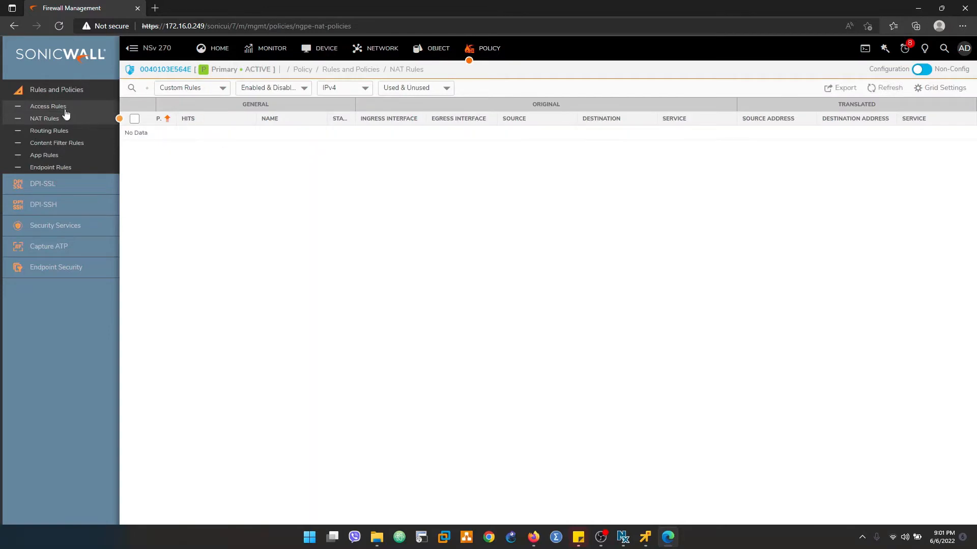
{"action": "mouse_move", "coordinate": [181, 193]}
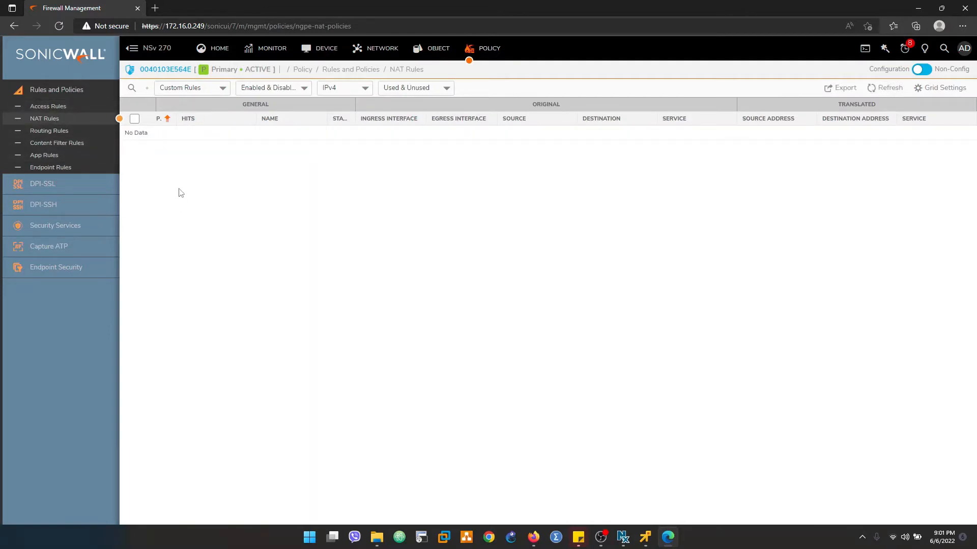
{"action": "mouse_move", "coordinate": [126, 152]}
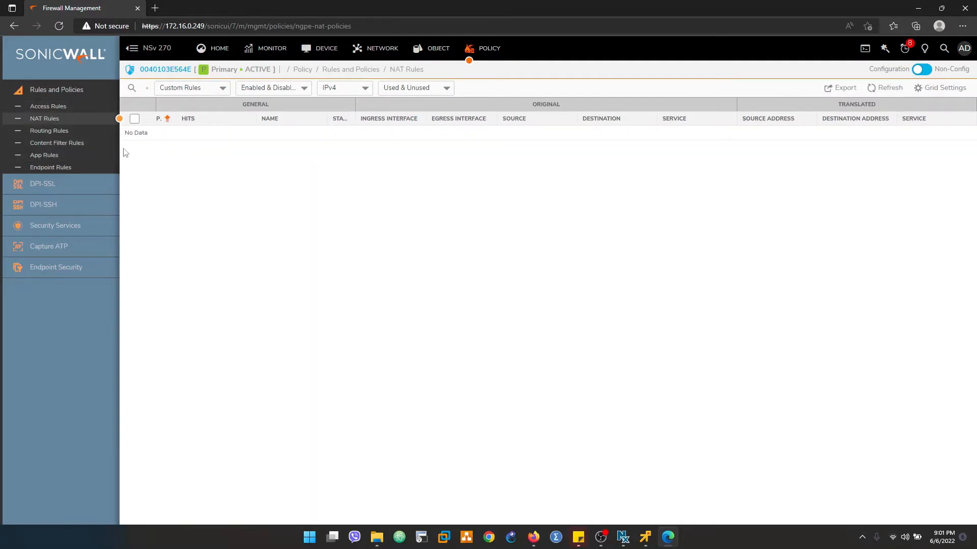
{"action": "mouse_move", "coordinate": [416, 300]}
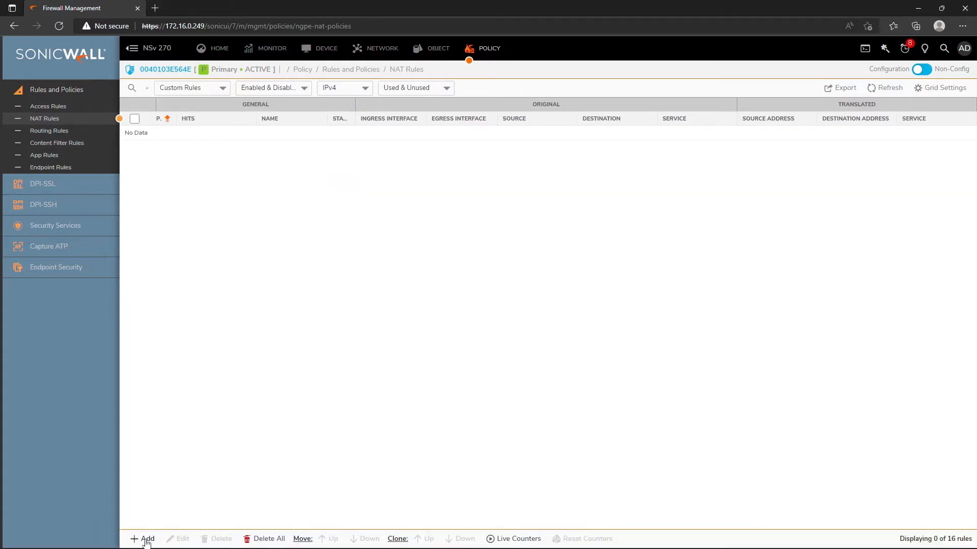
Begin a new NAT rule and name it INTERNET_ACCESS_VM_PC
{"action": "left_click", "coordinate": [147, 539]}
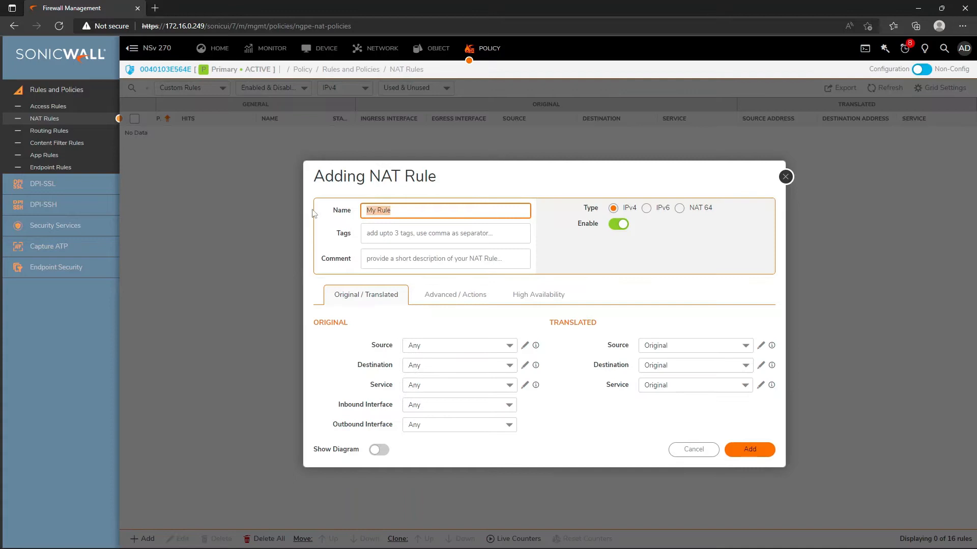
{"action": "type", "text": "INTERNET_AC"}
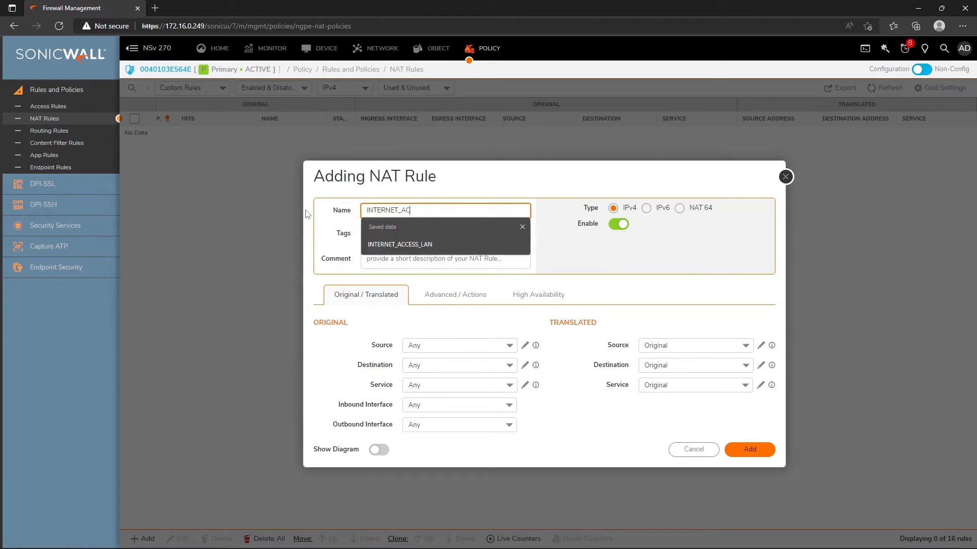
{"action": "type", "text": "INTERNET_ACCESS_VM"}
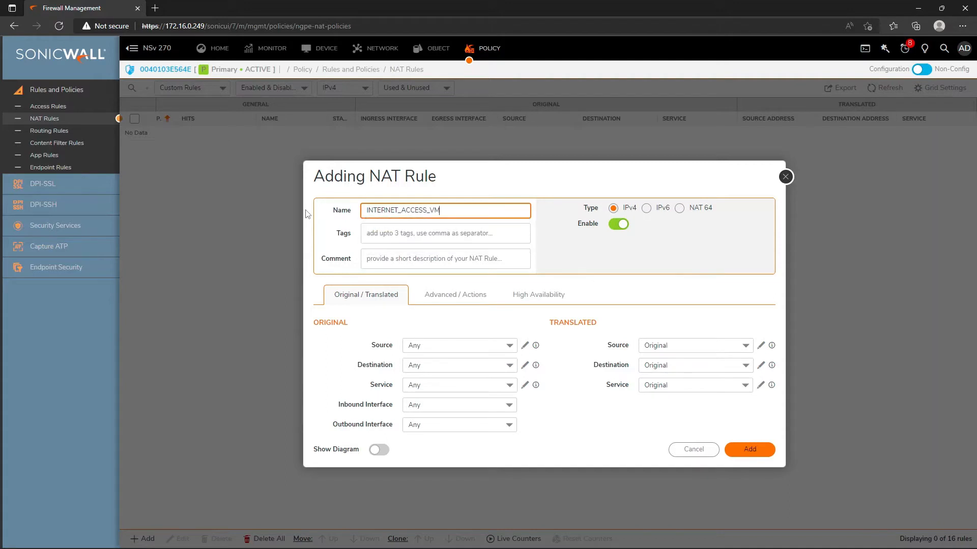
{"action": "type", "text": "_PC"}
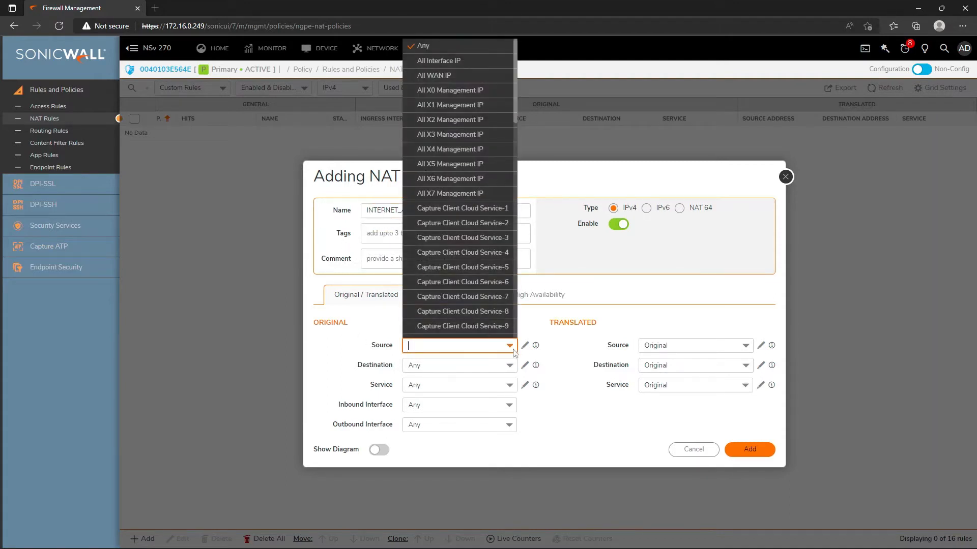
Set the original source to VM-PC_10.10.10.100 after first picking VM_LAB_10.10.10.100
{"action": "type", "text": "X"}
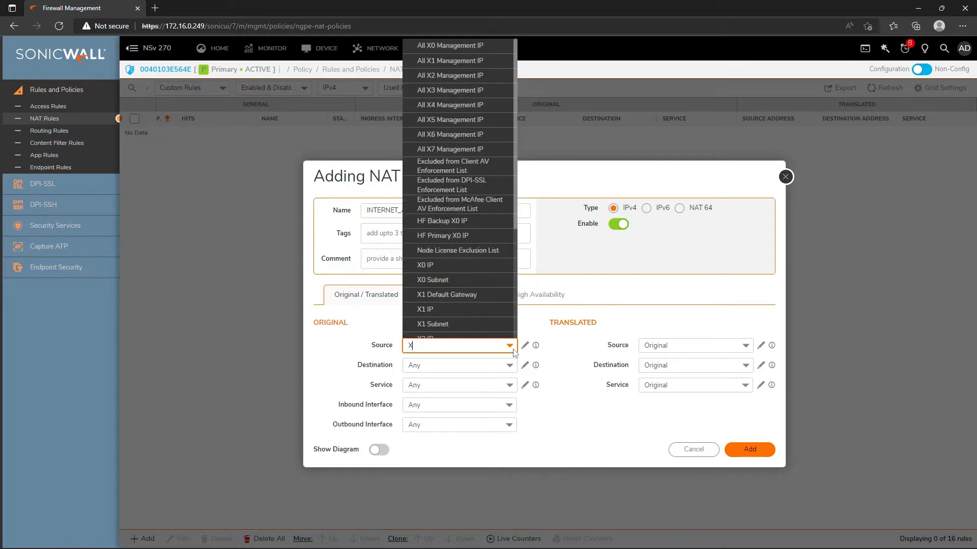
{"action": "type", "text": "0"}
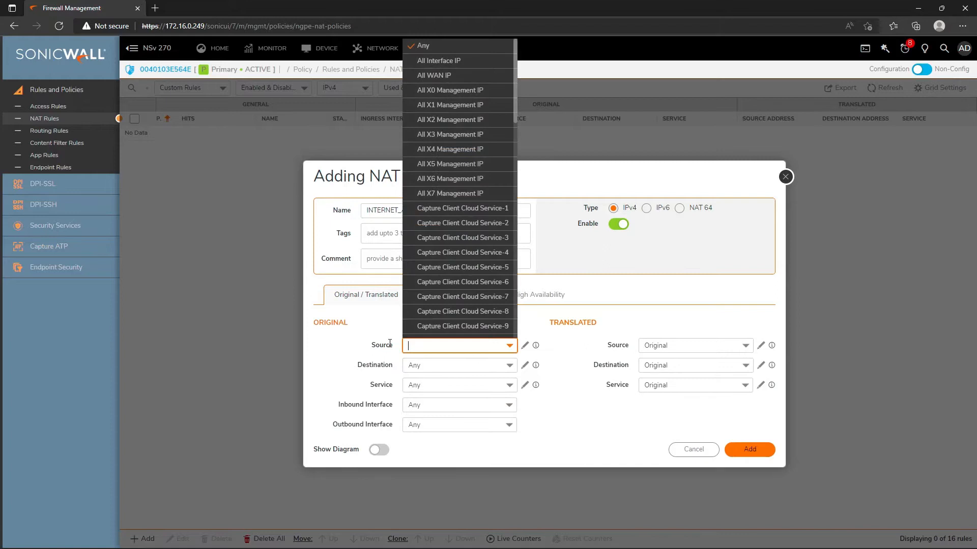
{"action": "type", "text": "VM"}
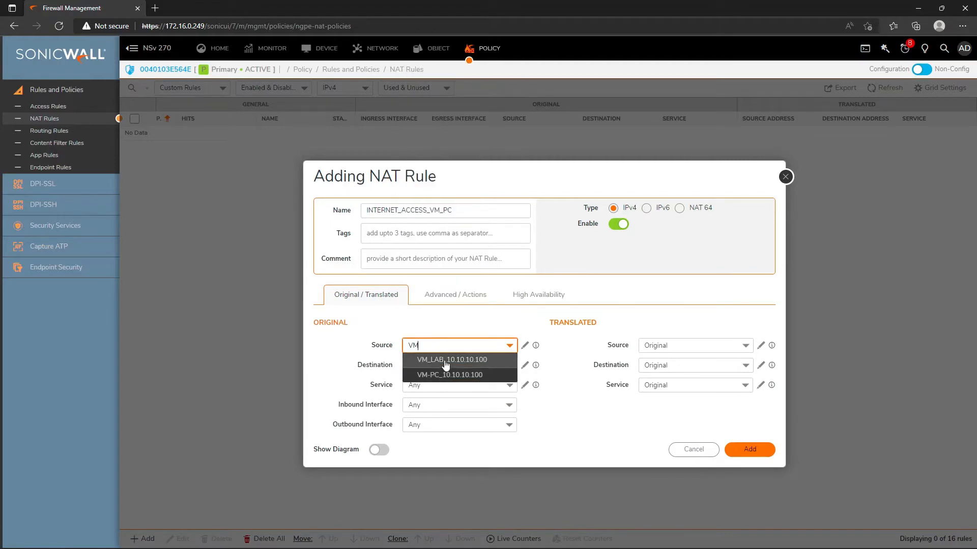
{"action": "left_click", "coordinate": [448, 360]}
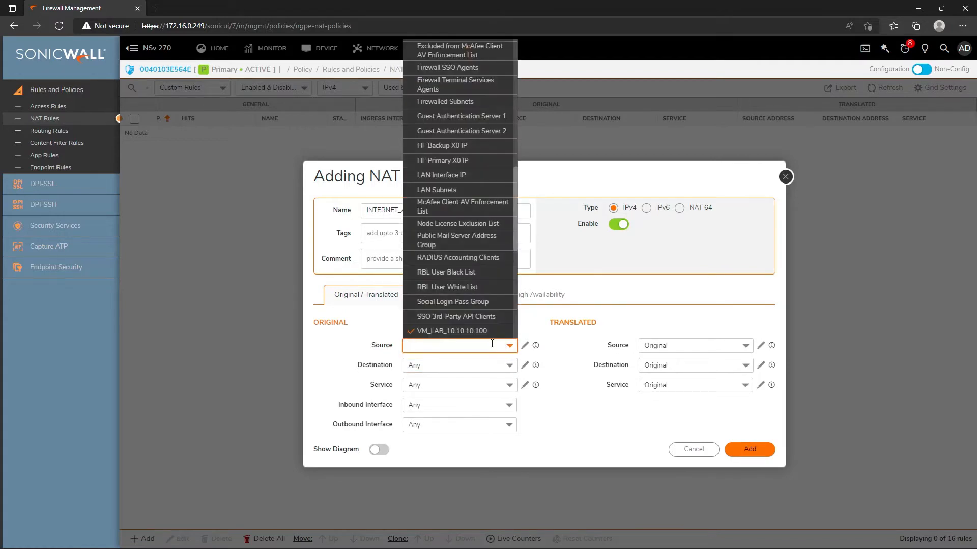
{"action": "type", "text": "VM"}
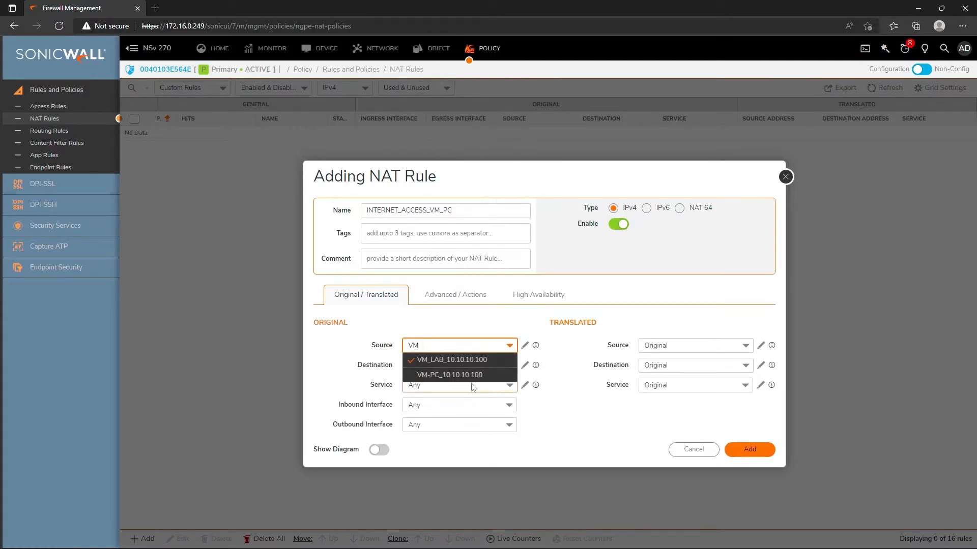
{"action": "left_click", "coordinate": [452, 374]}
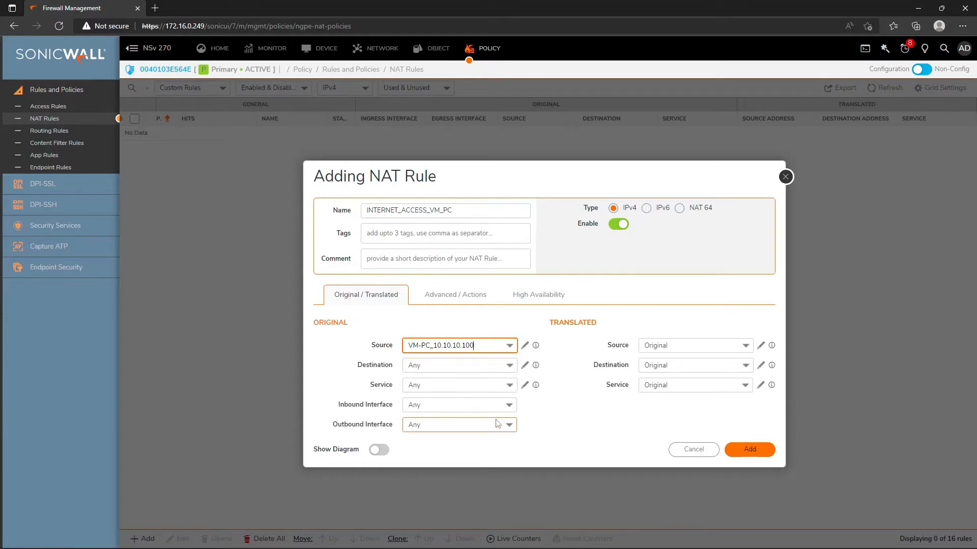
Set inbound interface X0 and outbound interface X1, then begin the translated source
{"action": "type", "text": "X0"}
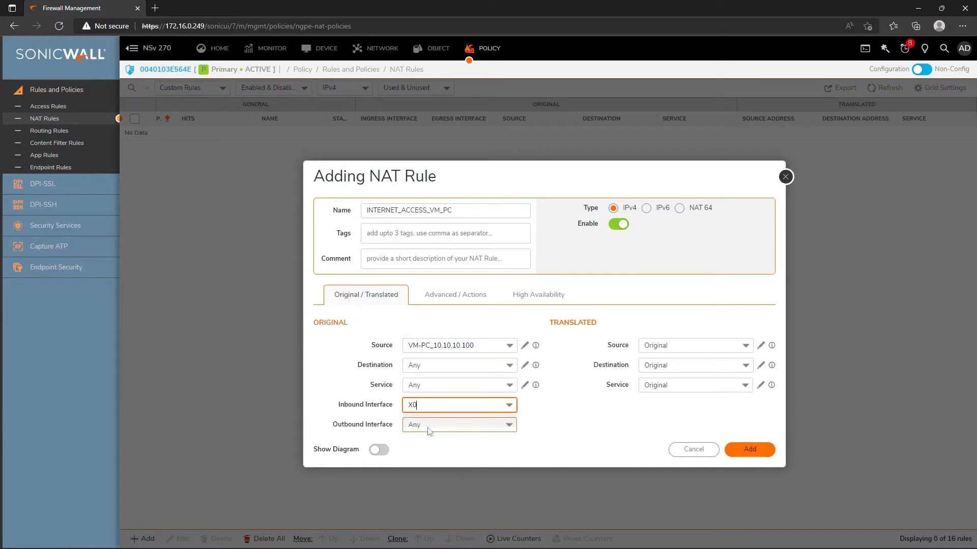
{"action": "left_click", "coordinate": [459, 405]}
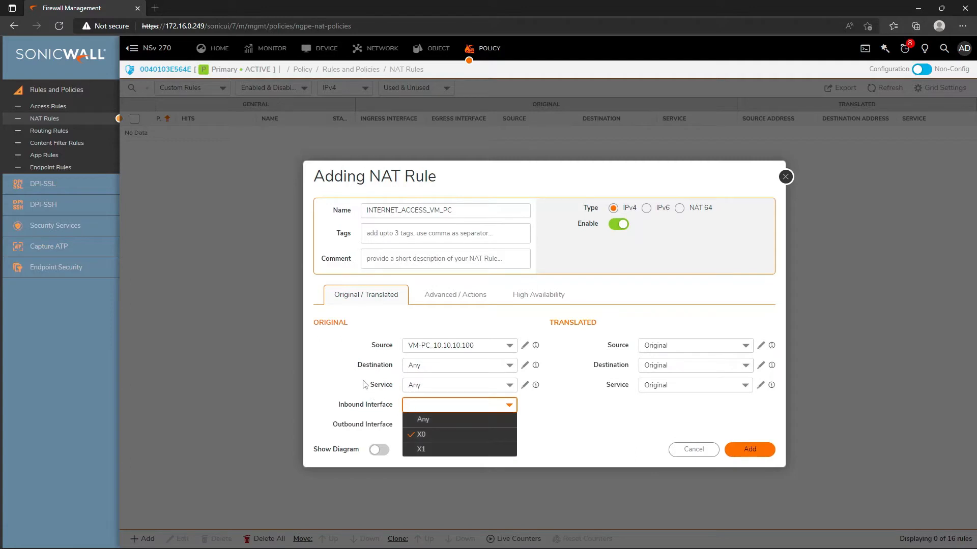
{"action": "left_click", "coordinate": [421, 434]}
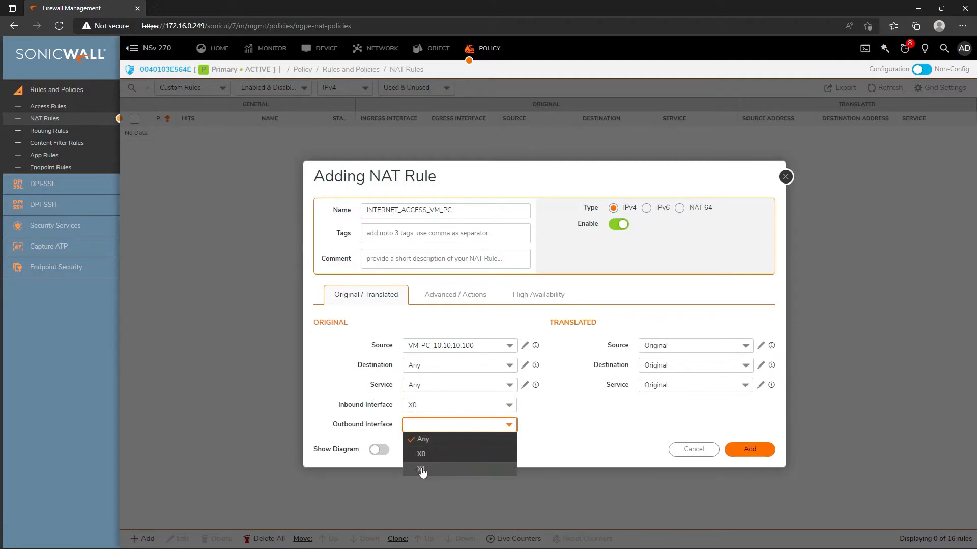
{"action": "left_click", "coordinate": [421, 469]}
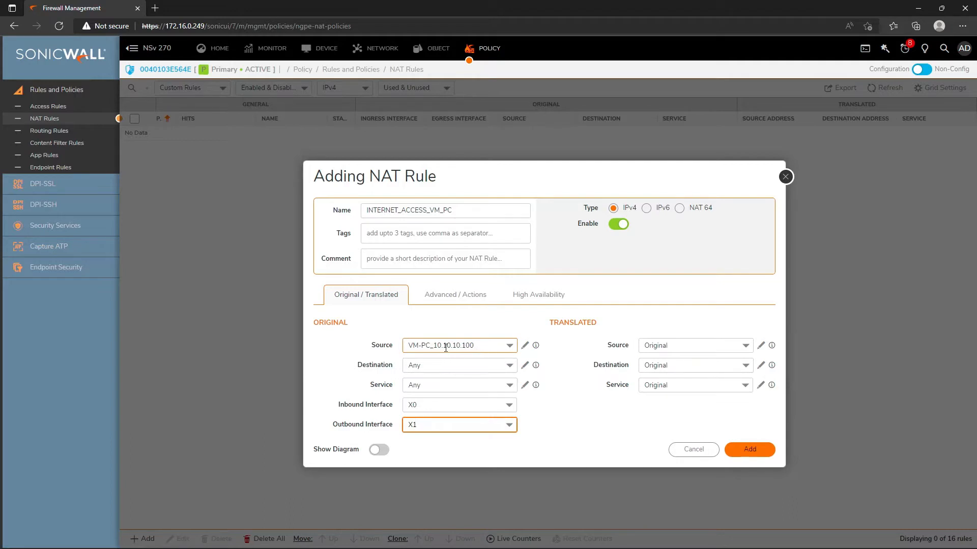
{"action": "left_click", "coordinate": [746, 346]}
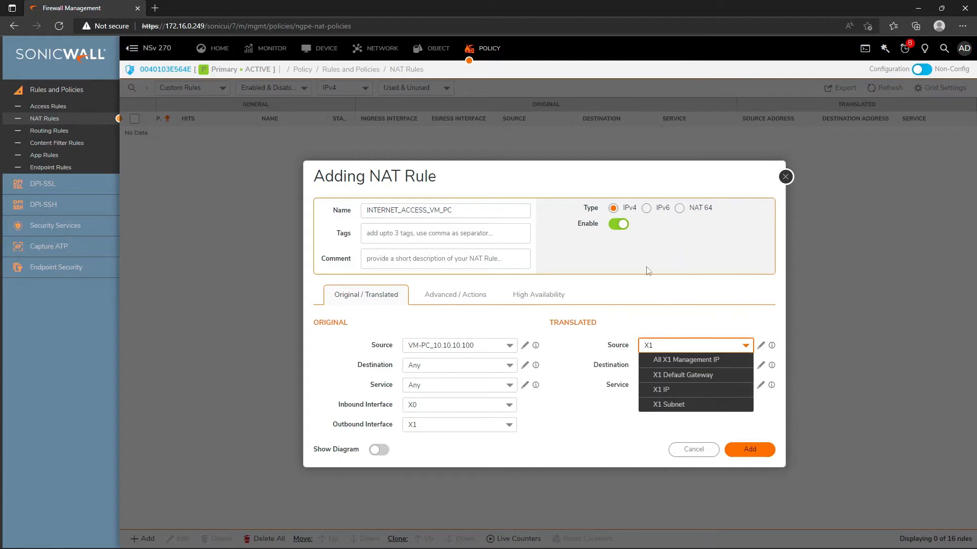
Set translated source X1 IP, view the diagram, add the NAT rule, and go to Access Rules
{"action": "left_click", "coordinate": [661, 390]}
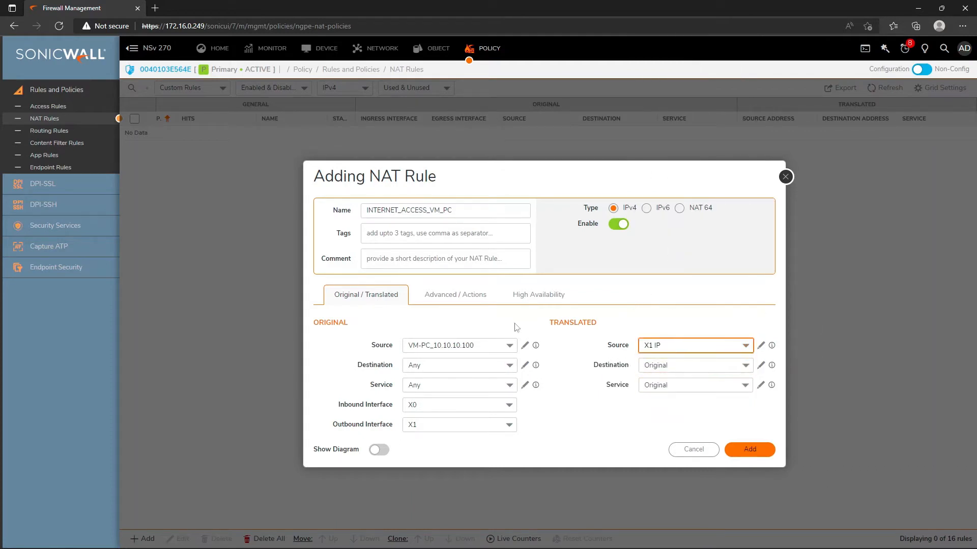
{"action": "left_click", "coordinate": [379, 450]}
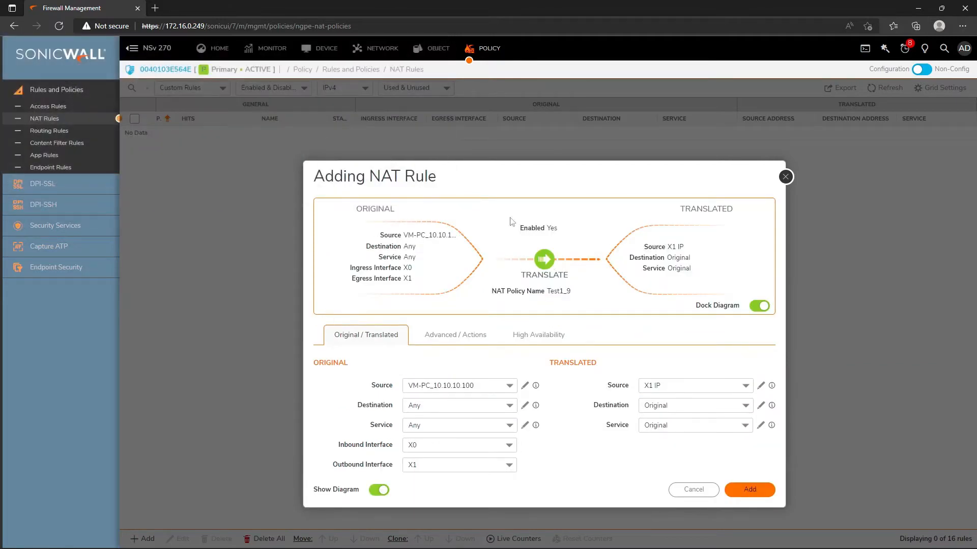
{"action": "mouse_move", "coordinate": [661, 500]}
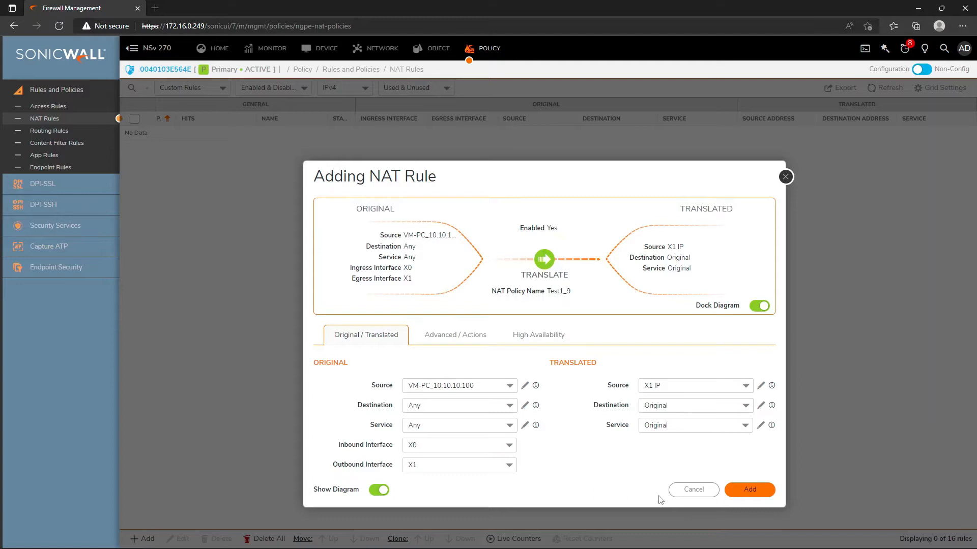
{"action": "mouse_move", "coordinate": [713, 454]}
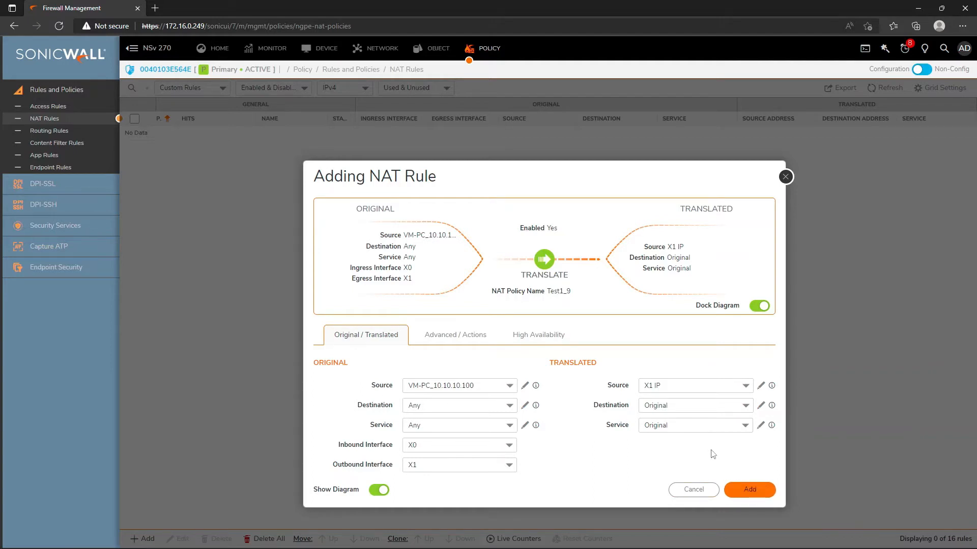
{"action": "left_click", "coordinate": [749, 490]}
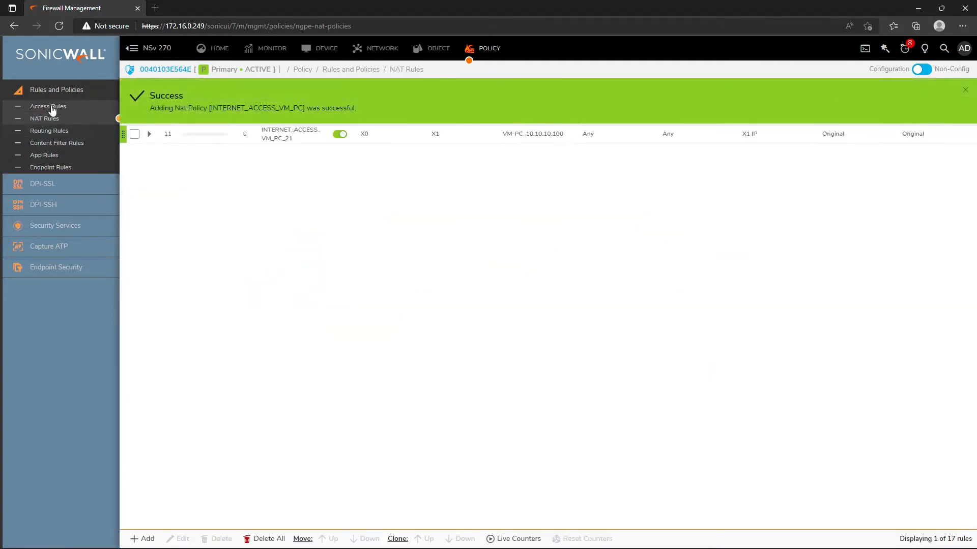
{"action": "left_click", "coordinate": [965, 89]}
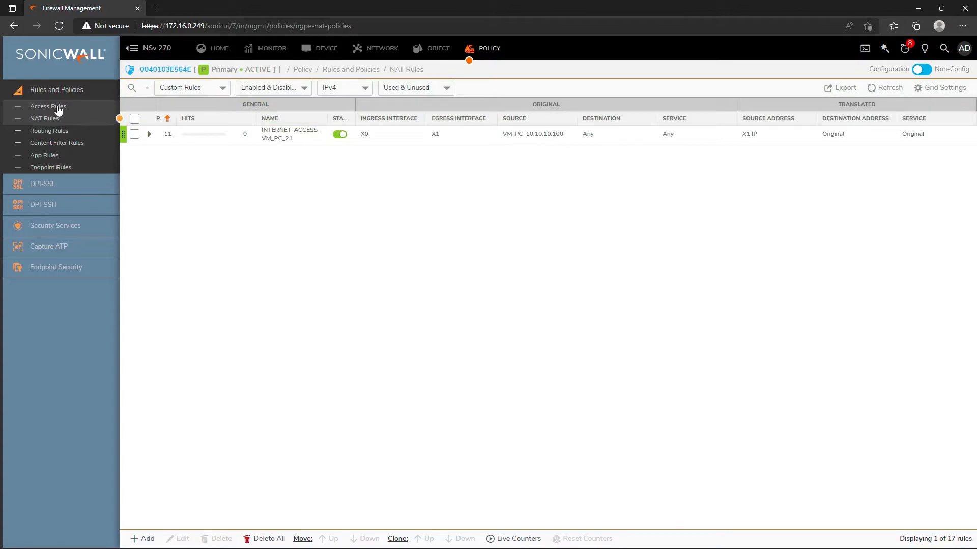
{"action": "left_click", "coordinate": [47, 107]}
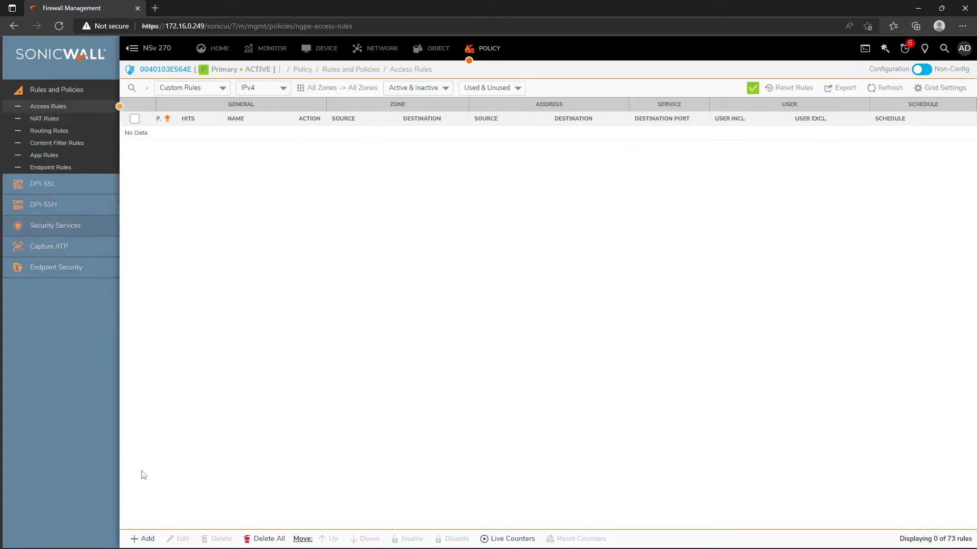
Name the rule INTERNET_ACCESS_VM_PC, LAN to WAN, source VM-PC_10.10.10.100, and add it
{"action": "left_click", "coordinate": [143, 538]}
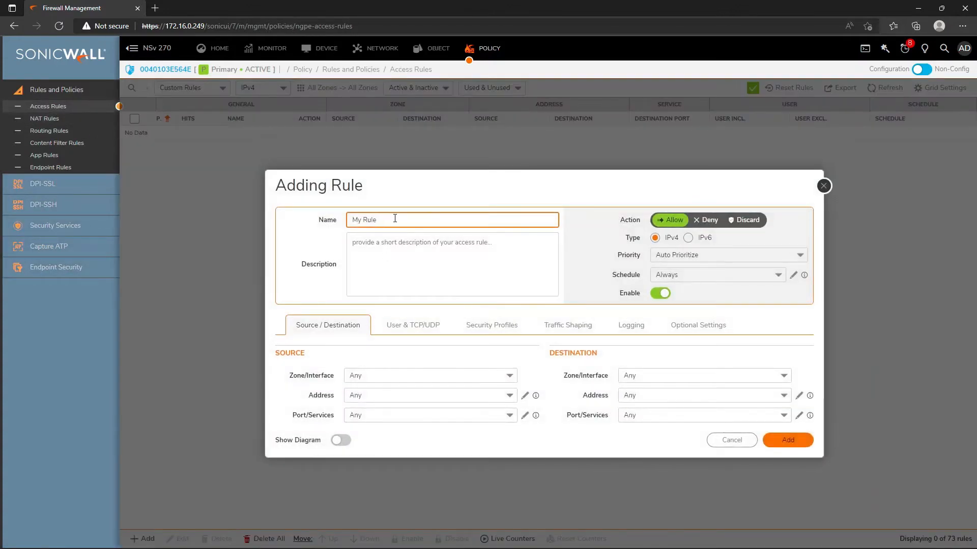
{"action": "type", "text": "INTERNET_ACCESS_VM_PC"}
{"action": "left_click", "coordinate": [430, 376]}
{"action": "type", "text": "LAN"}
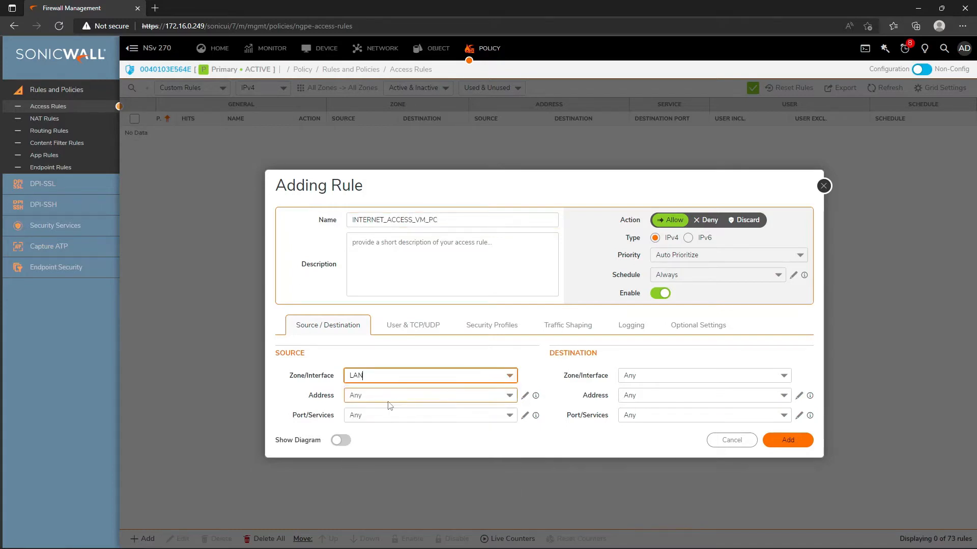
{"action": "left_click", "coordinate": [704, 375]}
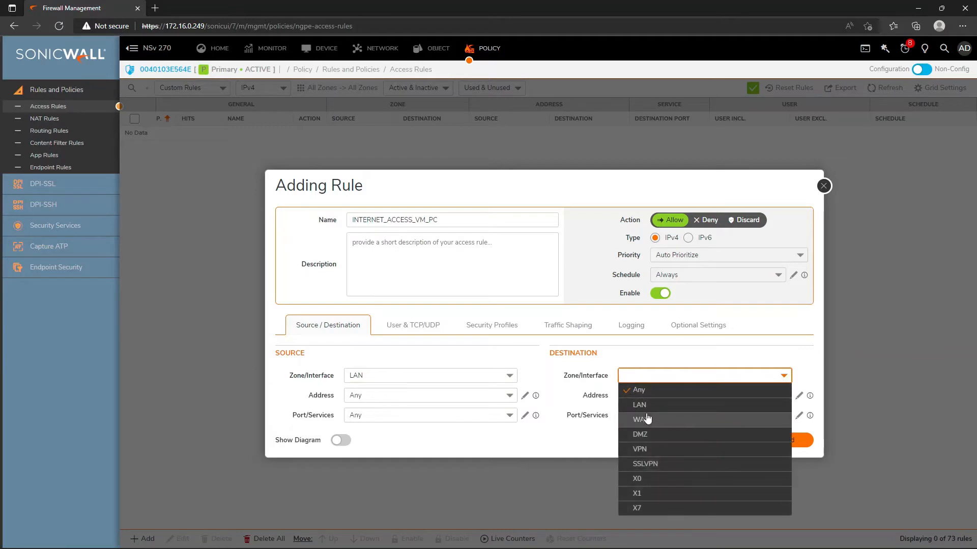
{"action": "left_click", "coordinate": [640, 419]}
{"action": "type", "text": "V"}
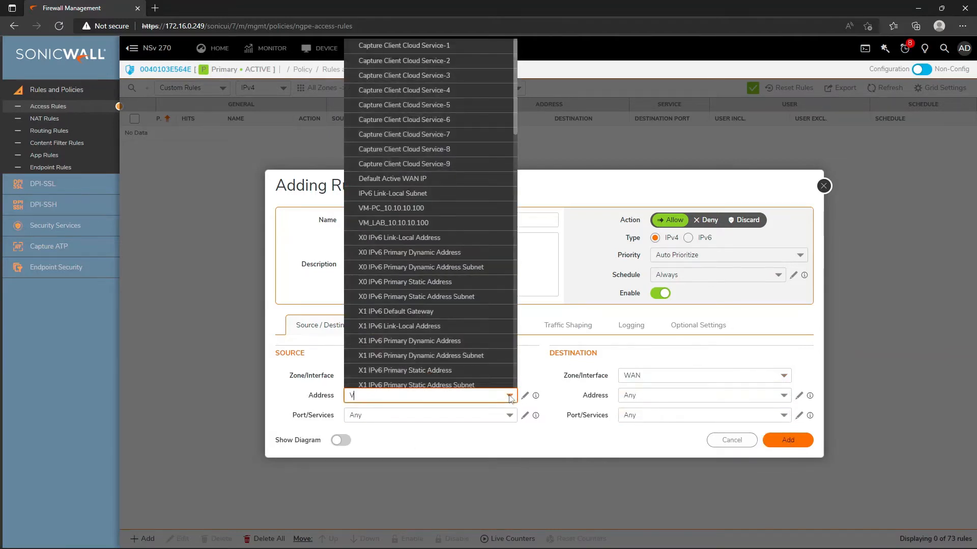
{"action": "left_click", "coordinate": [390, 208]}
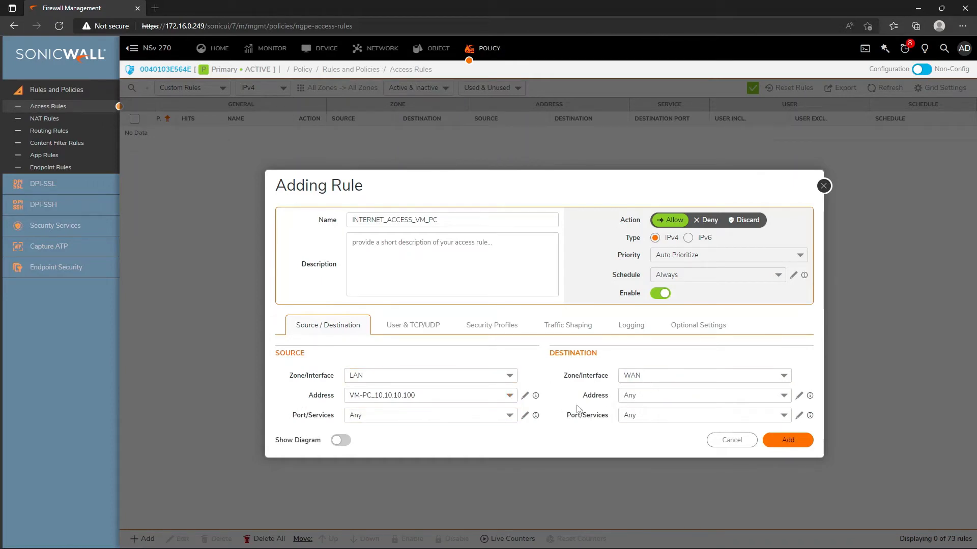
{"action": "left_click", "coordinate": [340, 440]}
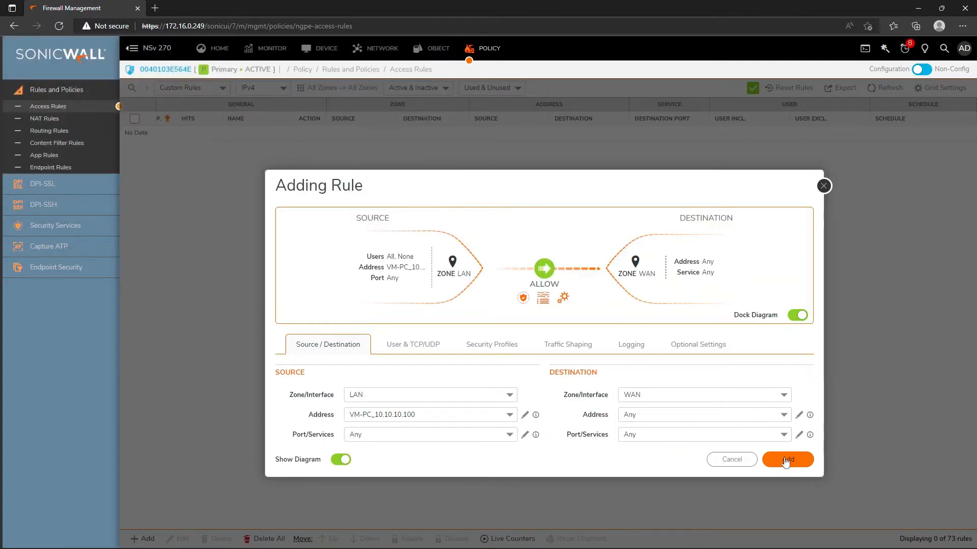
{"action": "left_click", "coordinate": [787, 459]}
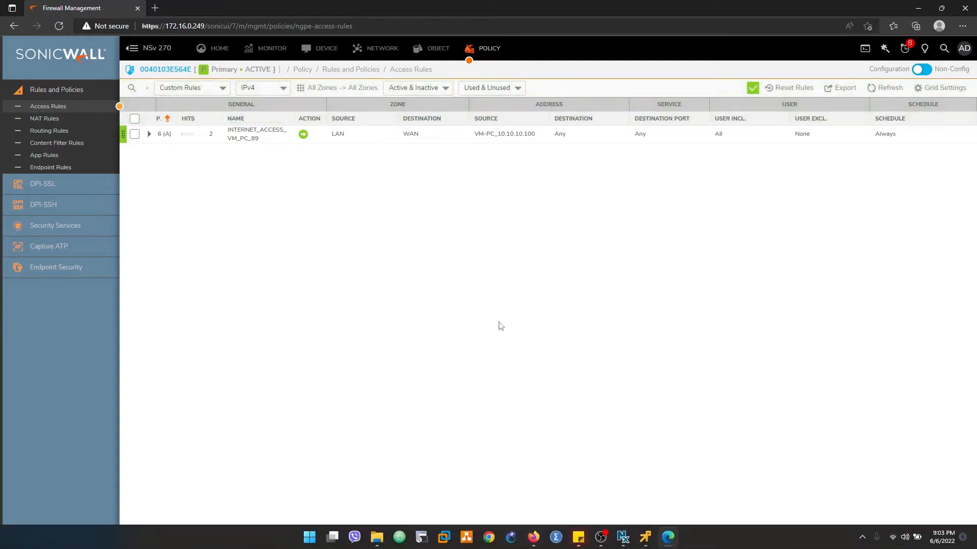
{"action": "mouse_move", "coordinate": [541, 424]}
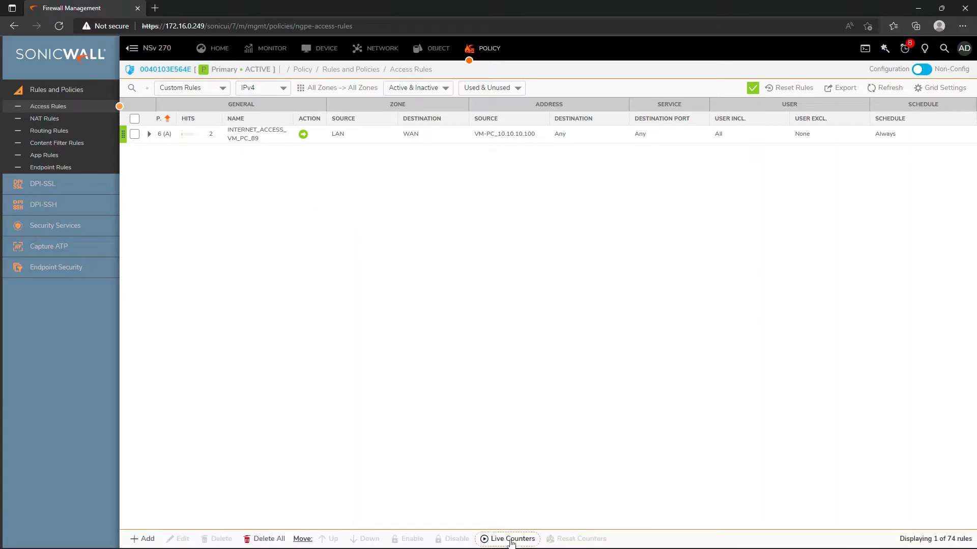
Switch to the TEST-PC console and launch cmd from Start as administrator
{"action": "left_click", "coordinate": [511, 539]}
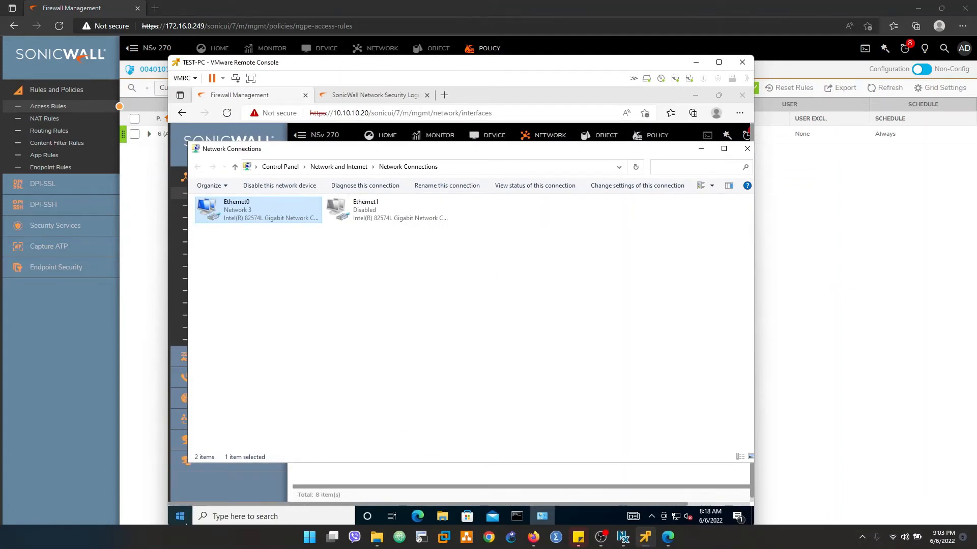
{"action": "left_click", "coordinate": [180, 516]}
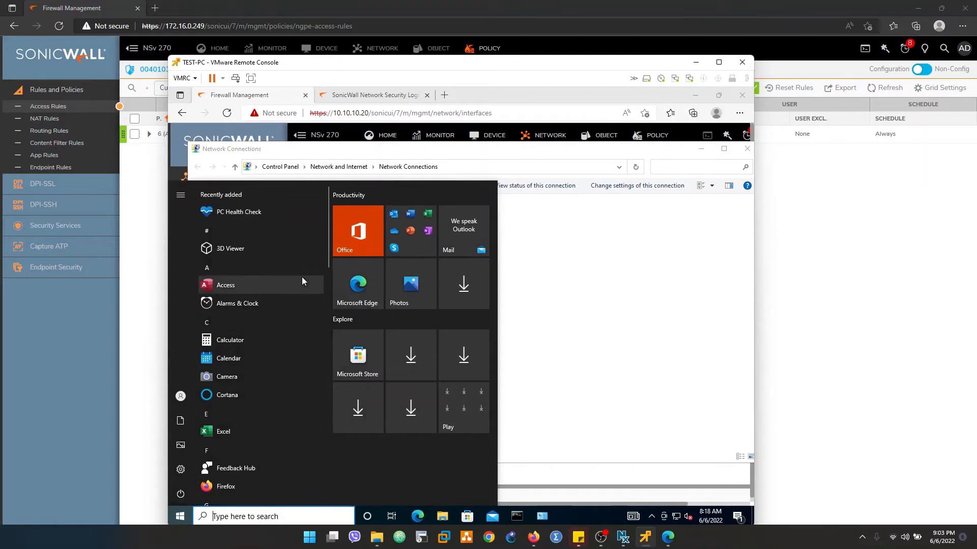
{"action": "type", "text": "cmd"}
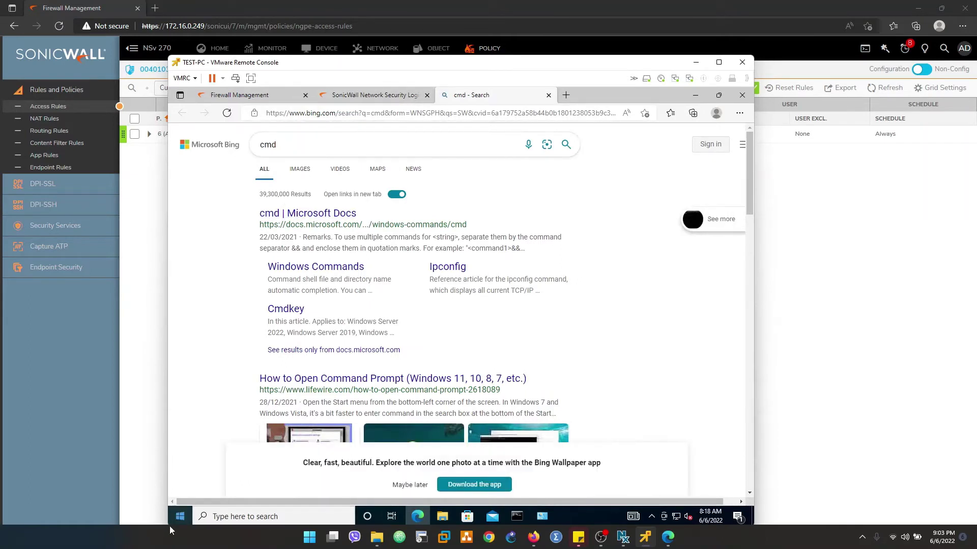
{"action": "mouse_move", "coordinate": [180, 516]}
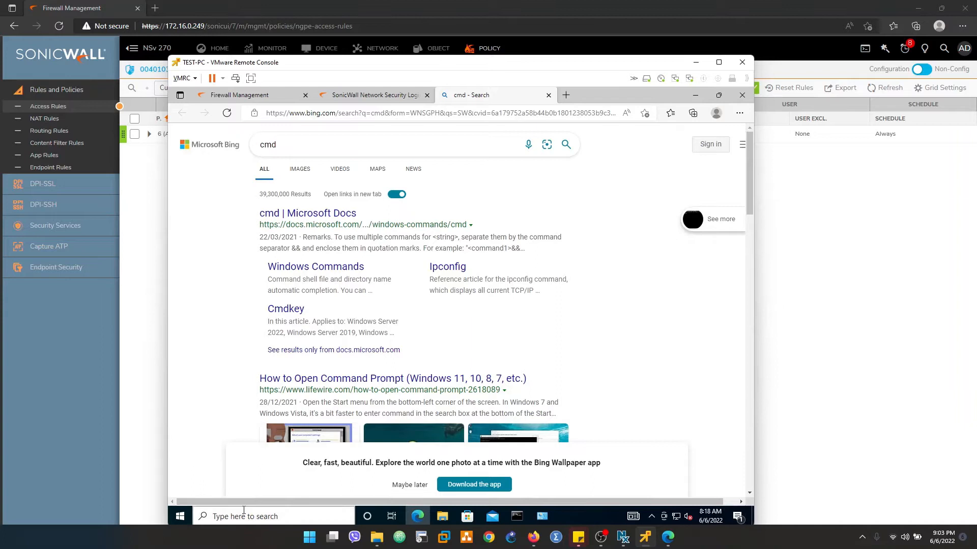
{"action": "type", "text": "cmd"}
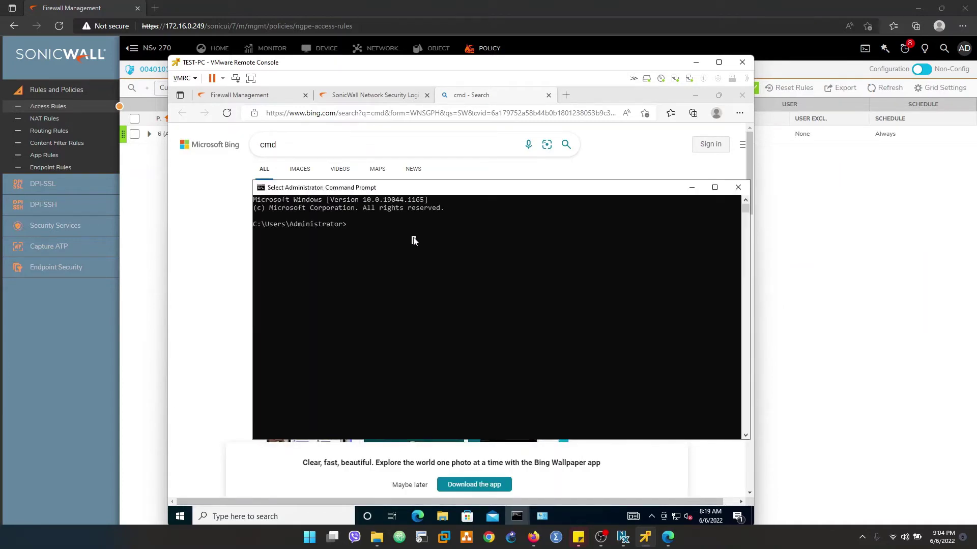
Run ping google.com -t, stop it with Ctrl+C, and return to the firewall page
{"action": "type", "text": "ping google."}
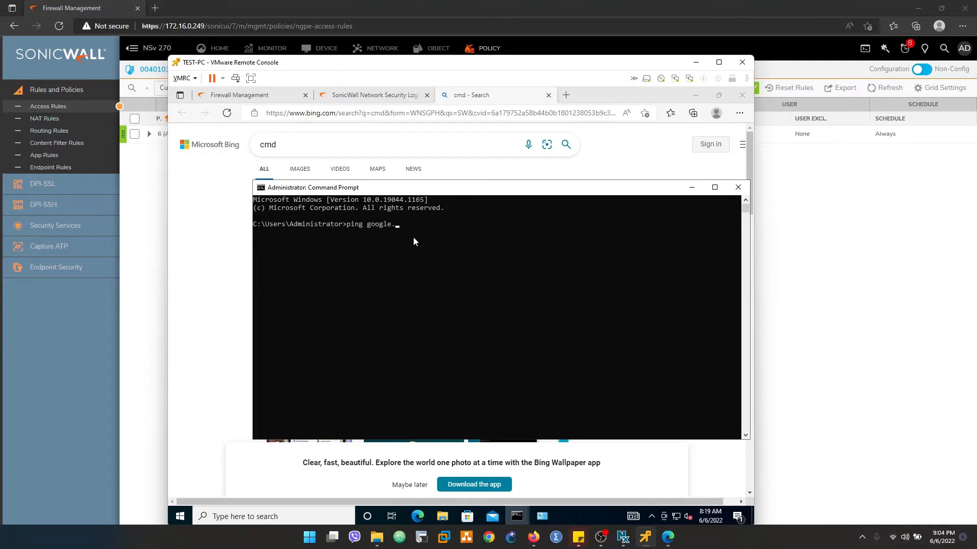
{"action": "type", "text": "com -t"}
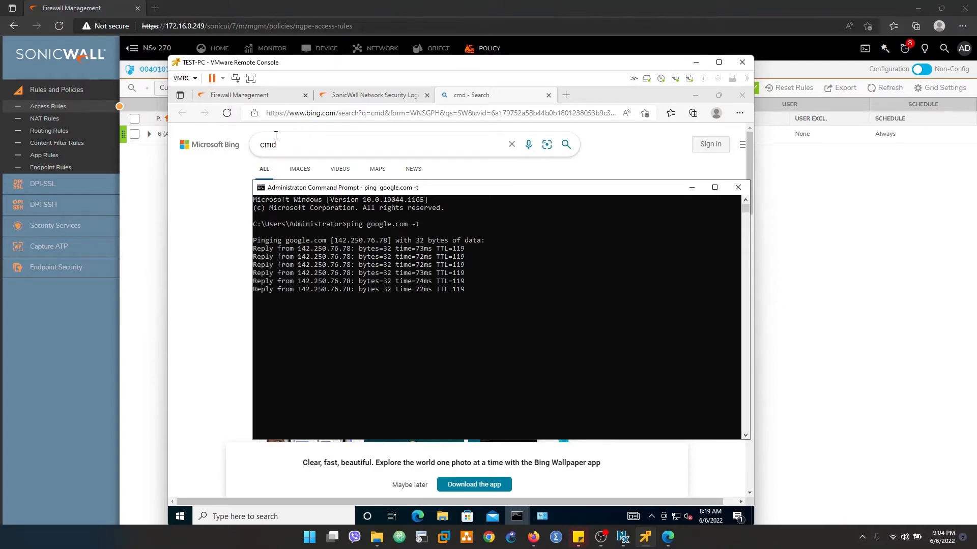
{"action": "key", "text": "ctrl+c"}
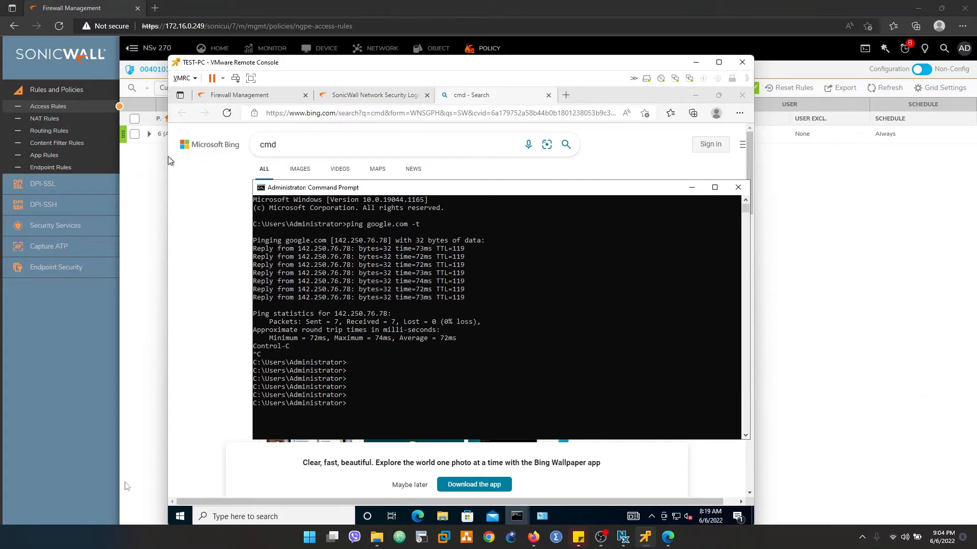
{"action": "left_click", "coordinate": [742, 61]}
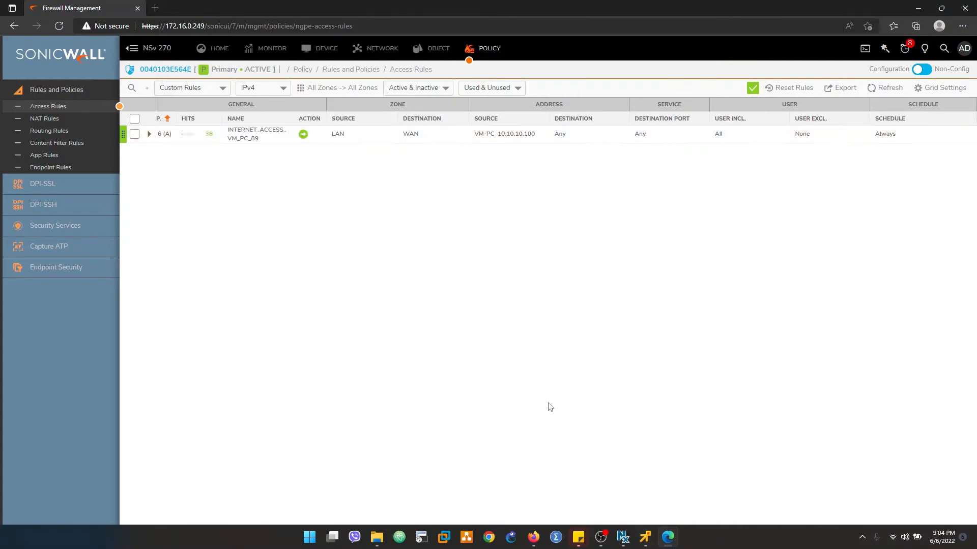
{"action": "left_click", "coordinate": [309, 537]}
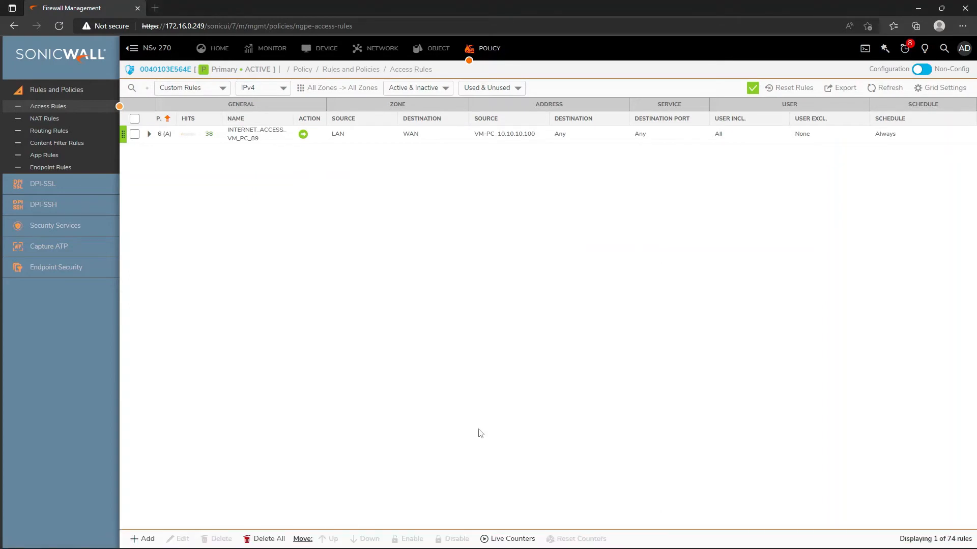
{"action": "mouse_move", "coordinate": [663, 534]}
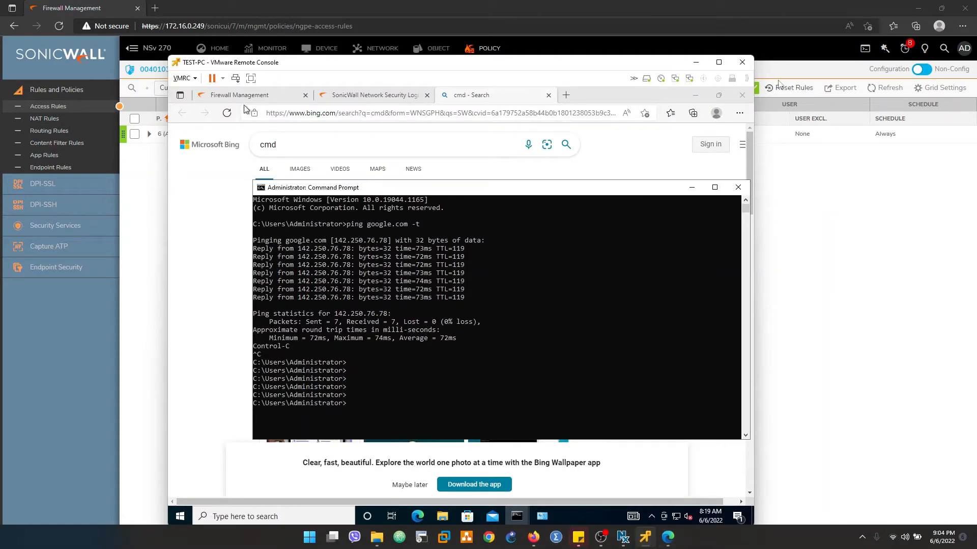
{"action": "mouse_move", "coordinate": [590, 98]}
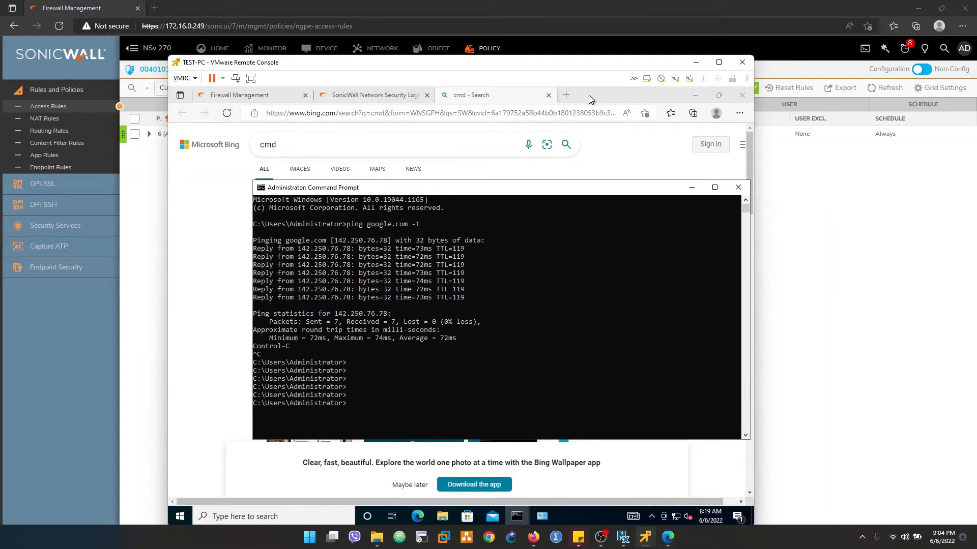
Browse to 10.10.10.100 in a new tab to load the IIS welcome page
{"action": "left_click", "coordinate": [566, 95]}
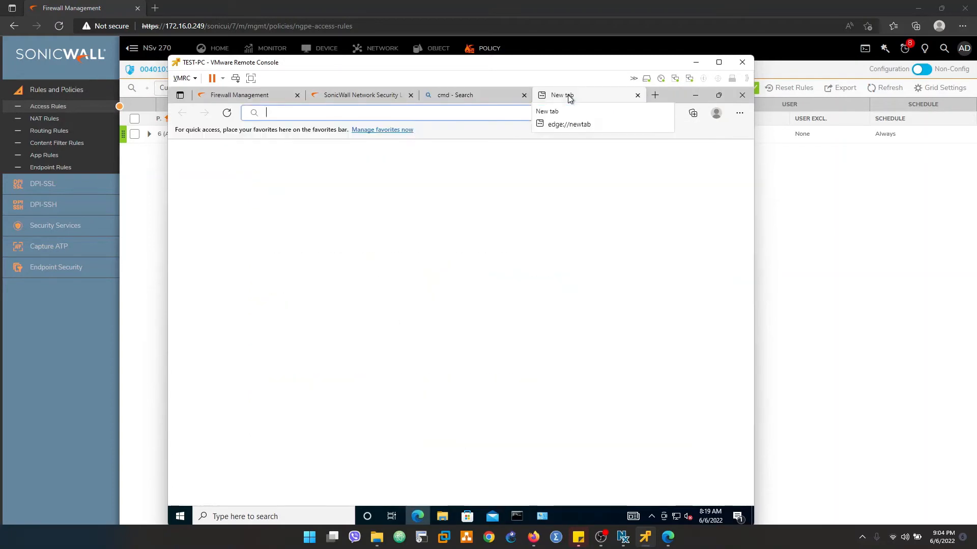
{"action": "type", "text": "10.100"}
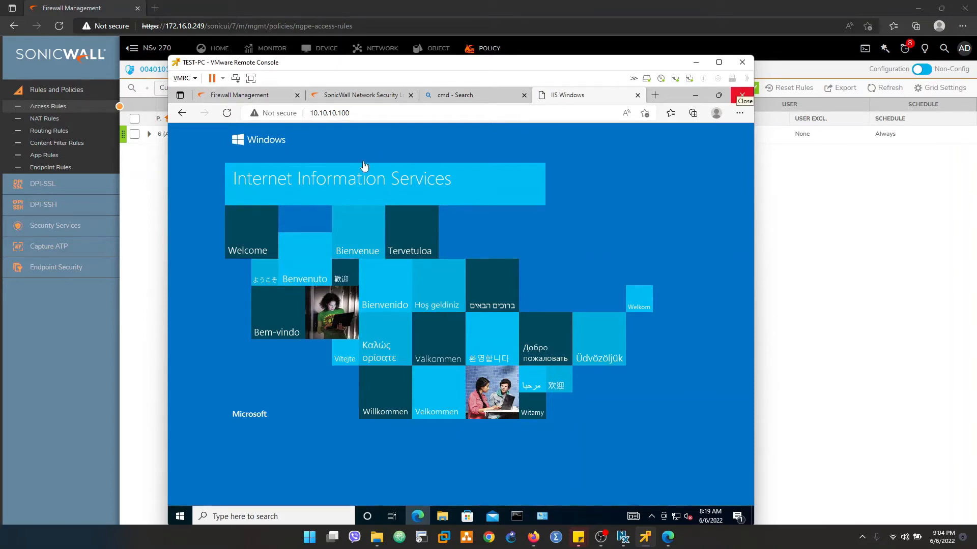
{"action": "mouse_move", "coordinate": [422, 129]}
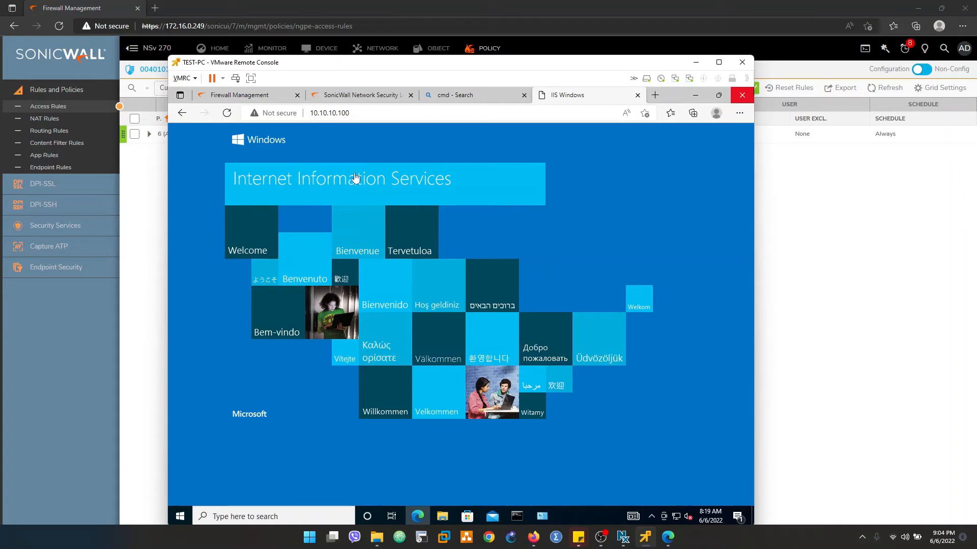
{"action": "mouse_move", "coordinate": [128, 192]}
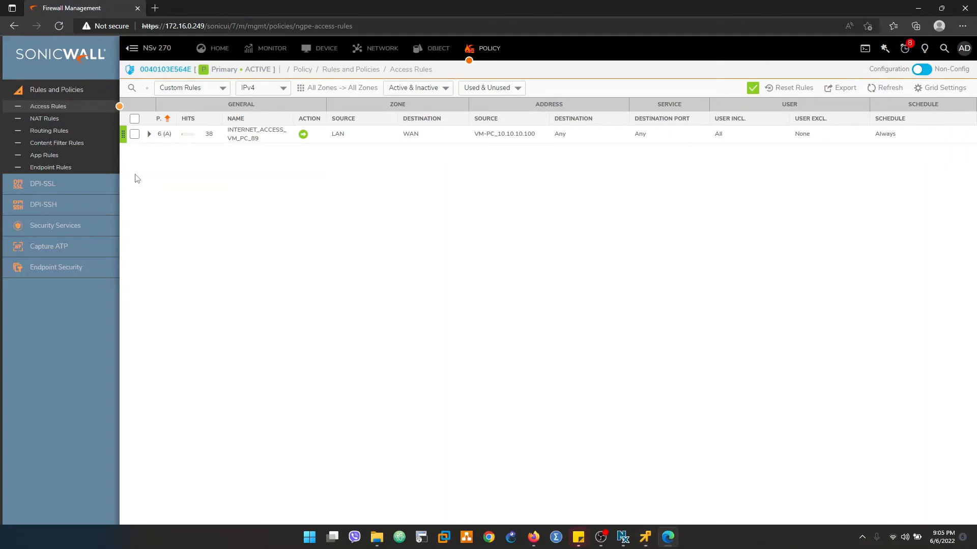
Go to the NAT Rules list and start adding a new NAT rule
{"action": "left_click", "coordinate": [44, 118]}
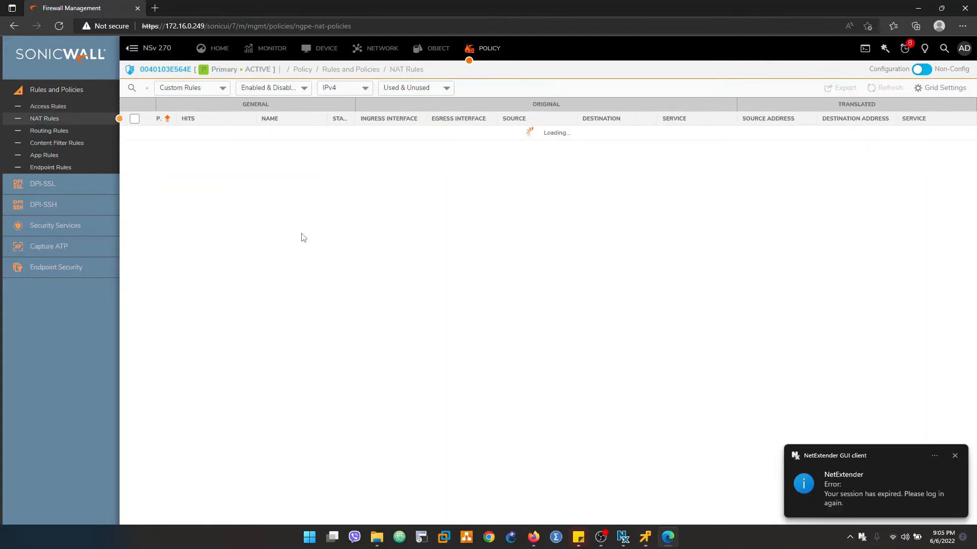
{"action": "mouse_move", "coordinate": [531, 372]}
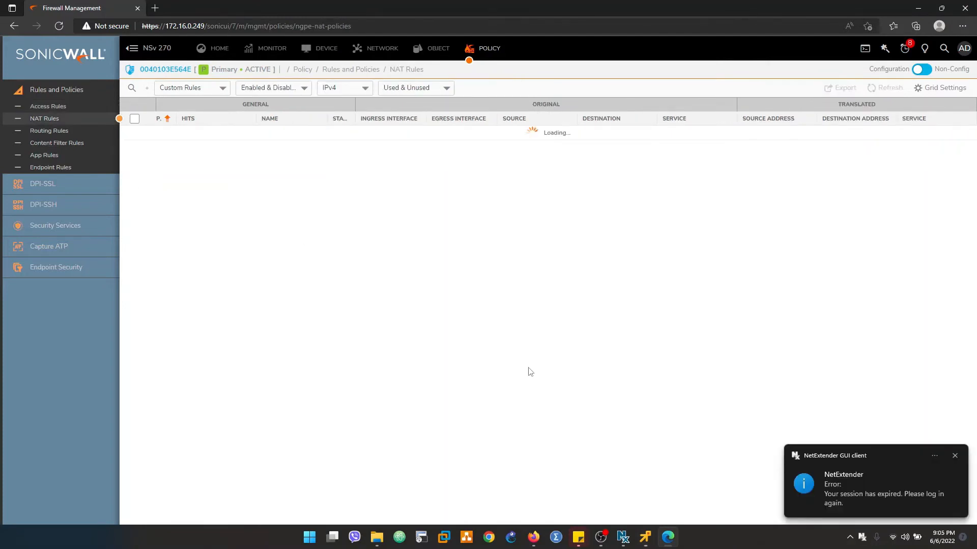
{"action": "mouse_move", "coordinate": [158, 212]}
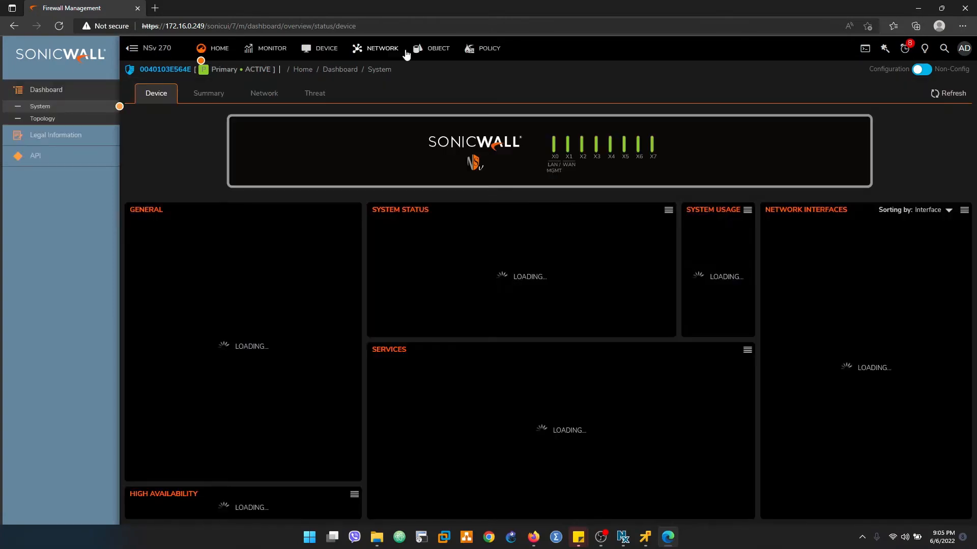
{"action": "left_click", "coordinate": [489, 49]}
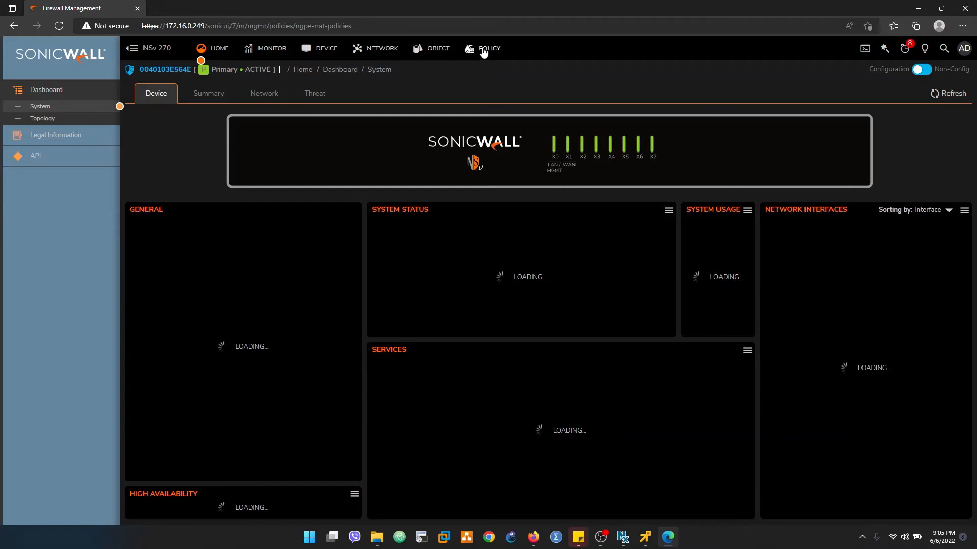
{"action": "left_click", "coordinate": [489, 48]}
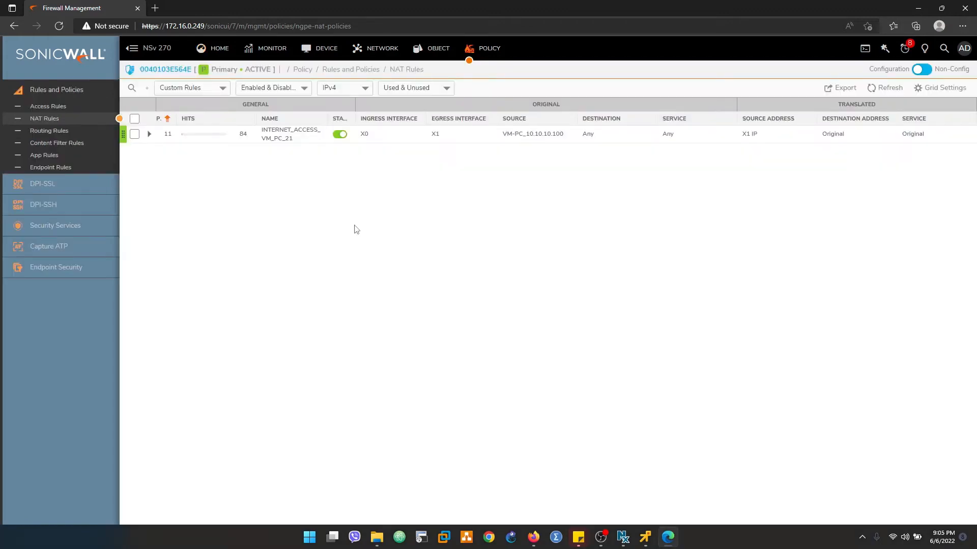
{"action": "left_click", "coordinate": [142, 539]}
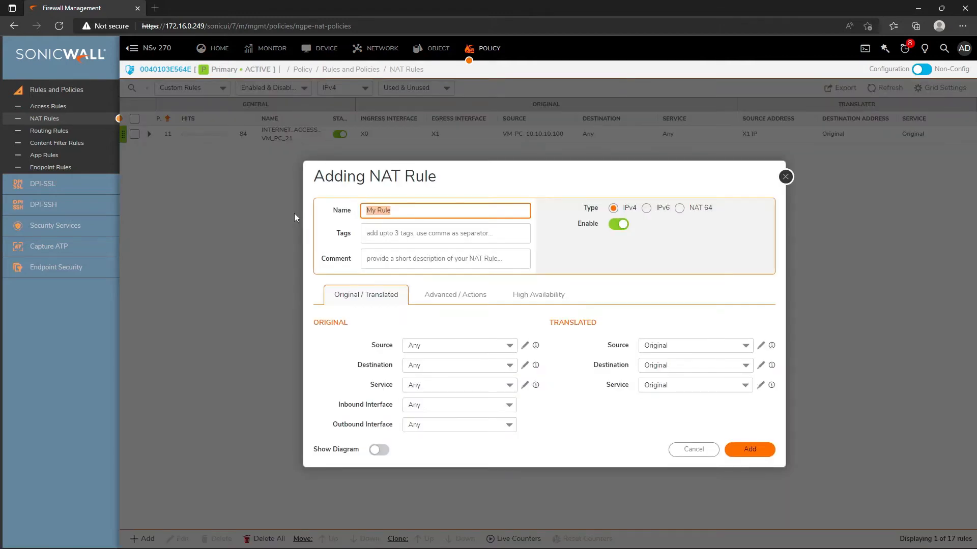
Name the NAT rule INTERNAL_ACCESS_VM and set its original destination to X1 IP
{"action": "type", "text": "INTERNAL_"}
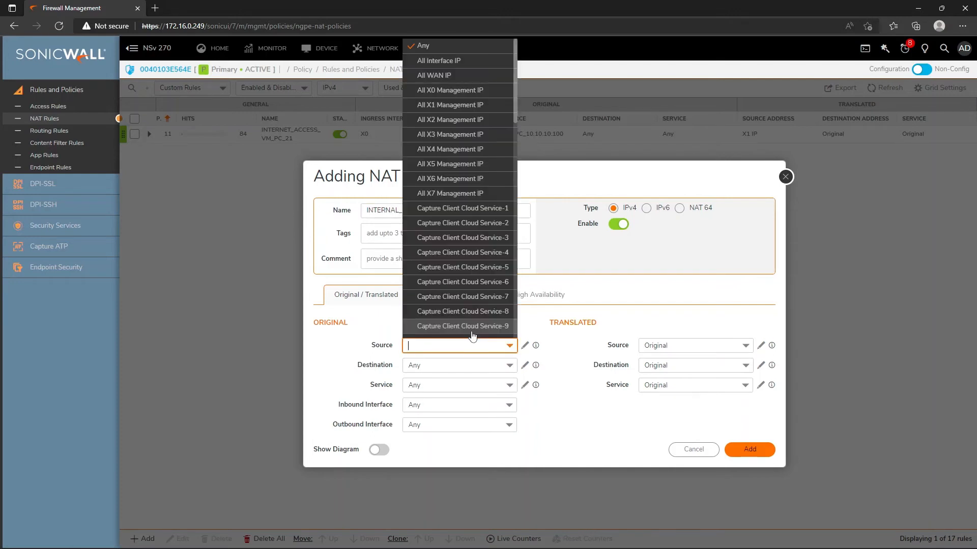
{"action": "left_click", "coordinate": [421, 46]}
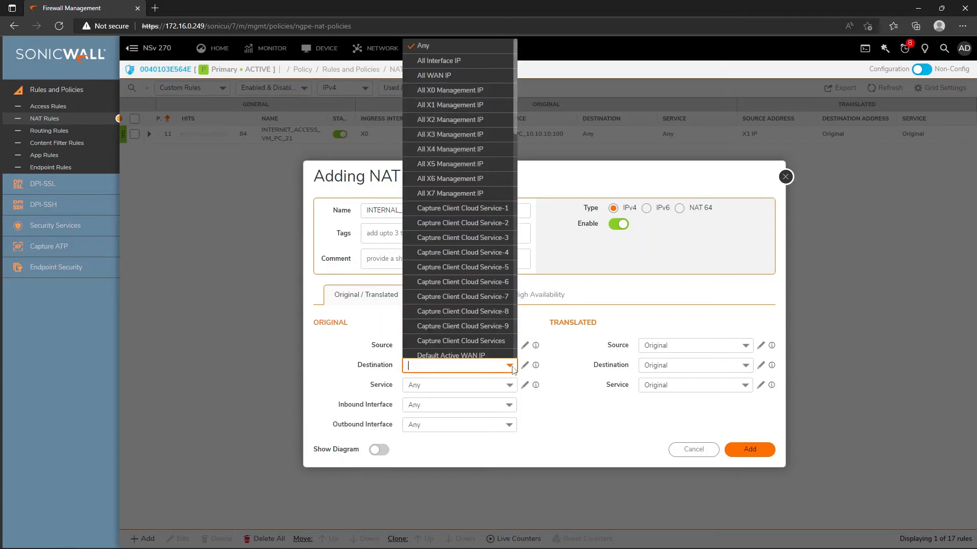
{"action": "type", "text": "WAN"}
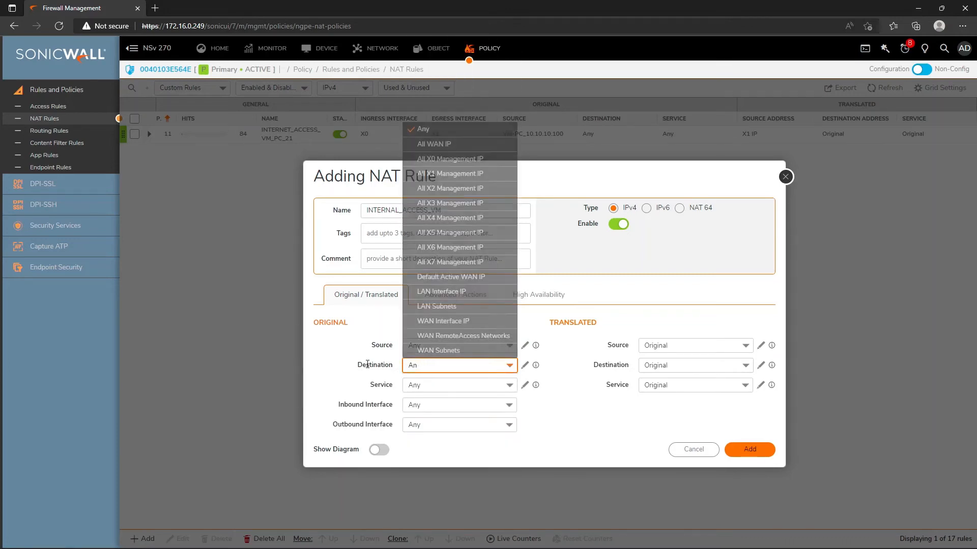
{"action": "type", "text": "X"}
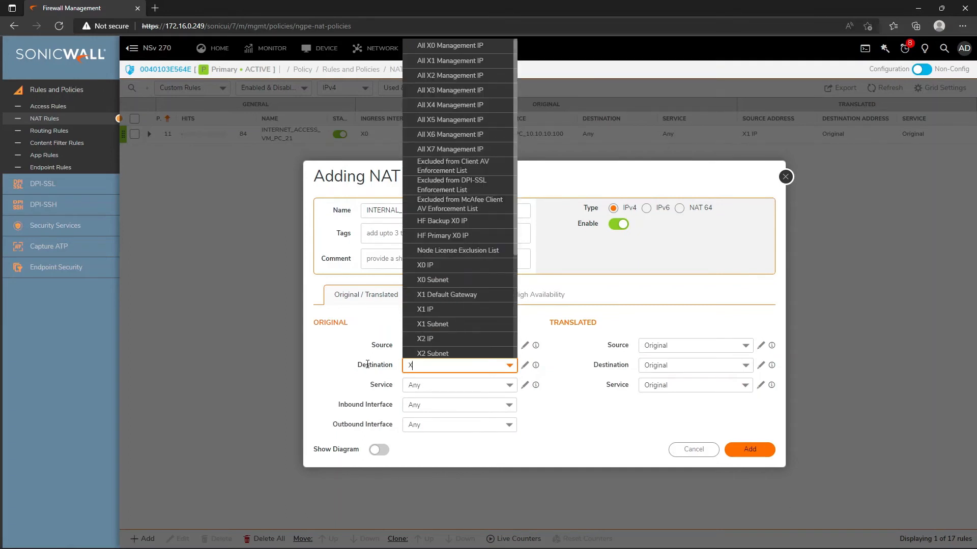
{"action": "type", "text": "1"}
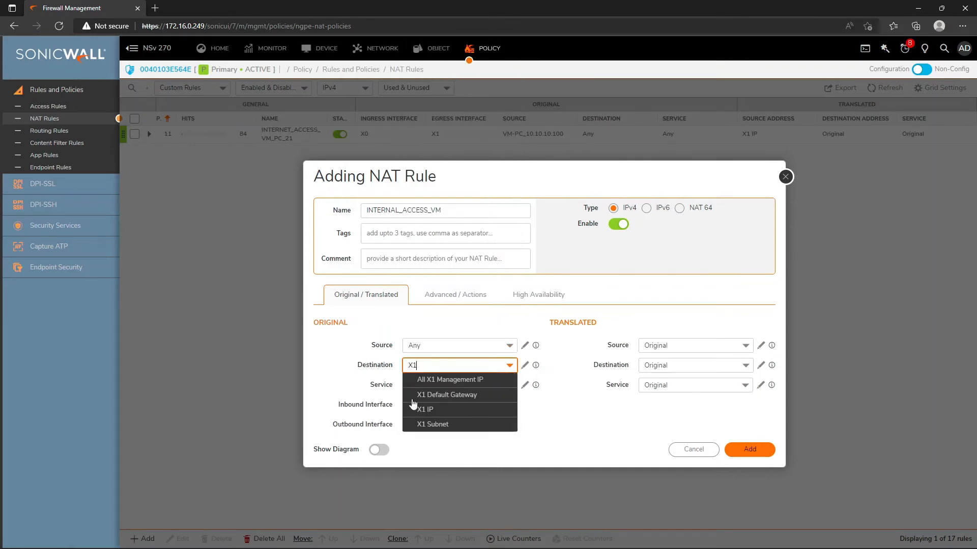
{"action": "mouse_move", "coordinate": [428, 414]}
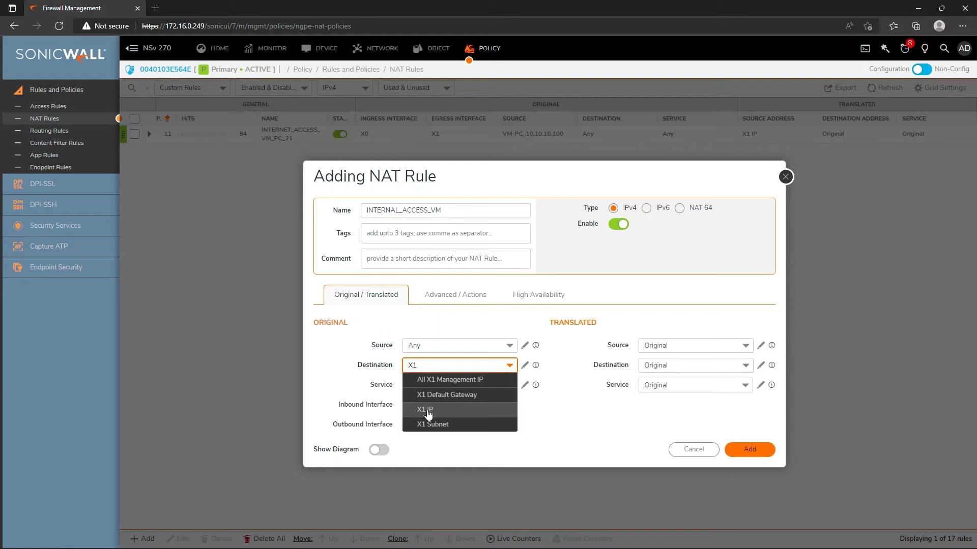
{"action": "left_click", "coordinate": [423, 410]}
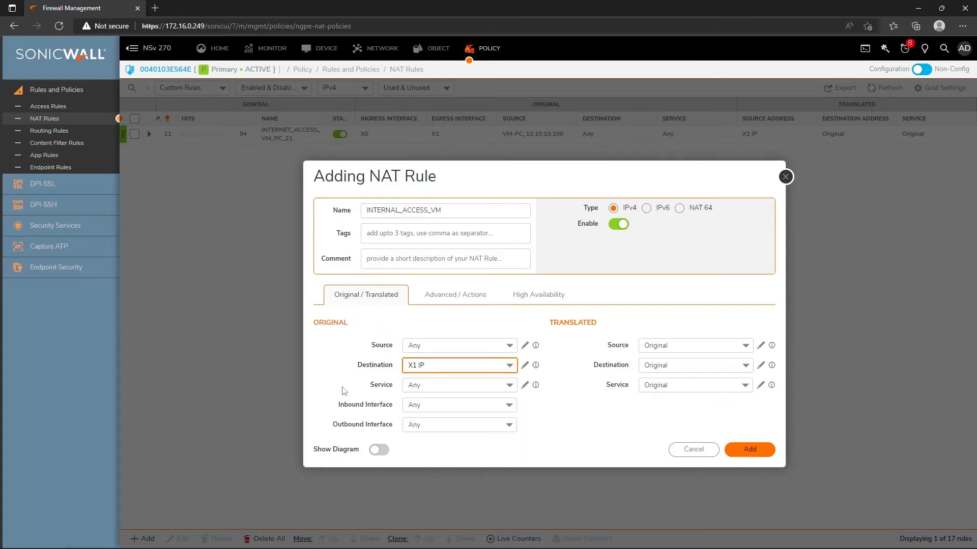
Start creating a new service object for the rule's original service
{"action": "left_click", "coordinate": [458, 386]}
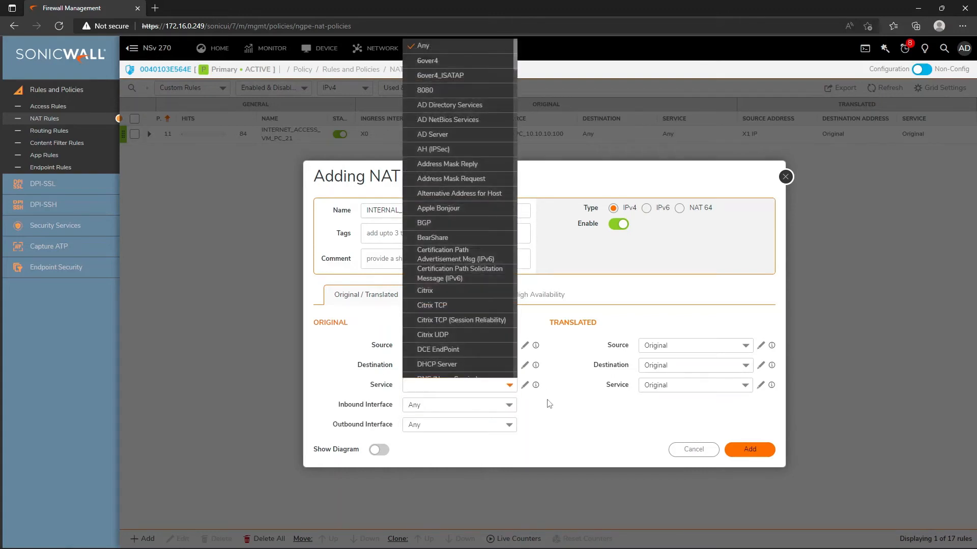
{"action": "left_click", "coordinate": [524, 385]}
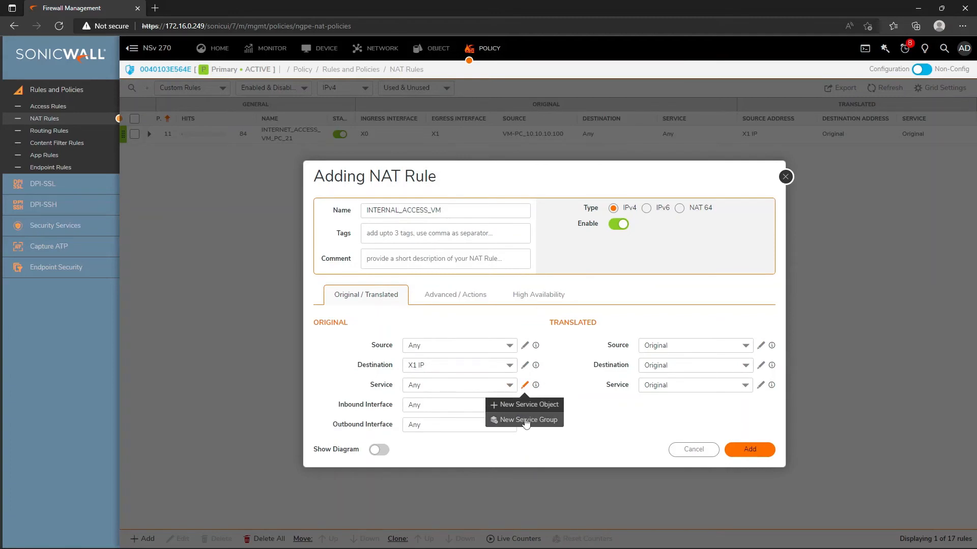
{"action": "left_click", "coordinate": [524, 405]}
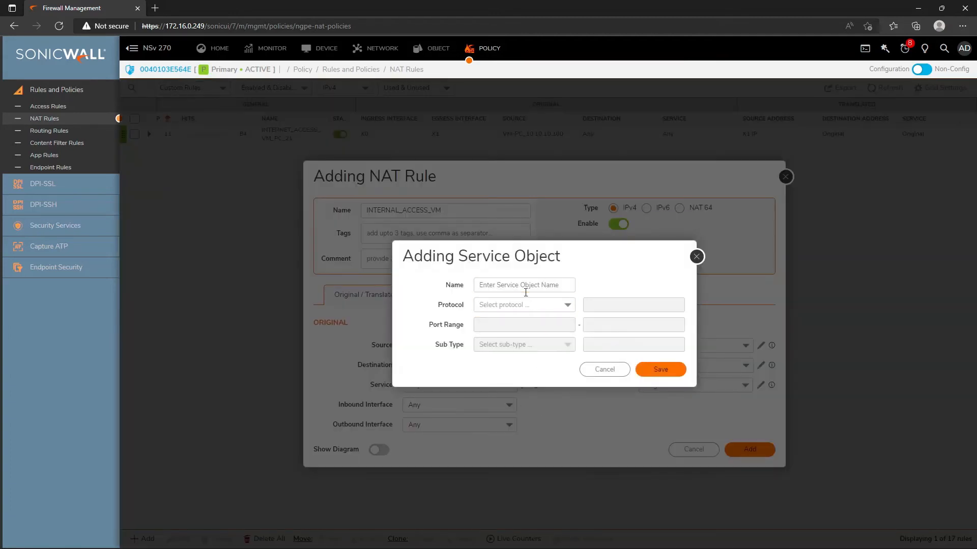
Save a TCP service object named 8090 with ports 8090-8090 as the original service
{"action": "left_click", "coordinate": [524, 284]}
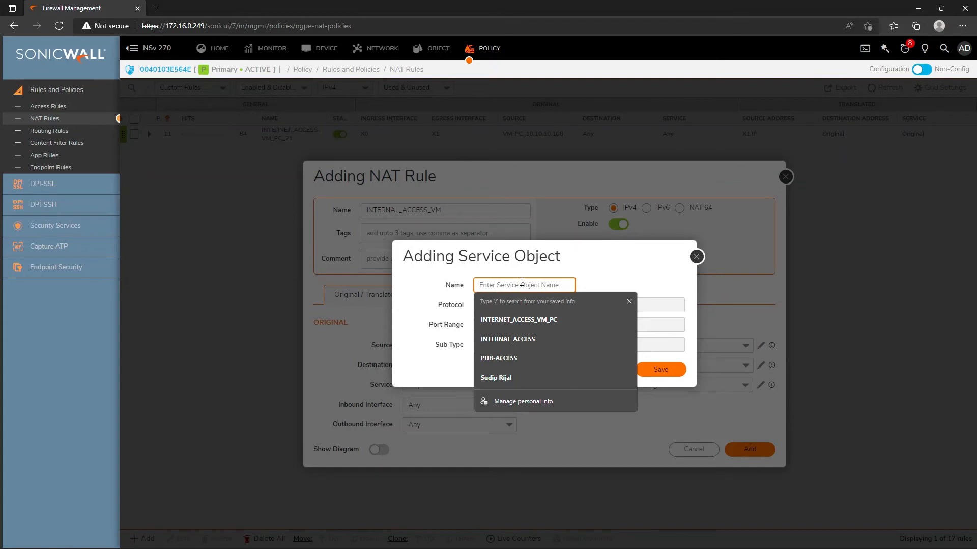
{"action": "type", "text": "8090"}
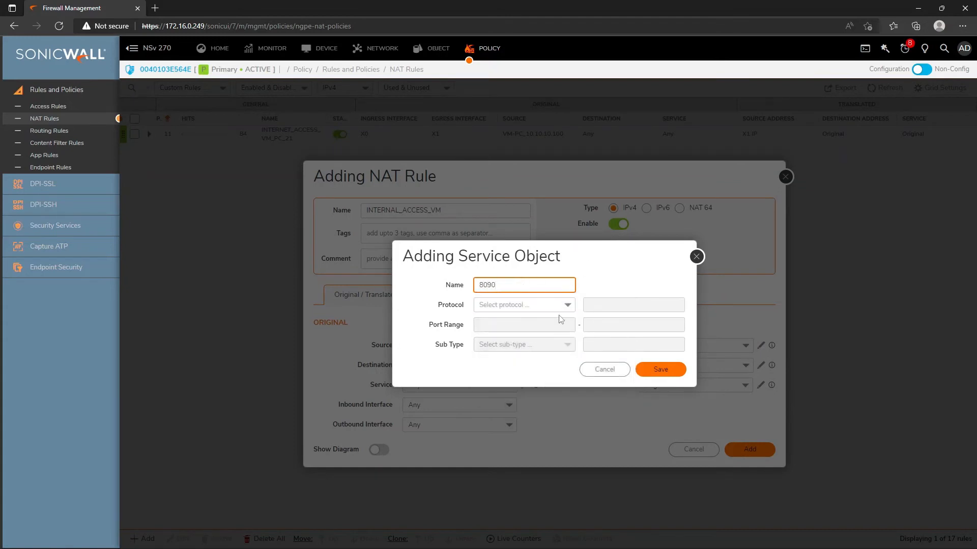
{"action": "left_click", "coordinate": [523, 304]}
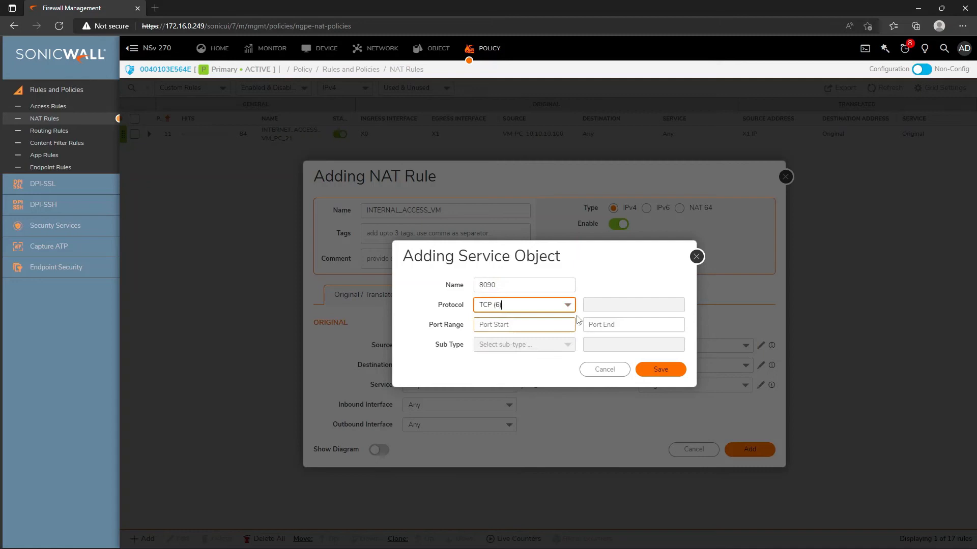
{"action": "left_click", "coordinate": [524, 325]}
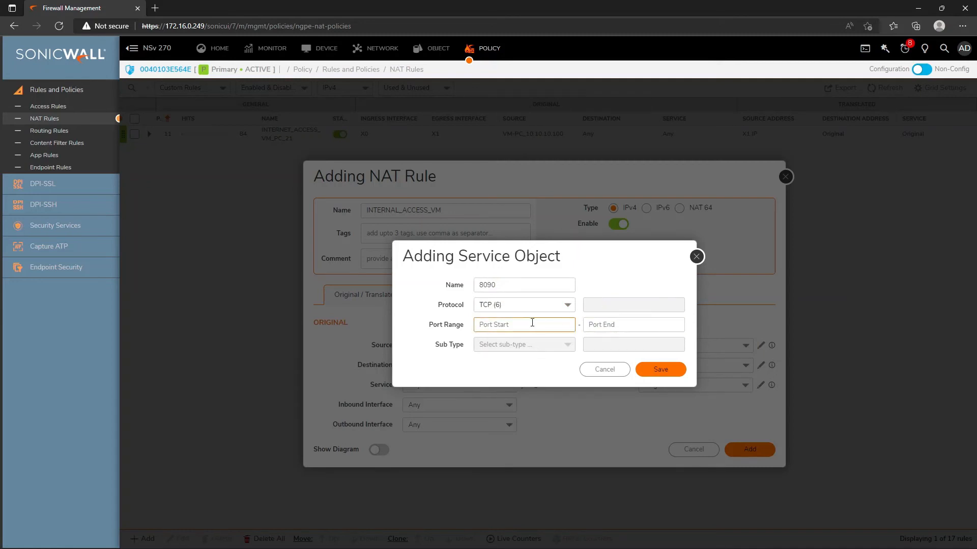
{"action": "type", "text": "8090"}
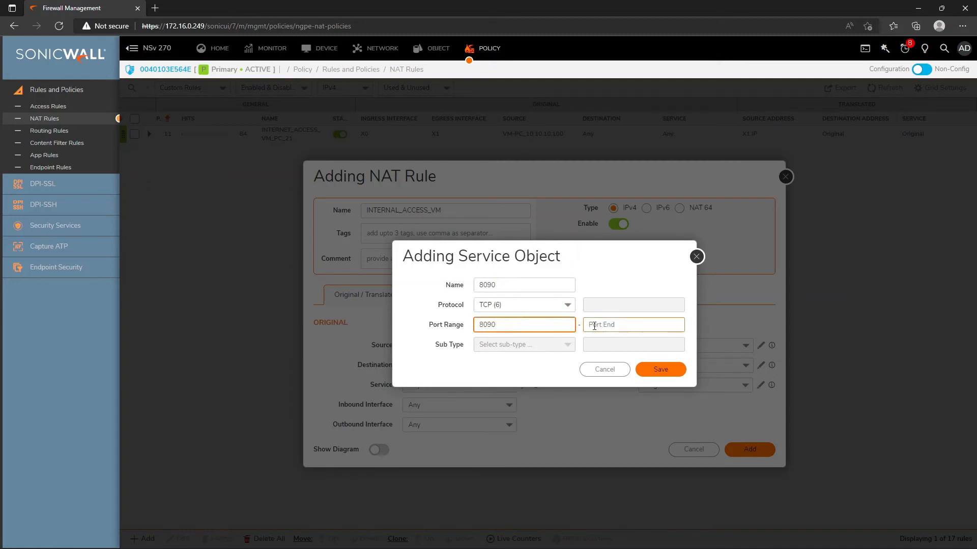
{"action": "type", "text": "8090"}
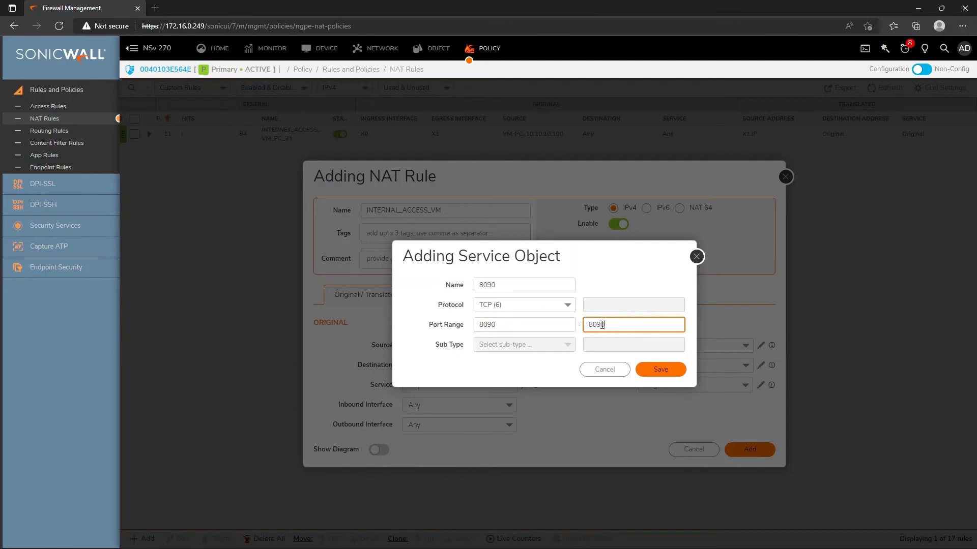
{"action": "left_click", "coordinate": [661, 369]}
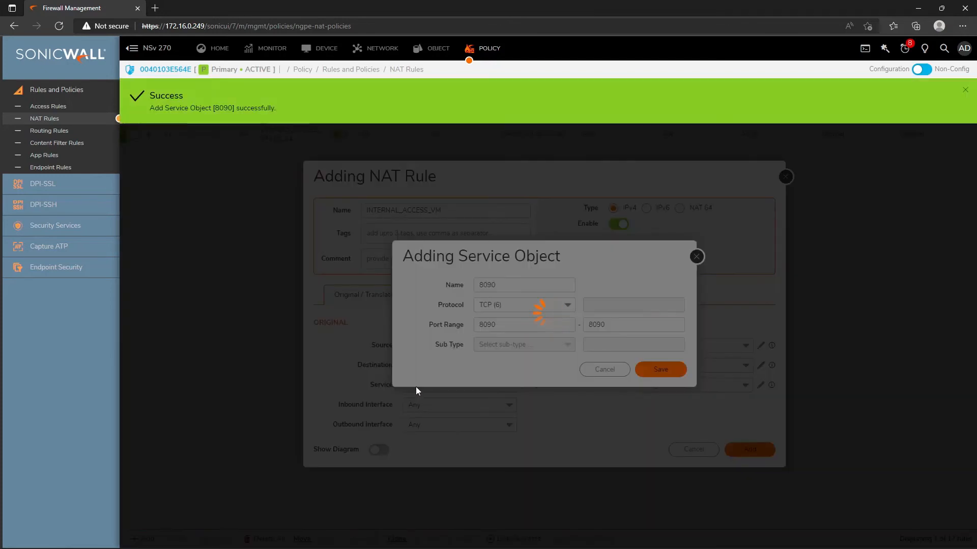
{"action": "left_click", "coordinate": [660, 370]}
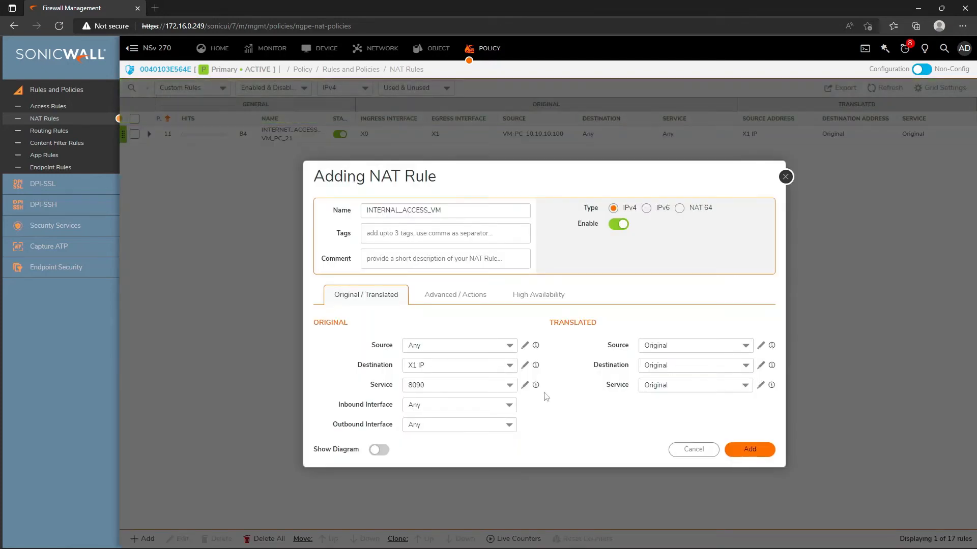
Set inbound interface X1, translated destination VM-PC_10.10.10.100 and translated service HTTP
{"action": "left_click", "coordinate": [458, 405]}
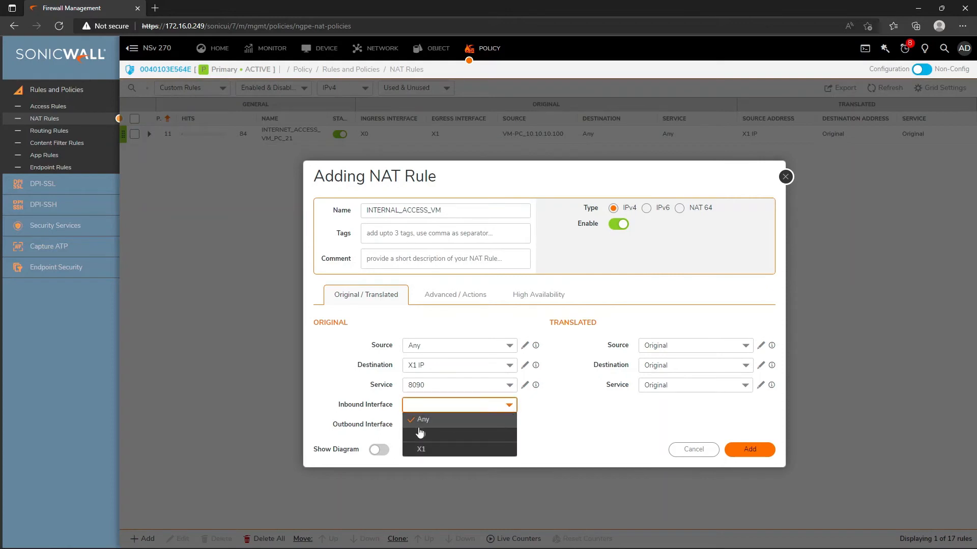
{"action": "left_click", "coordinate": [420, 449]}
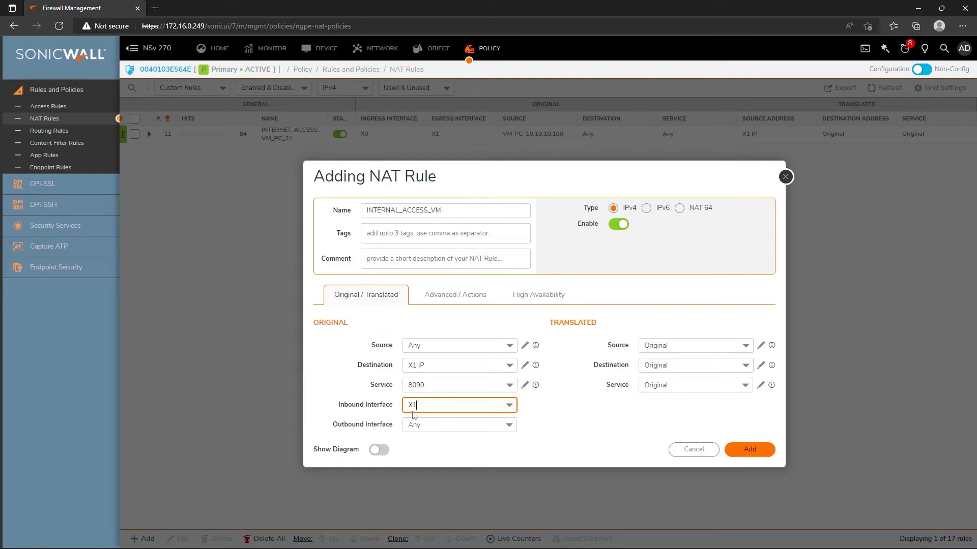
{"action": "left_click", "coordinate": [694, 365]}
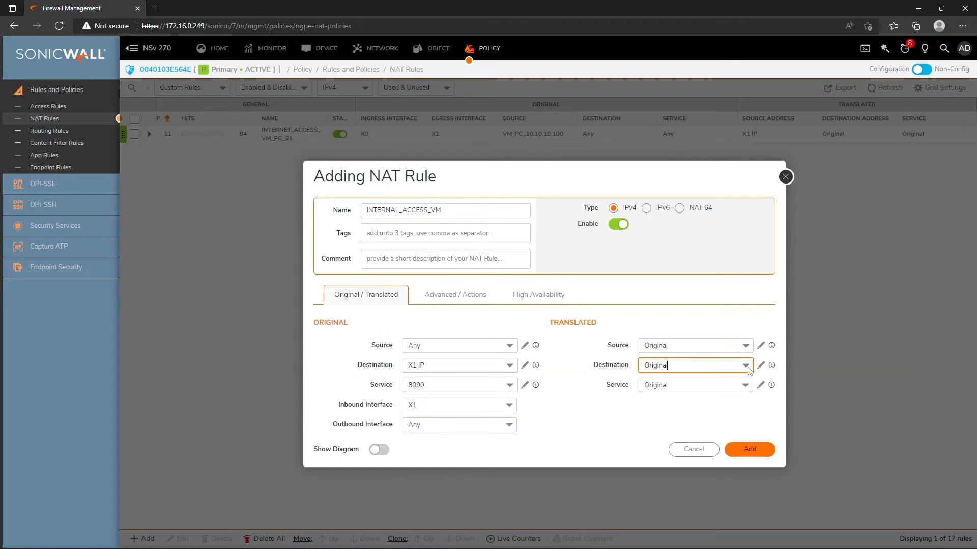
{"action": "left_click", "coordinate": [745, 366]}
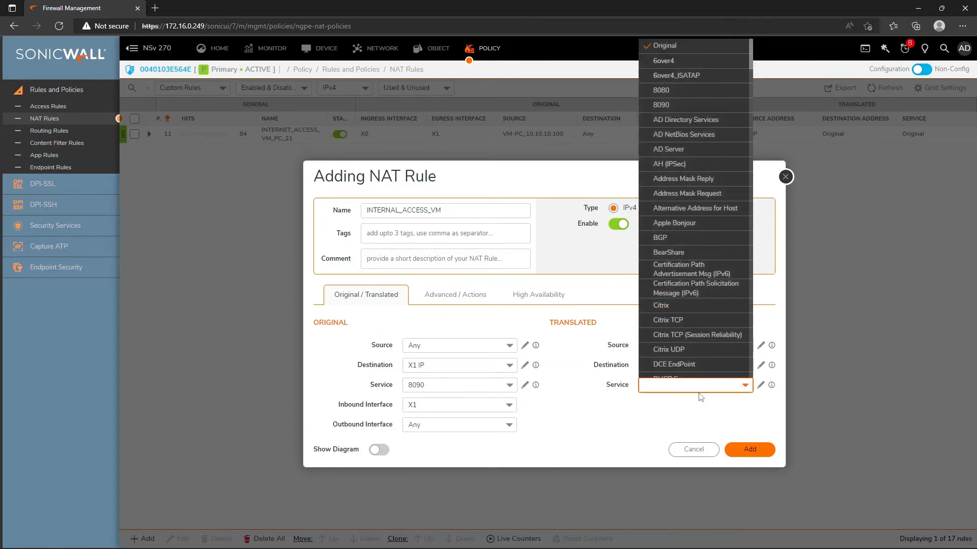
{"action": "type", "text": "HT"}
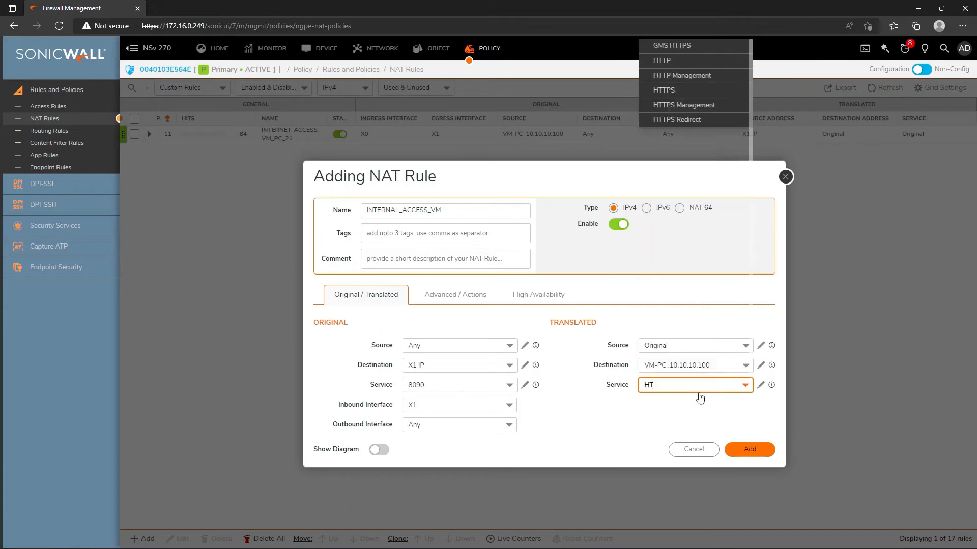
{"action": "left_click", "coordinate": [661, 61]}
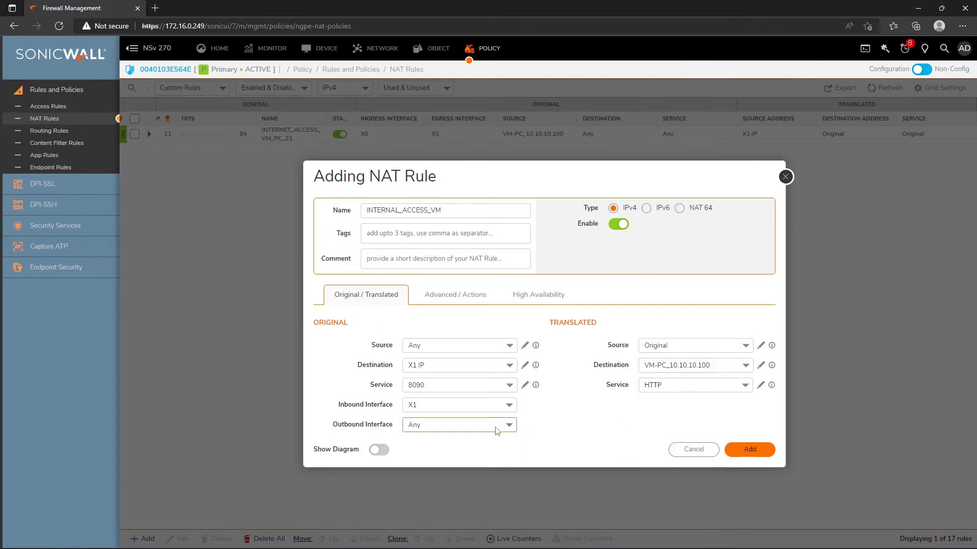
Review the rule diagram, add the NAT rule, and start a new access rule
{"action": "left_click", "coordinate": [379, 450]}
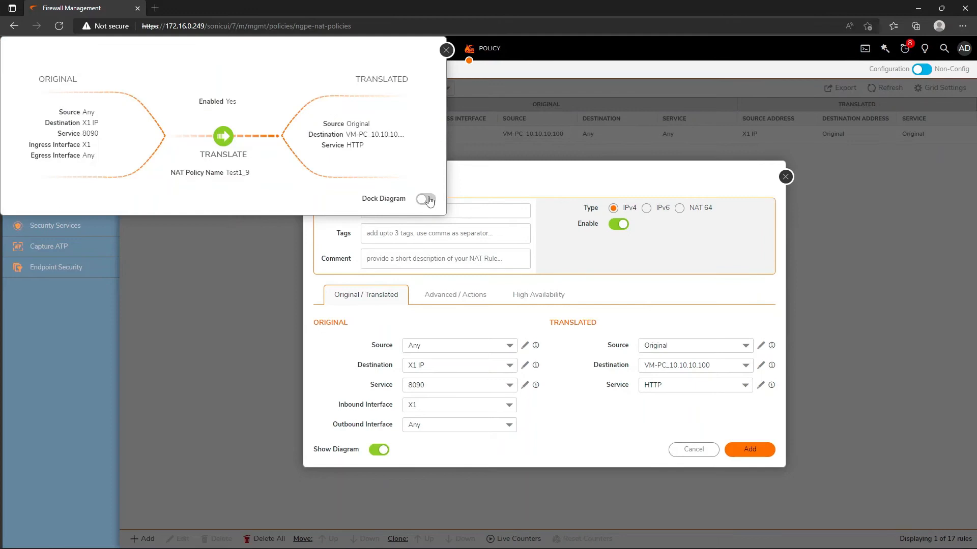
{"action": "left_click", "coordinate": [424, 199]}
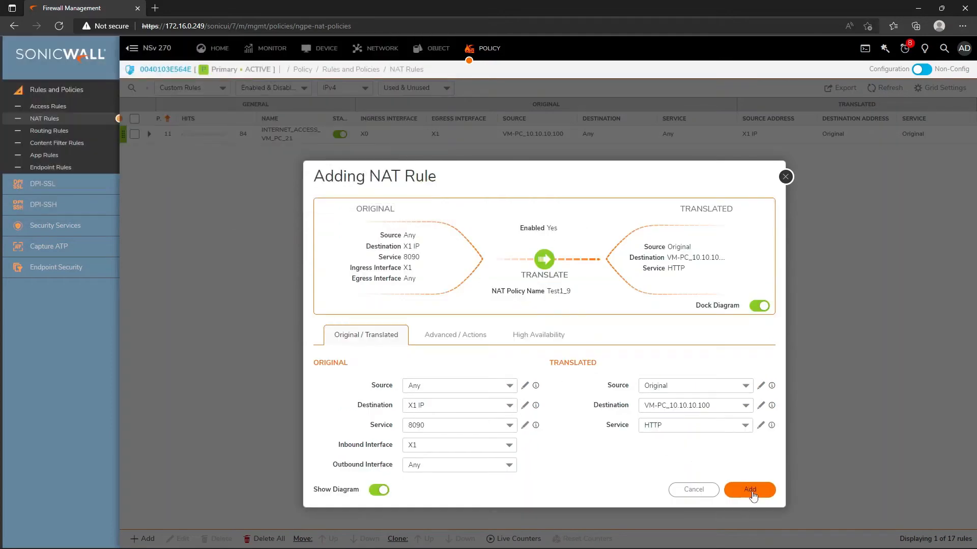
{"action": "left_click", "coordinate": [750, 490]}
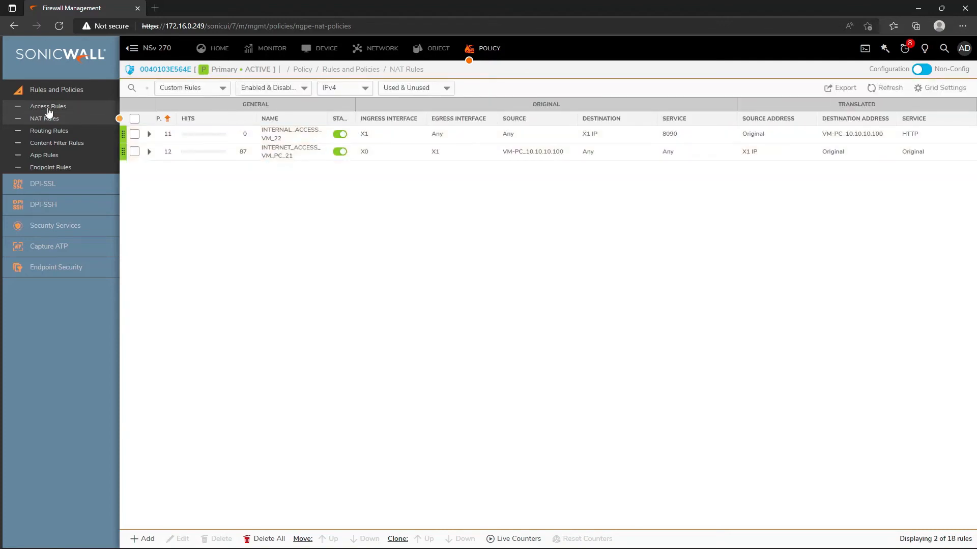
{"action": "left_click", "coordinate": [47, 107]}
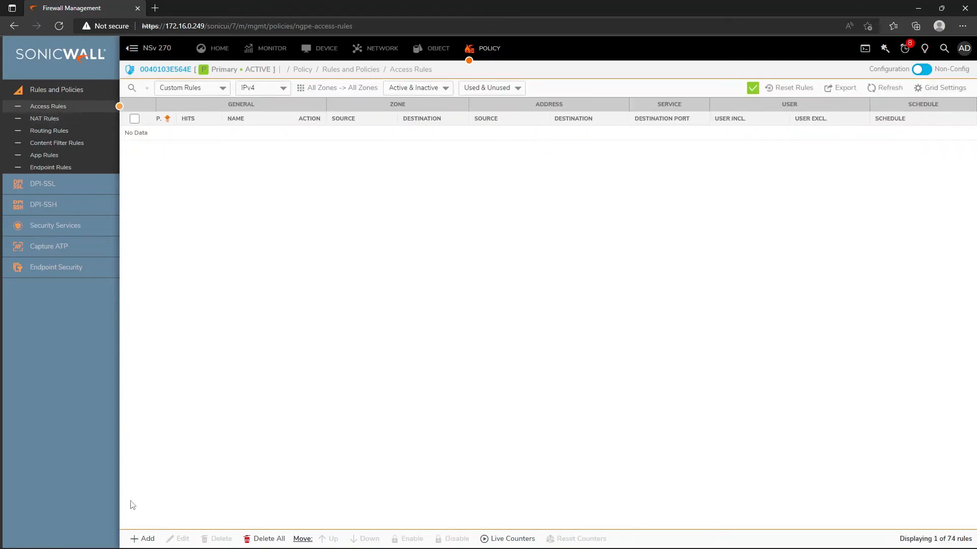
{"action": "left_click", "coordinate": [143, 539]}
{"action": "type", "text": "v"}
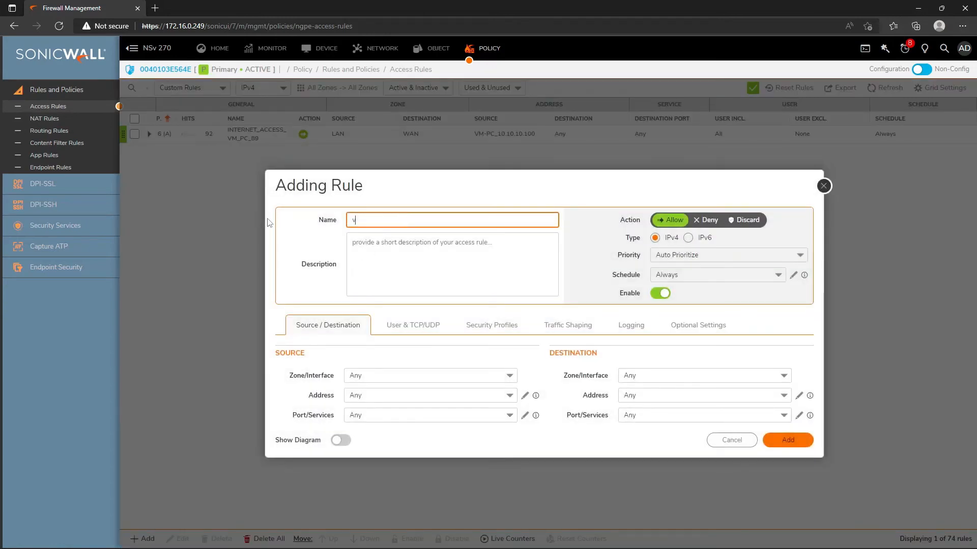
Name the rule INTERNAL_ACCESS_VM with source zone WAN and destination zone LAN
{"action": "type", "text": "INTERNAL_ACCESS_VM"}
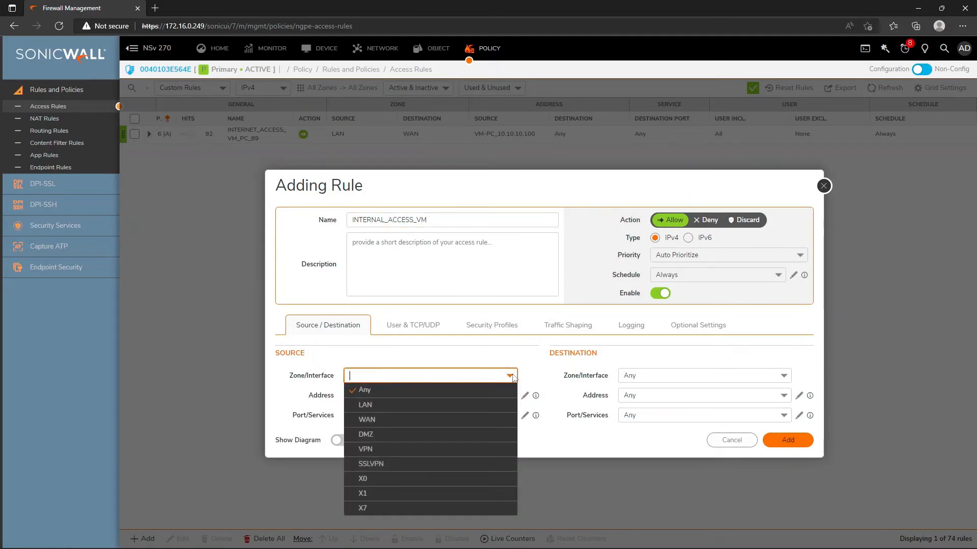
{"action": "left_click", "coordinate": [366, 420]}
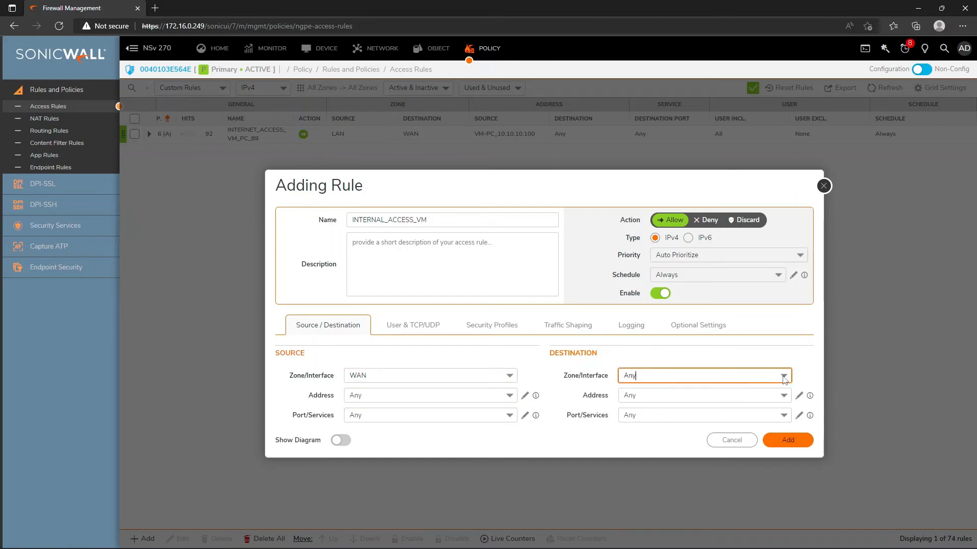
{"action": "left_click", "coordinate": [784, 376]}
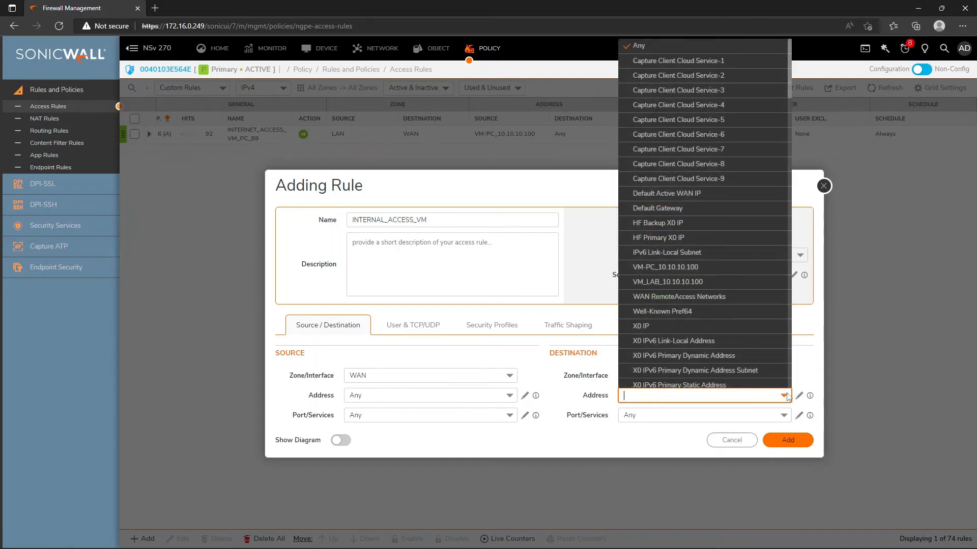
{"action": "left_click", "coordinate": [638, 46]}
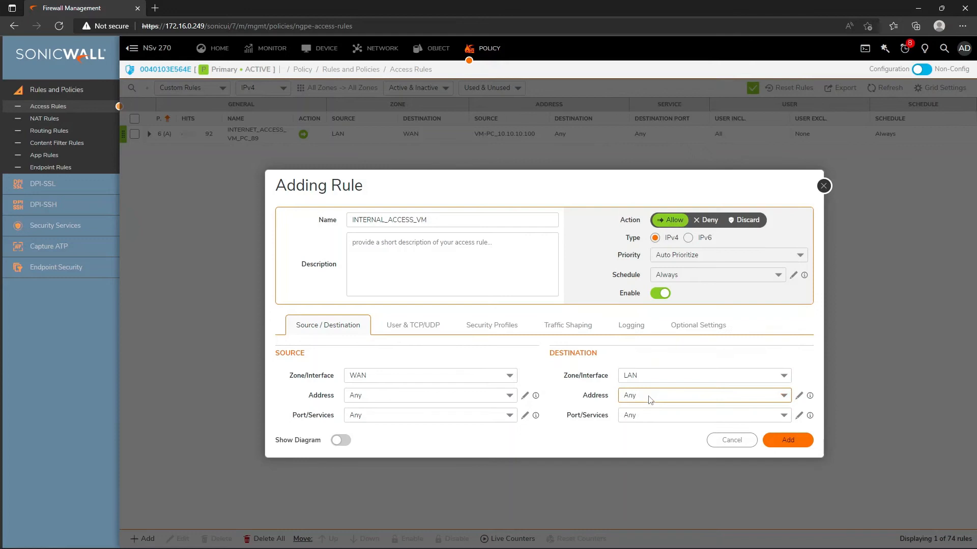
Set destination address X1 IP and service 8090, then add the access rule
{"action": "left_click", "coordinate": [704, 395]}
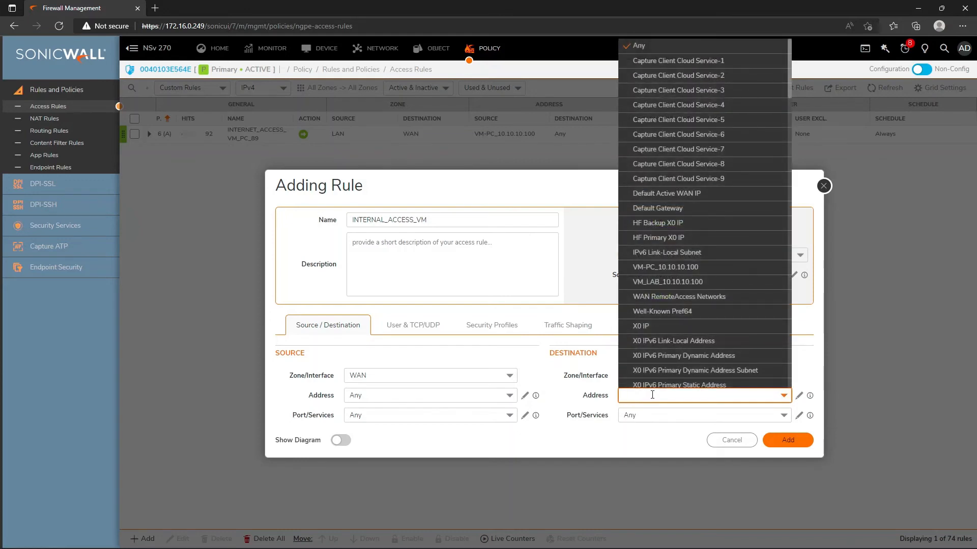
{"action": "type", "text": "VM"}
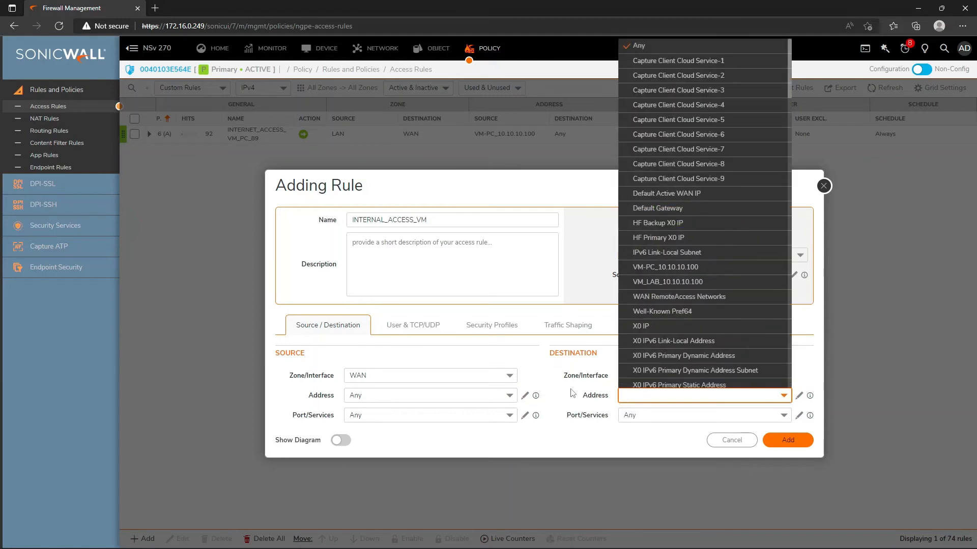
{"action": "type", "text": "X1"}
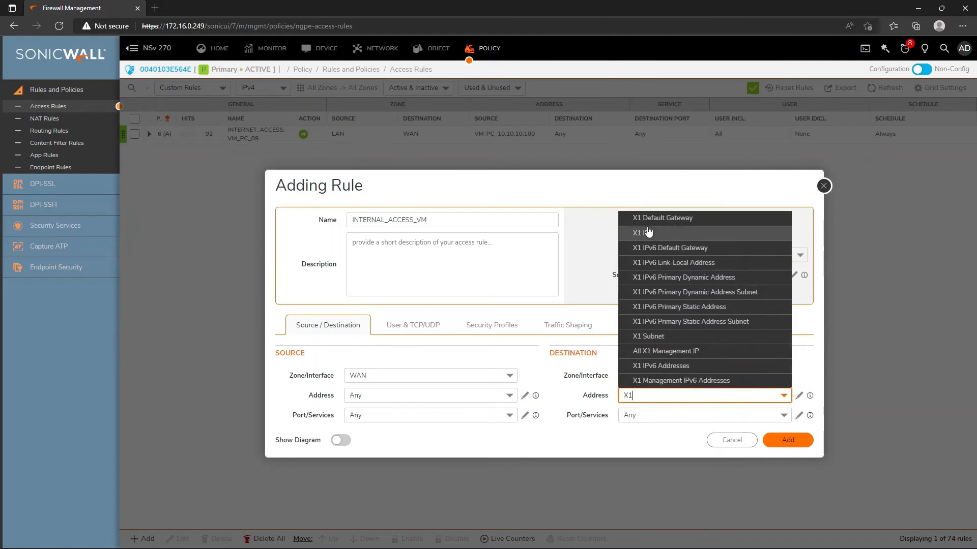
{"action": "left_click", "coordinate": [640, 233]}
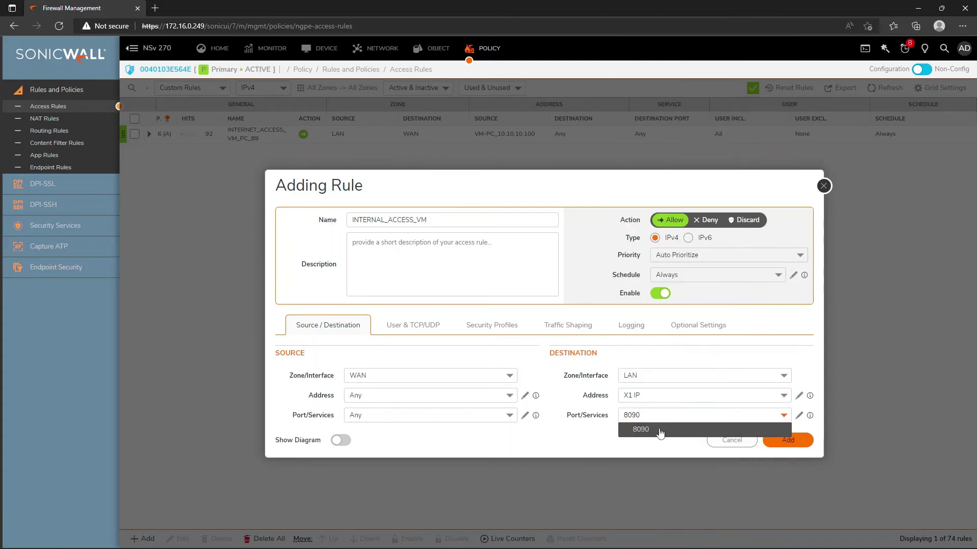
{"action": "left_click", "coordinate": [641, 429]}
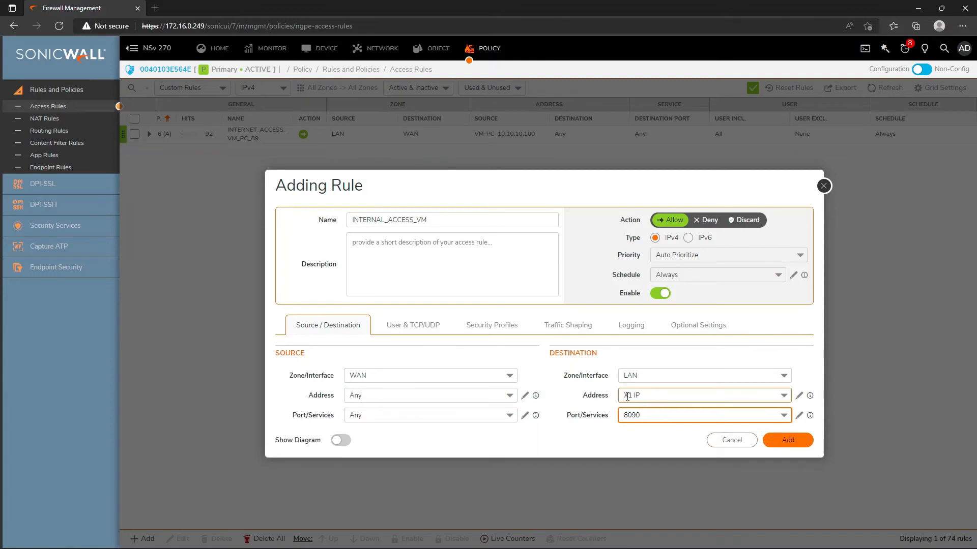
{"action": "left_click", "coordinate": [788, 441]}
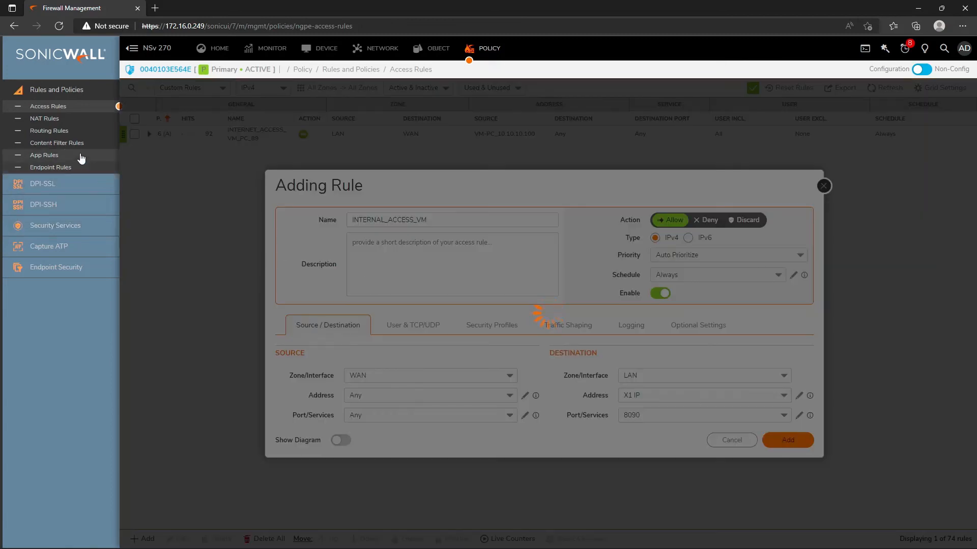
{"action": "left_click", "coordinate": [787, 440]}
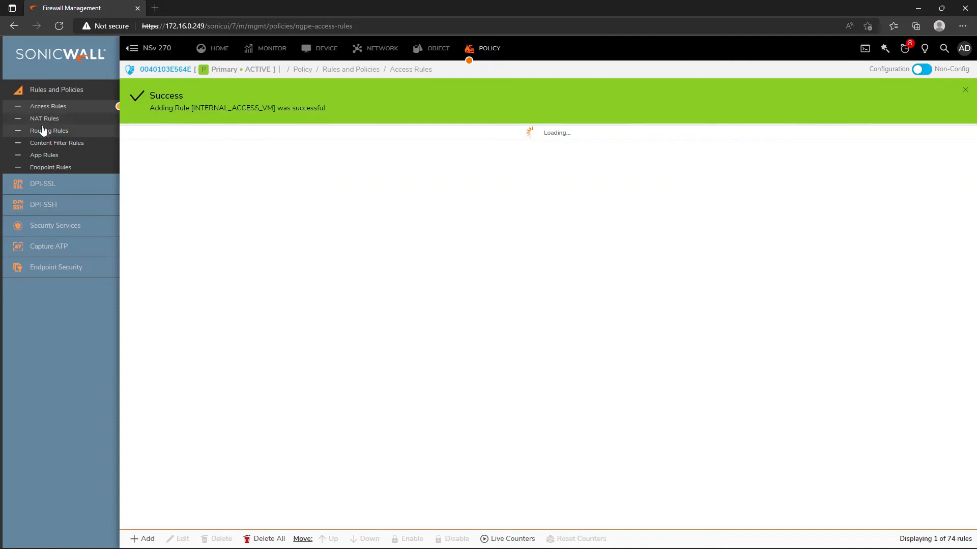
Edit NAT rule INTERNAL_ACCESS_VM_22, review its fields and save it unchanged
{"action": "left_click", "coordinate": [44, 118]}
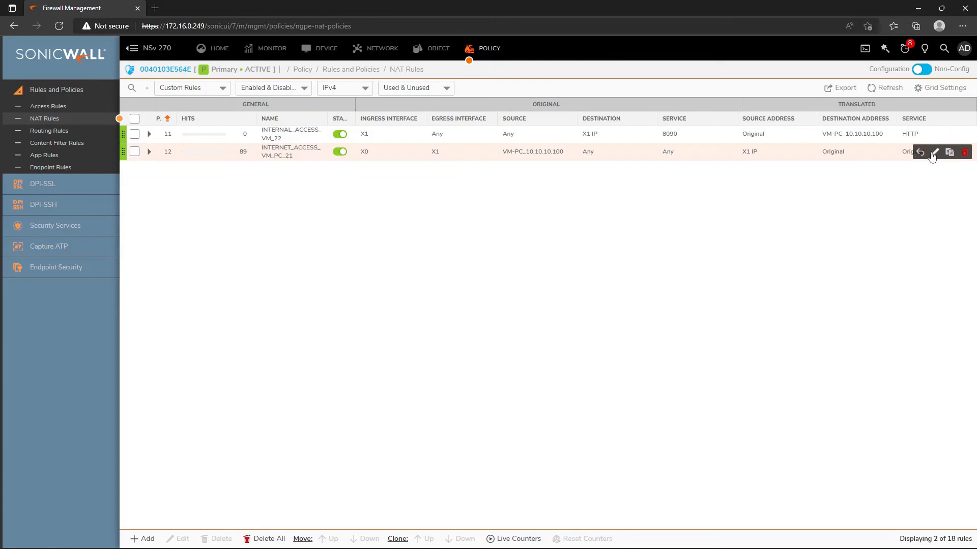
{"action": "mouse_move", "coordinate": [404, 140]}
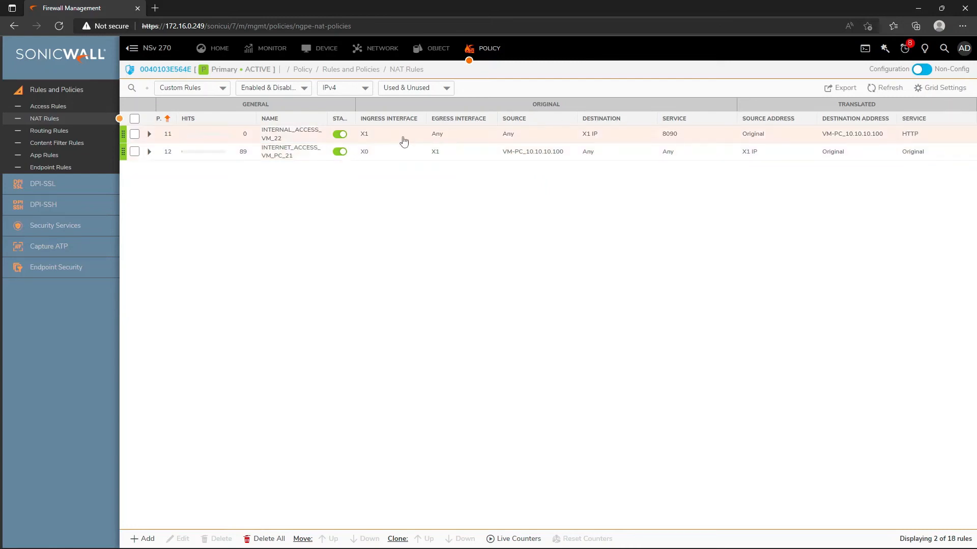
{"action": "mouse_move", "coordinate": [935, 135]}
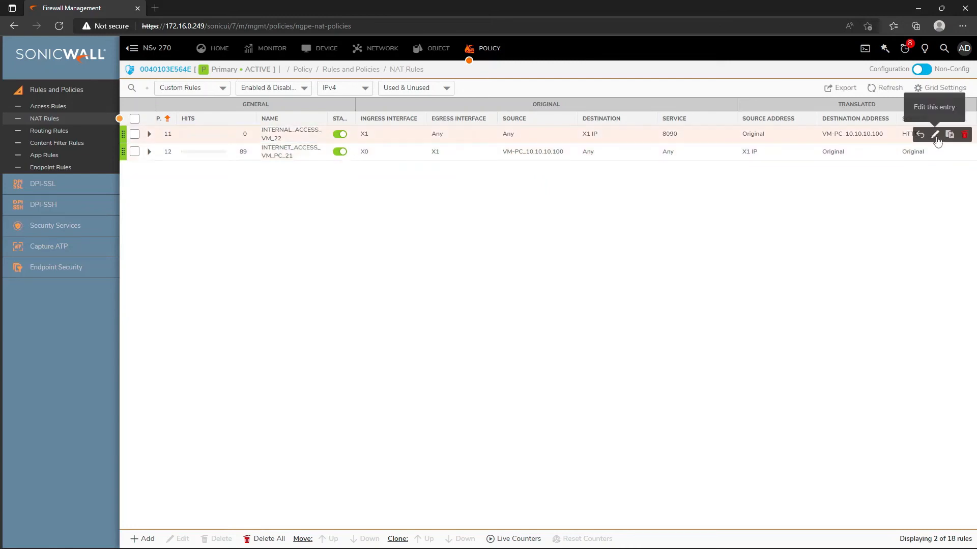
{"action": "left_click", "coordinate": [935, 135]}
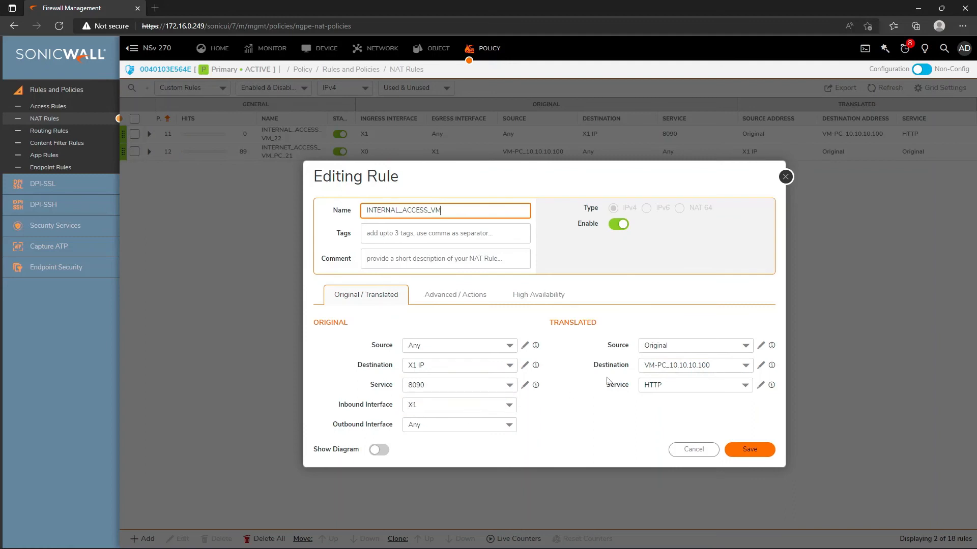
{"action": "left_click", "coordinate": [691, 365]}
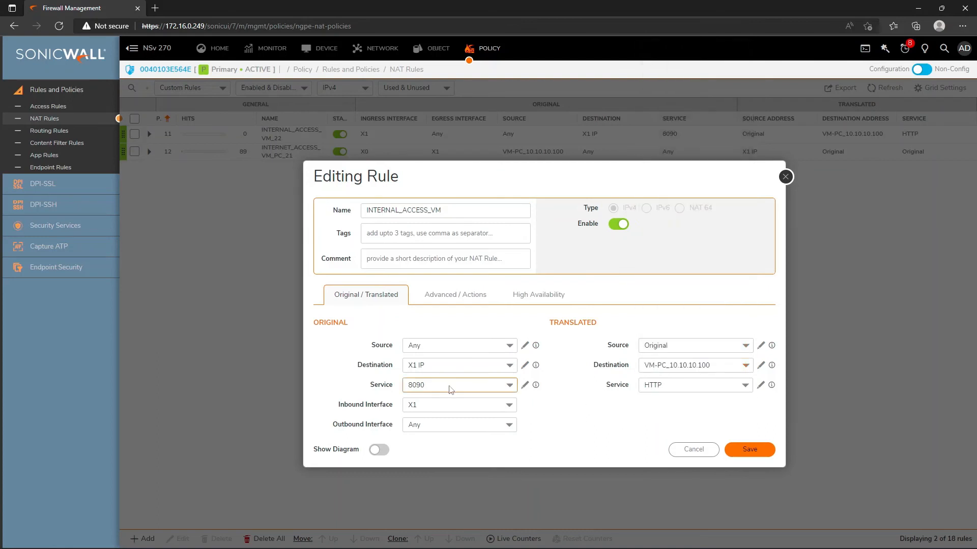
{"action": "mouse_move", "coordinate": [420, 394]}
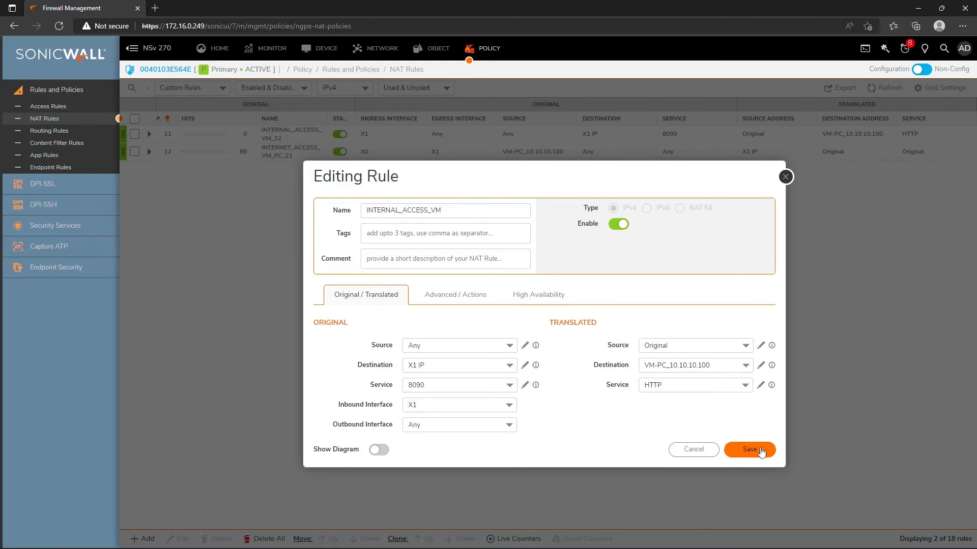
{"action": "left_click", "coordinate": [749, 449]}
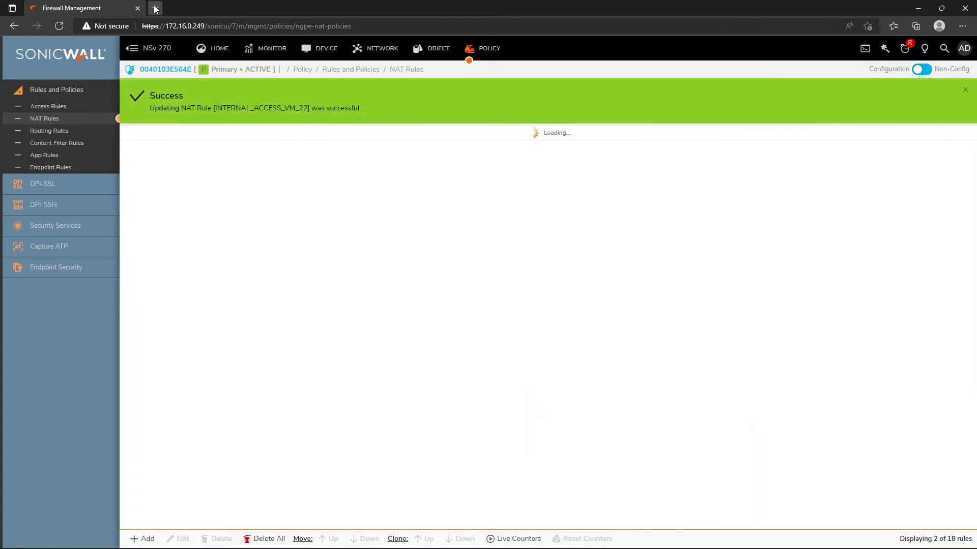
Load the IIS welcome page at 172.16.0.249:8090 in a new tab, then return to firewall management
{"action": "left_click", "coordinate": [155, 8]}
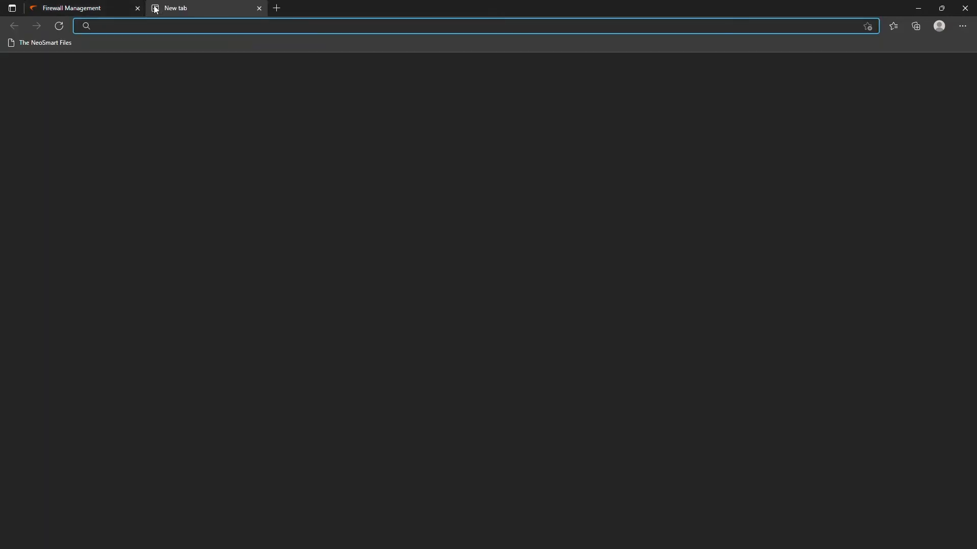
{"action": "type", "text": "172.16.0.249:8090"}
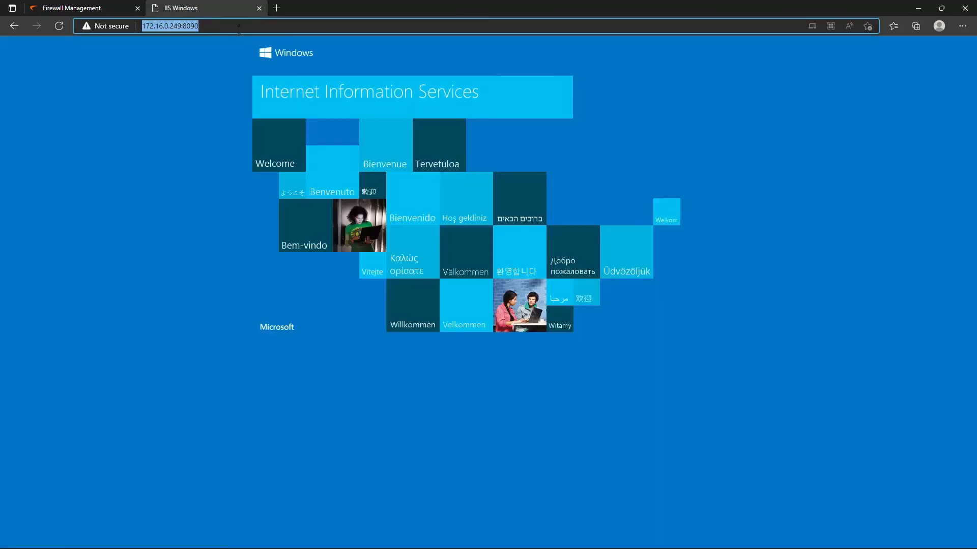
{"action": "double_click", "coordinate": [191, 26]}
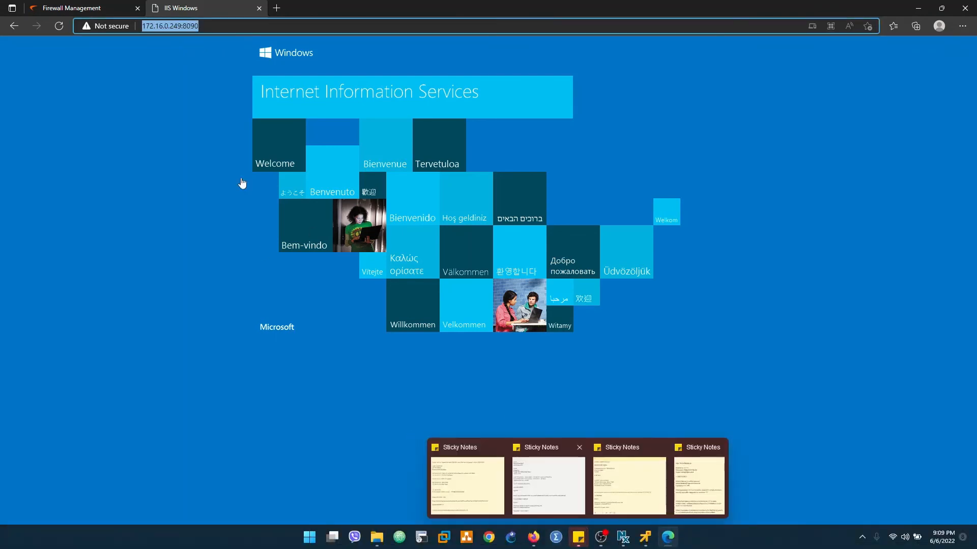
{"action": "left_click", "coordinate": [77, 8]}
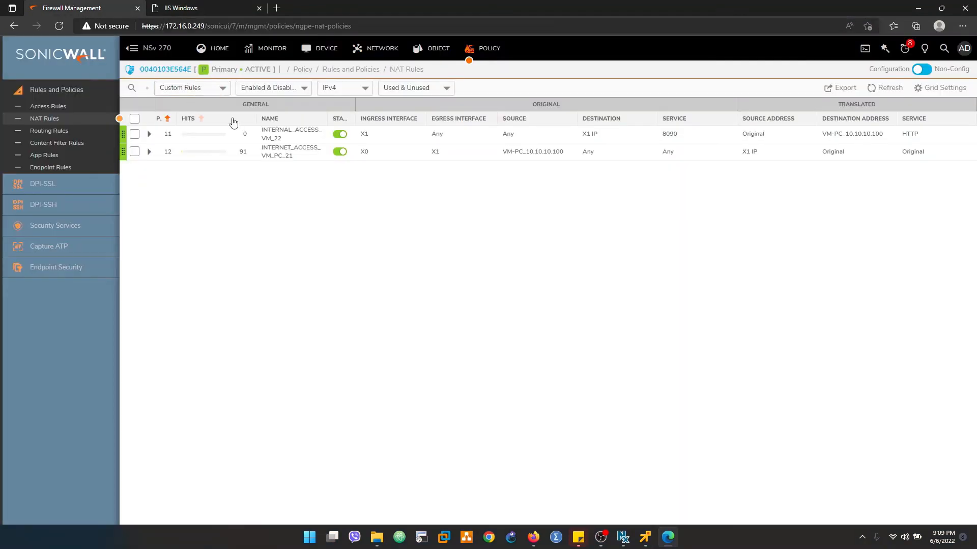
Bring the TEST-PC remote console forward showing its local IIS page at 10.10.10.100
{"action": "left_click", "coordinate": [193, 8]}
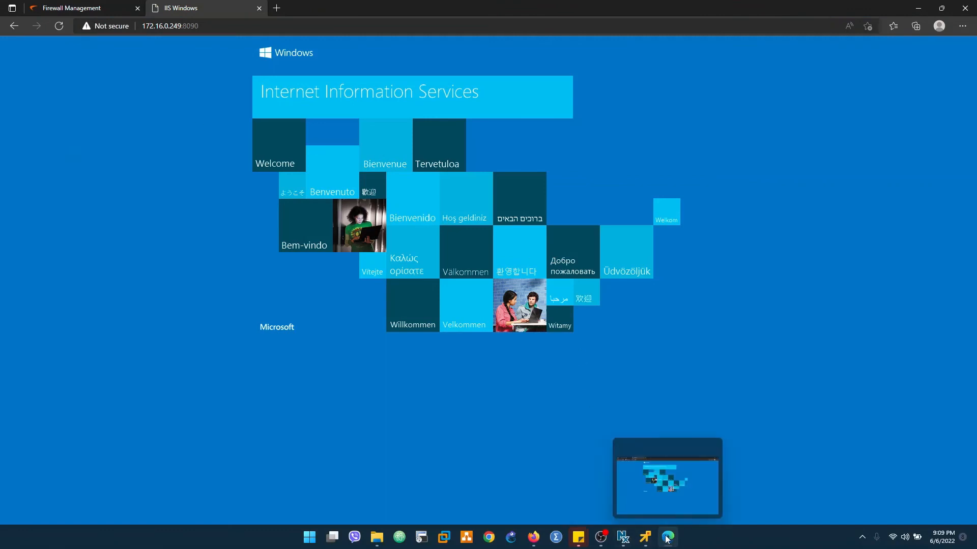
{"action": "left_click", "coordinate": [667, 537]}
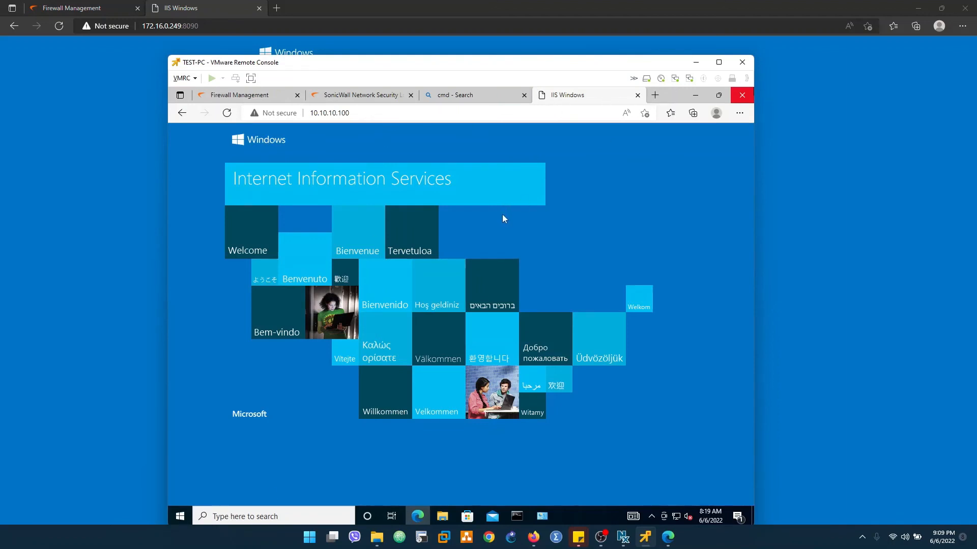
{"action": "mouse_move", "coordinate": [594, 222]}
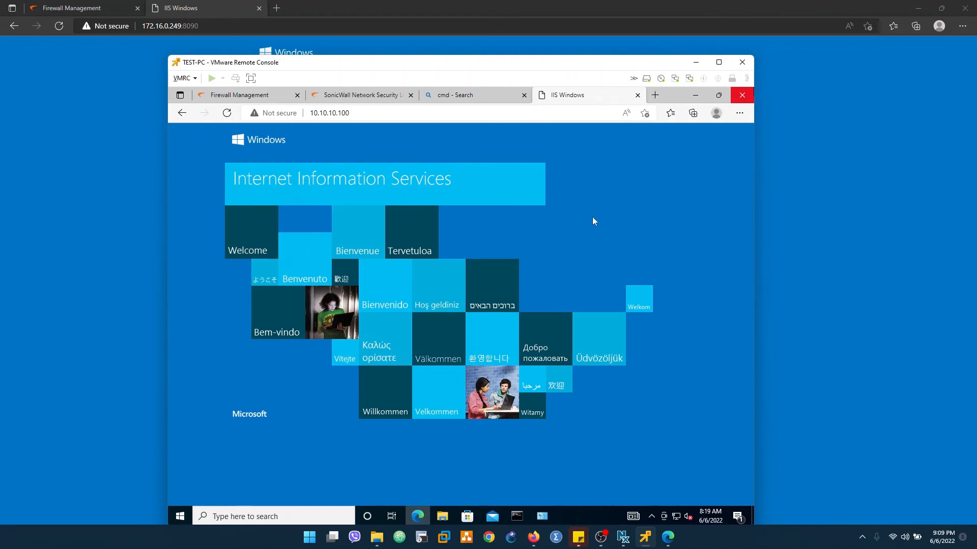
{"action": "mouse_move", "coordinate": [354, 316]}
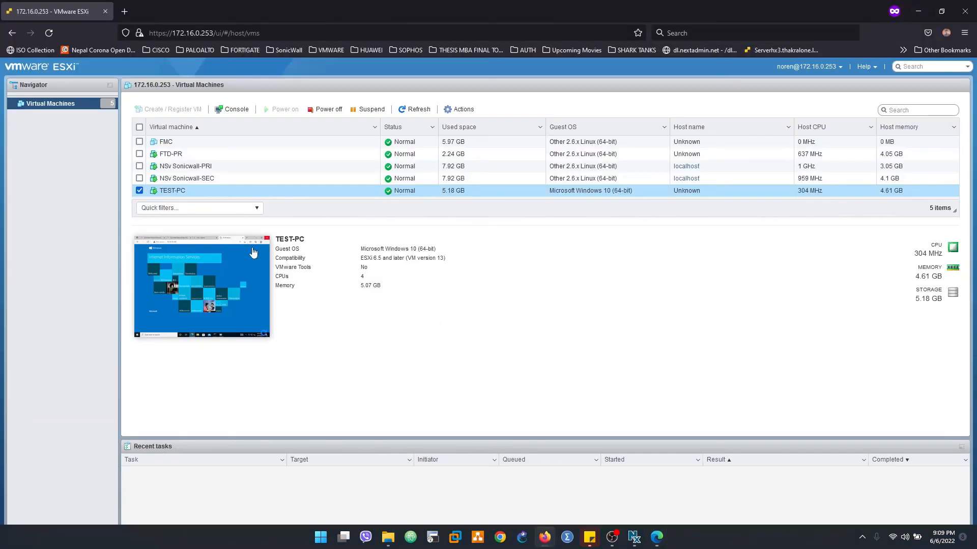
Launch a VMRC remote console session for TEST-PC from the ESXi Host Client
{"action": "left_click", "coordinate": [236, 109]}
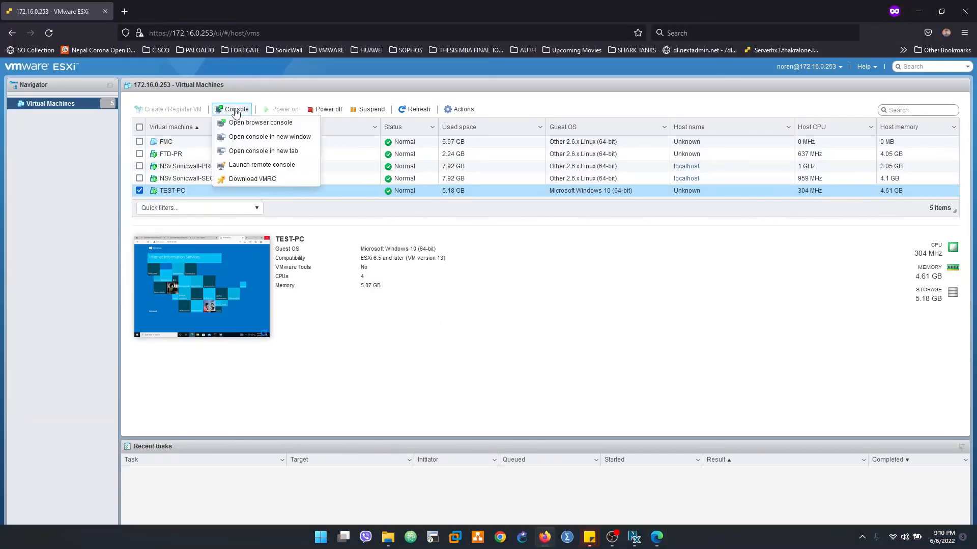
{"action": "left_click", "coordinate": [262, 164]}
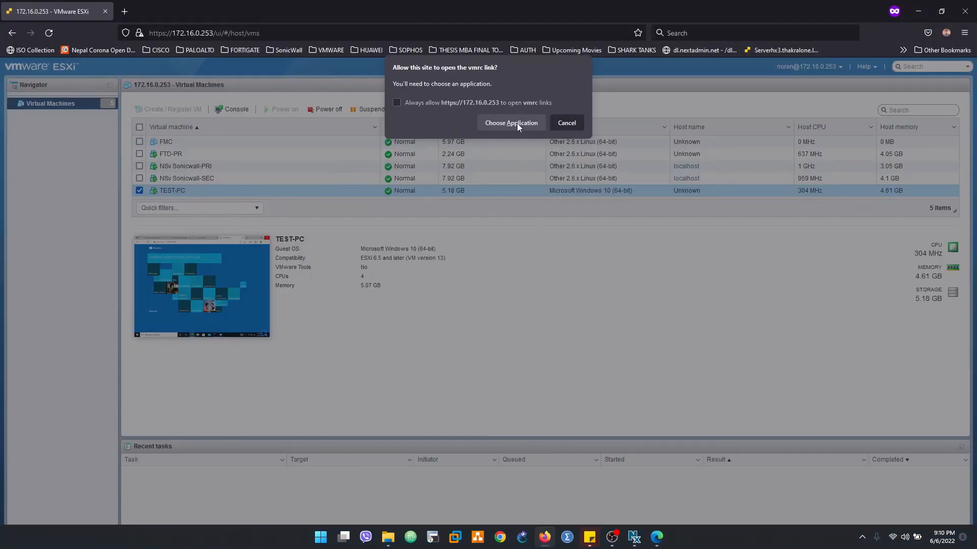
{"action": "left_click", "coordinate": [567, 123]}
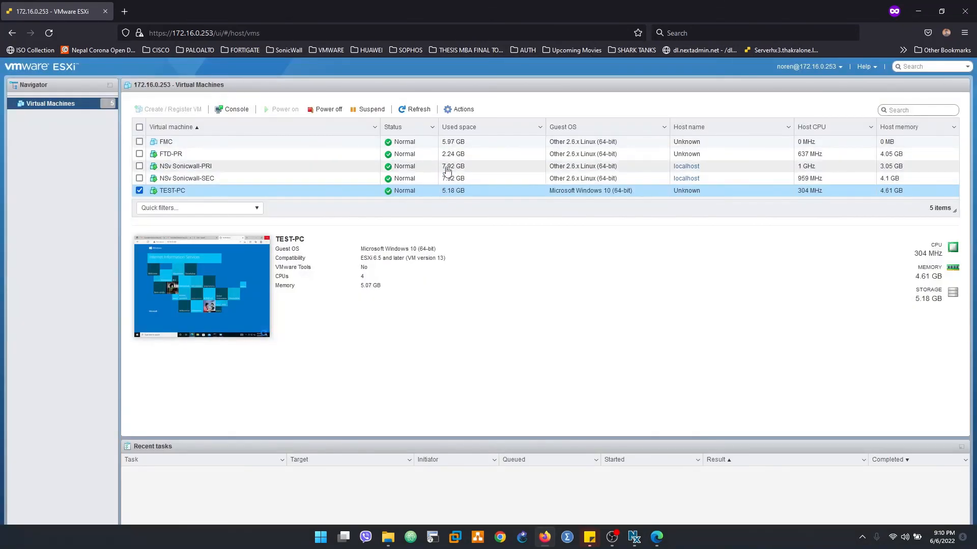
{"action": "left_click", "coordinate": [231, 109]}
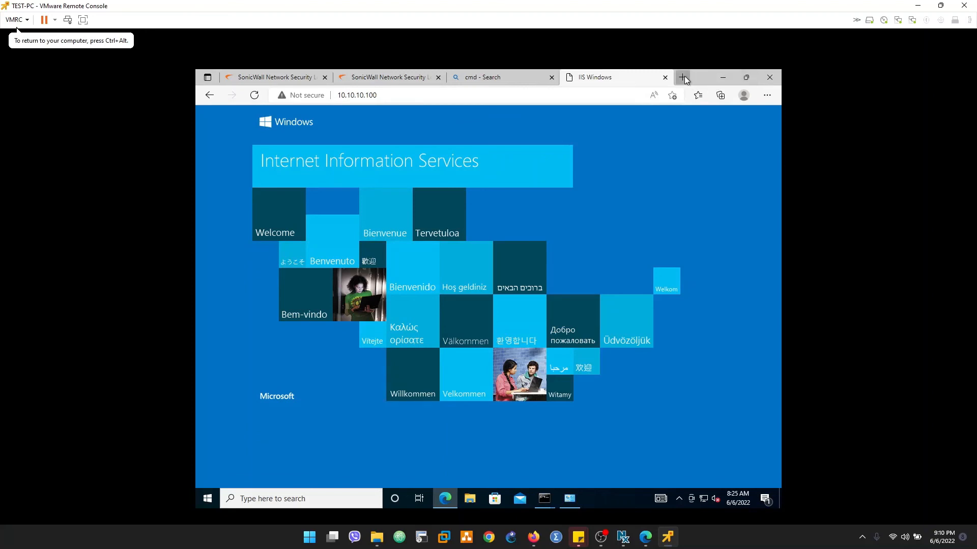
Start a new browser tab inside the TEST-PC console and submit the address
{"action": "left_click", "coordinate": [684, 77]}
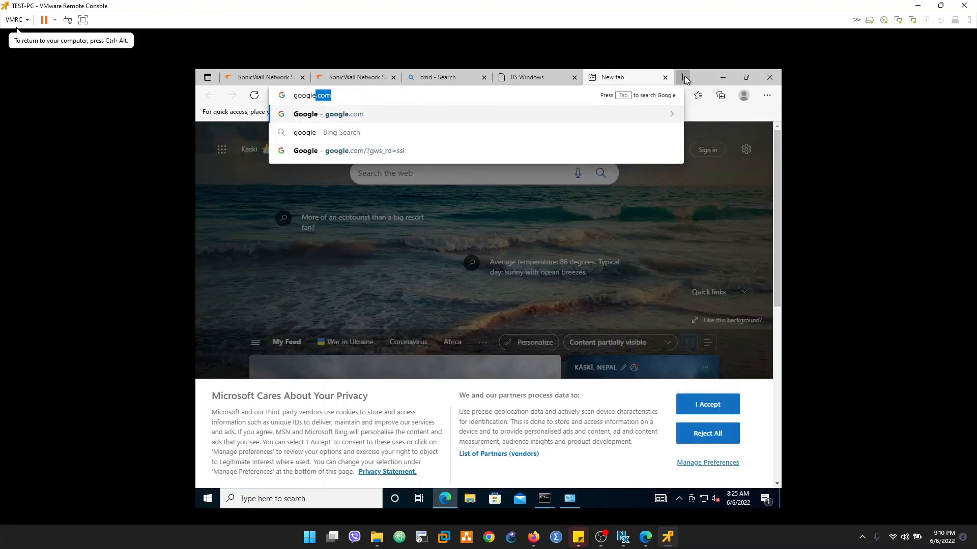
{"action": "key", "text": "Enter"}
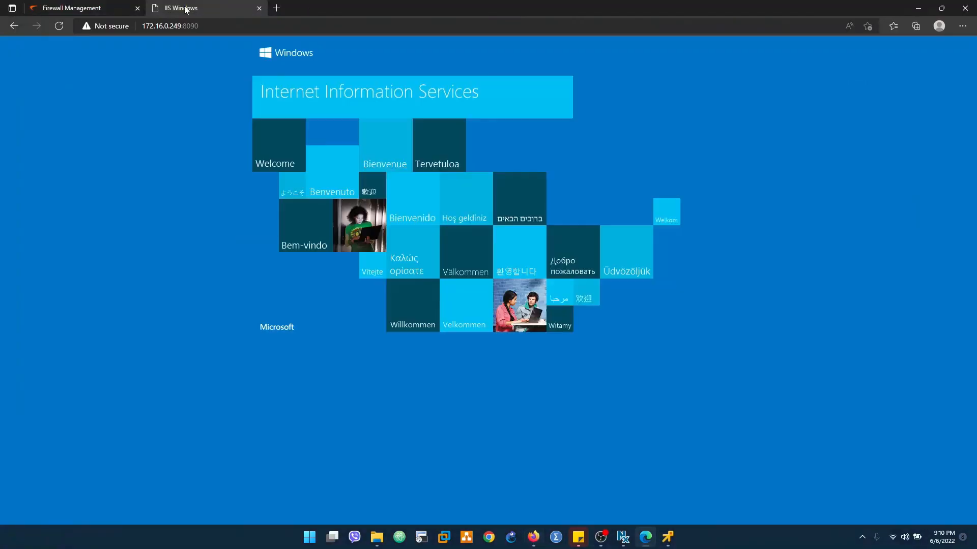
{"action": "mouse_move", "coordinate": [188, 25]}
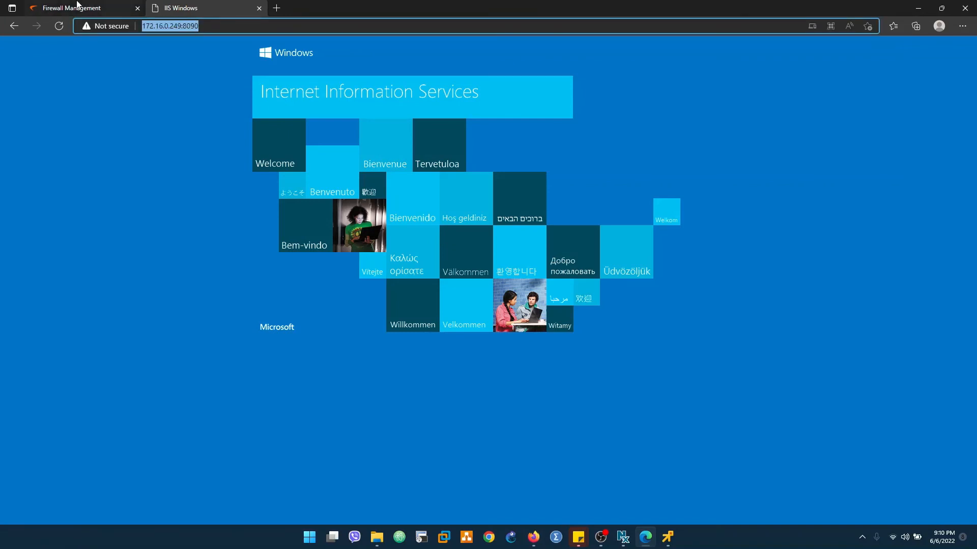
Switch to the SonicOS tab showing the NAT Rules list with hit counts
{"action": "left_click", "coordinate": [72, 7]}
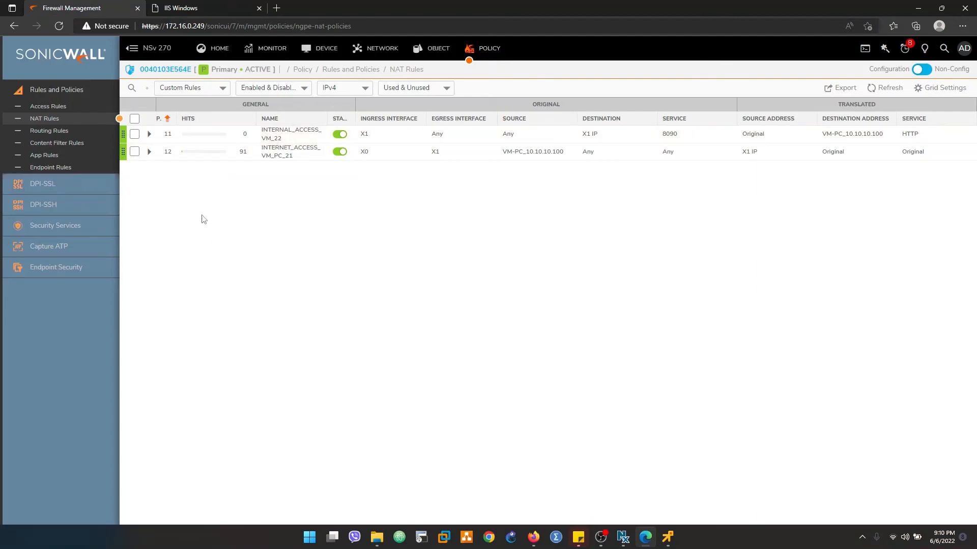
{"action": "mouse_move", "coordinate": [284, 224]}
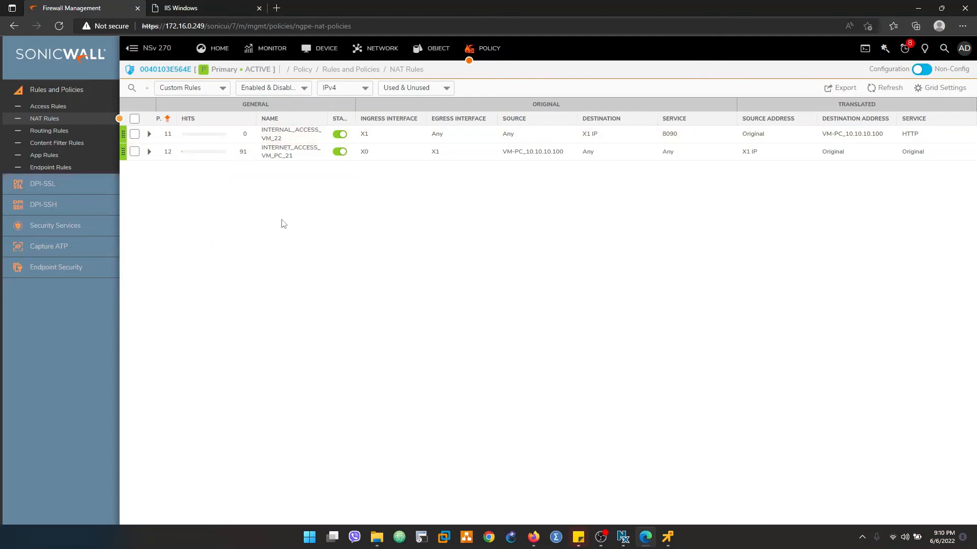
{"action": "mouse_move", "coordinate": [290, 208]}
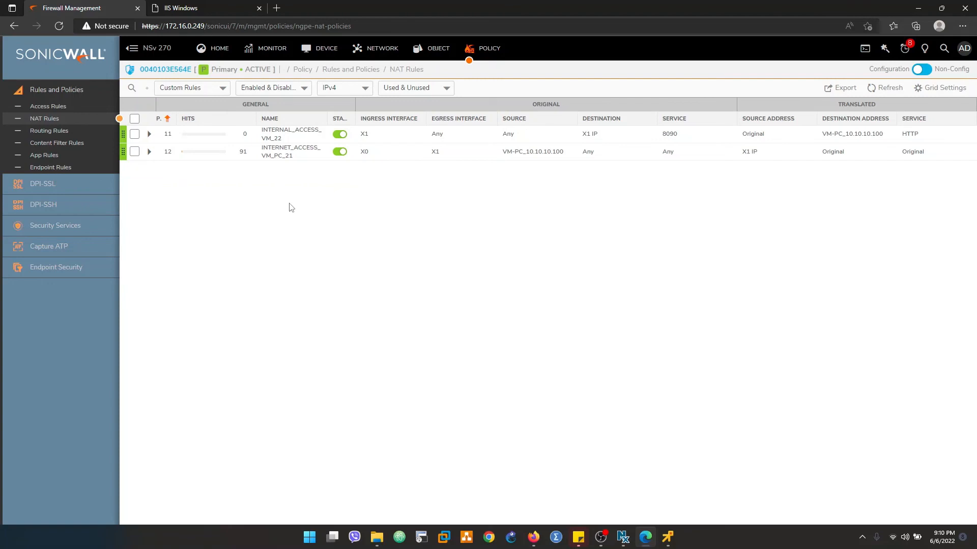
{"action": "mouse_move", "coordinate": [285, 197]}
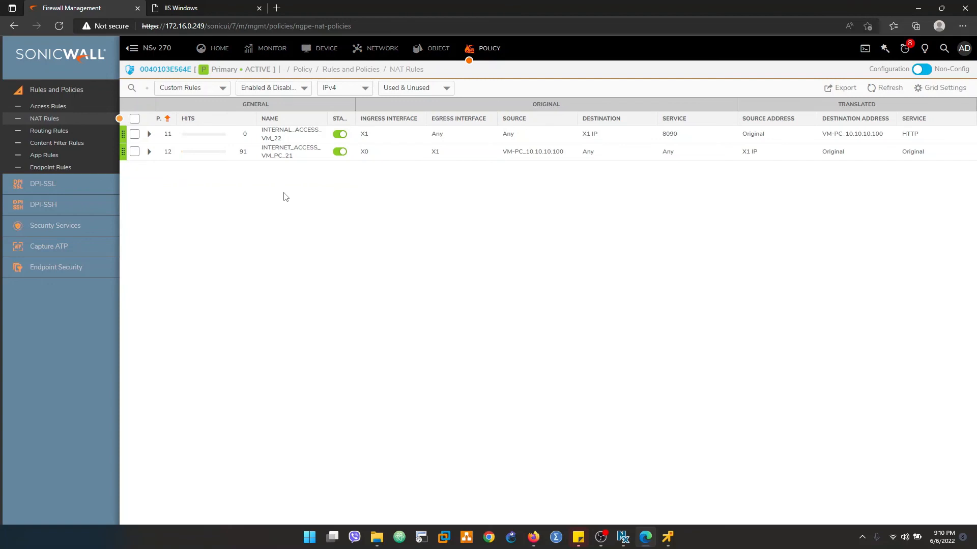